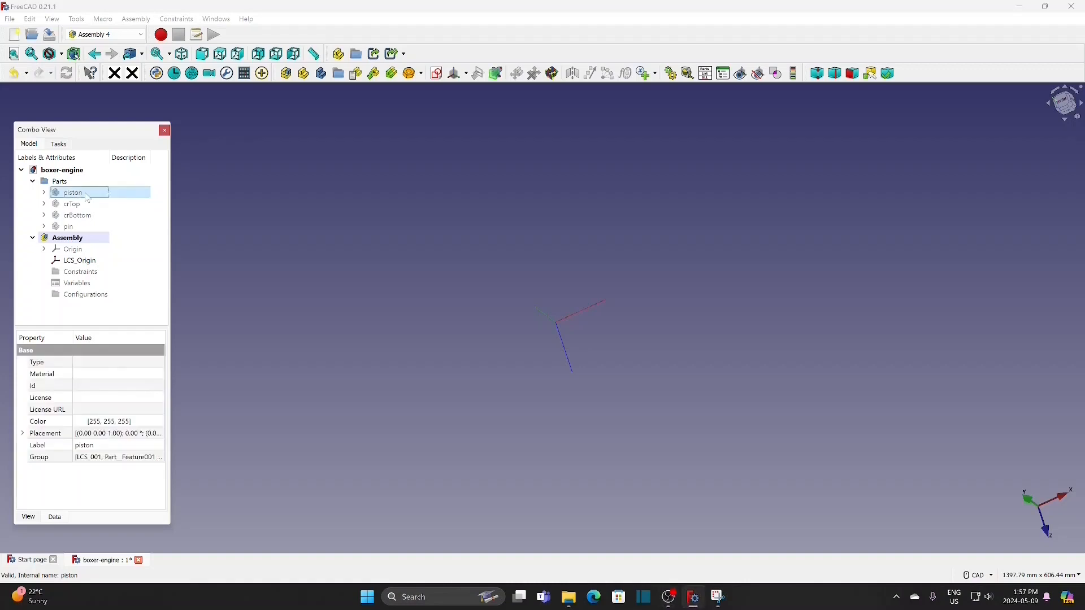
- Show the piston part, inspect its piston_c coordinate system, then hide it
{"action": "left_click", "coordinate": [73, 193]}
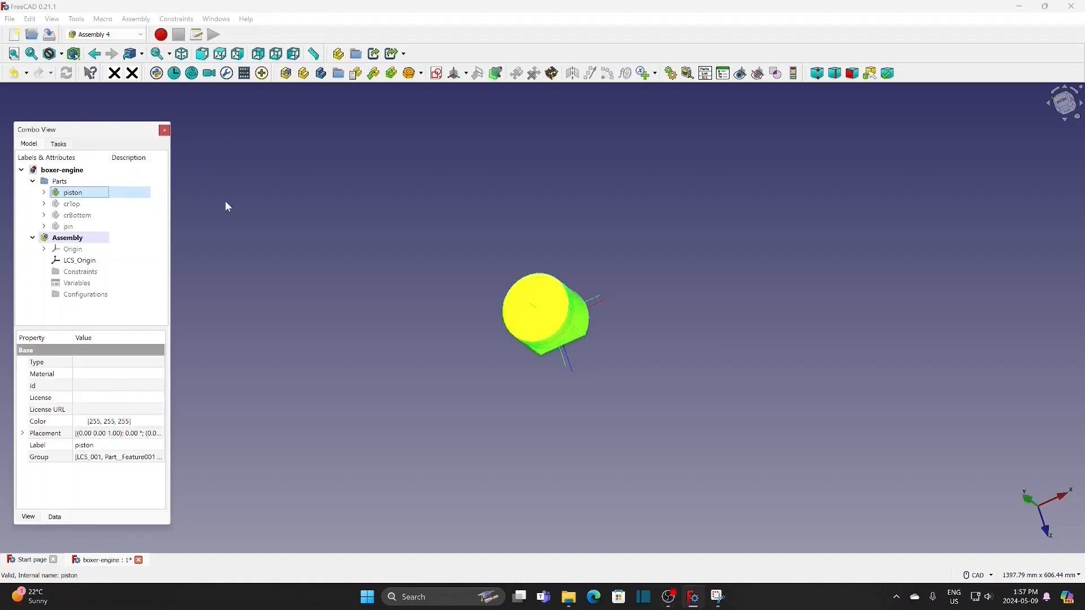
{"action": "left_click", "coordinate": [440, 391]}
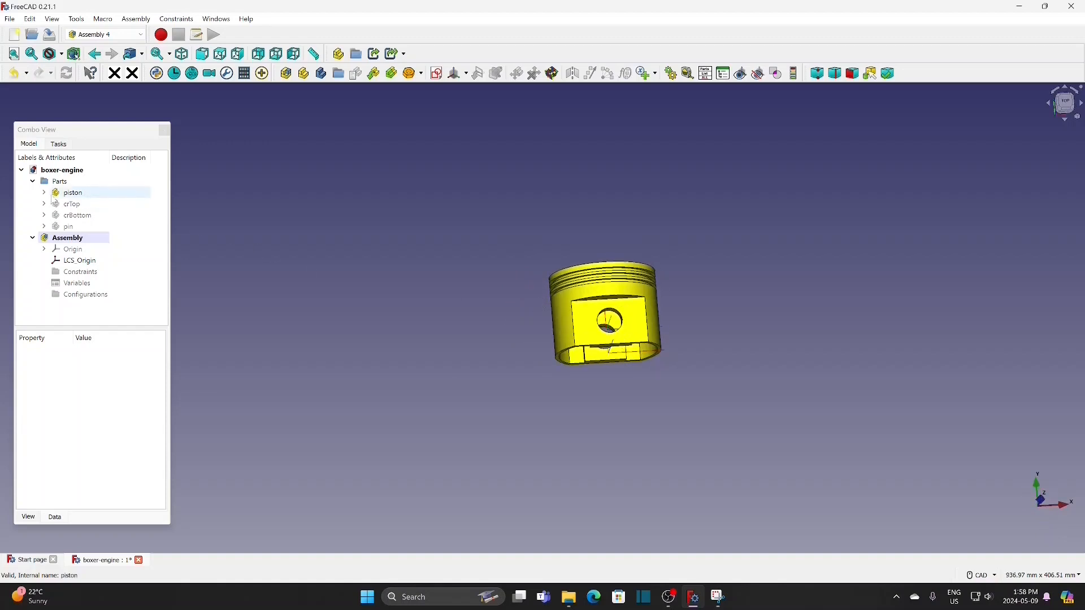
{"action": "left_click", "coordinate": [43, 192]}
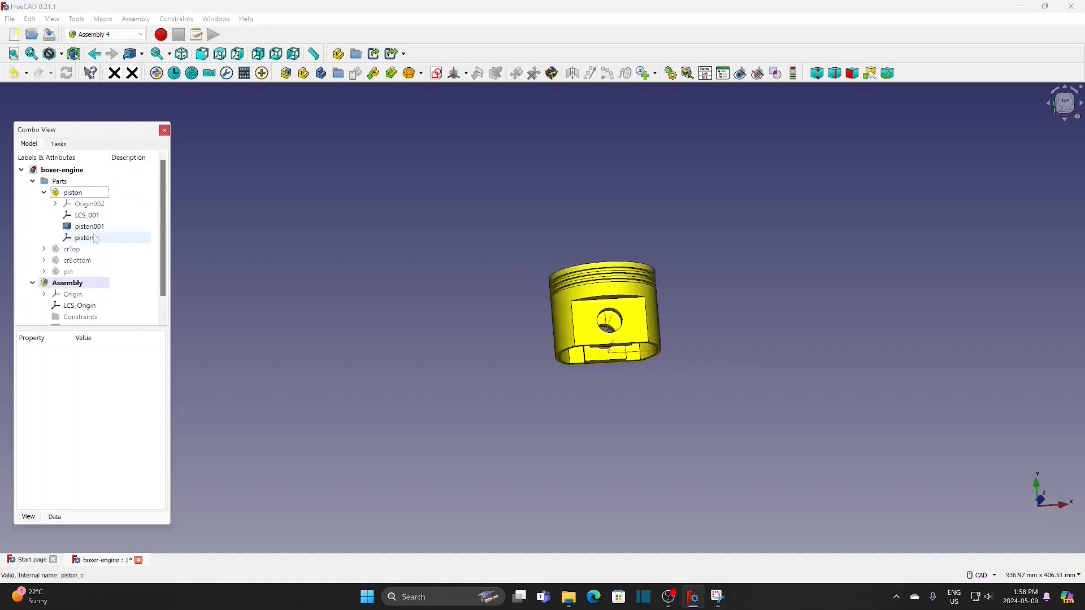
{"action": "left_click", "coordinate": [83, 237]}
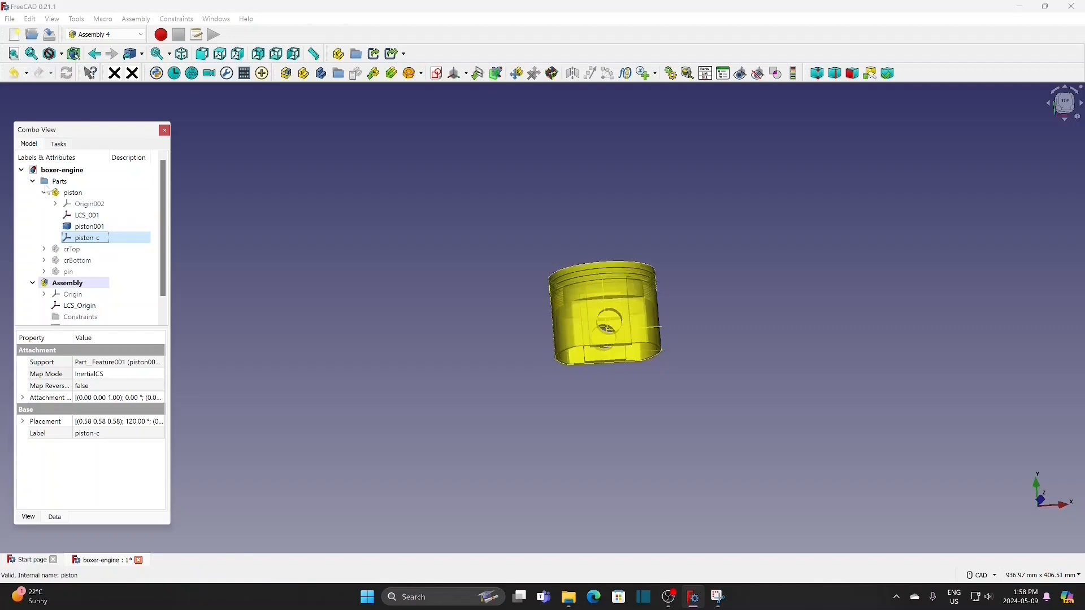
{"action": "left_click", "coordinate": [58, 181]}
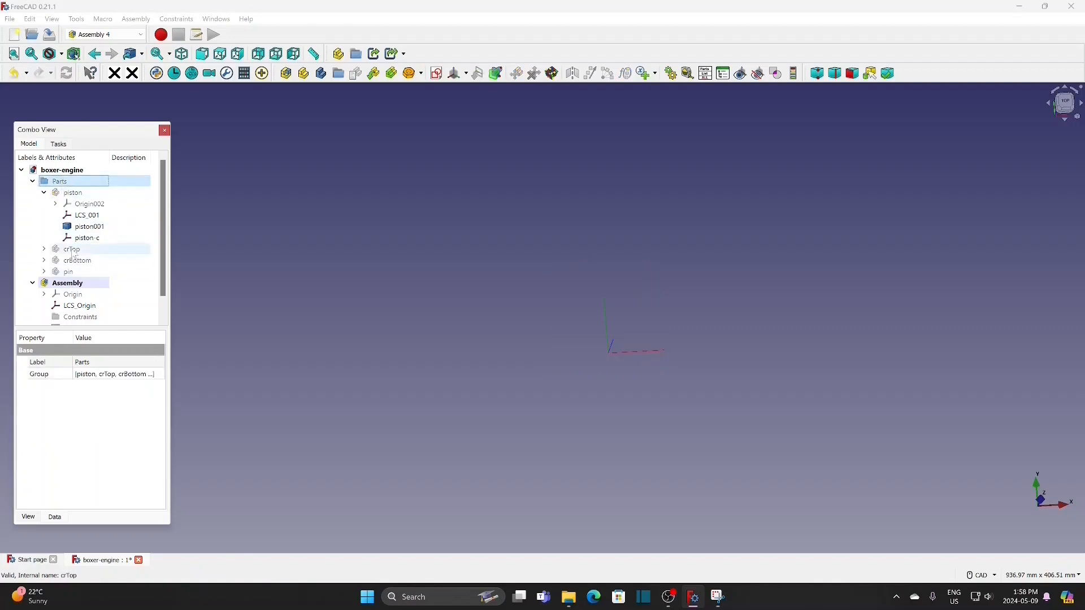
- Inspect the crTop connecting rod, then hide the crTop, crBottom and pin parts
{"action": "left_click", "coordinate": [71, 249]}
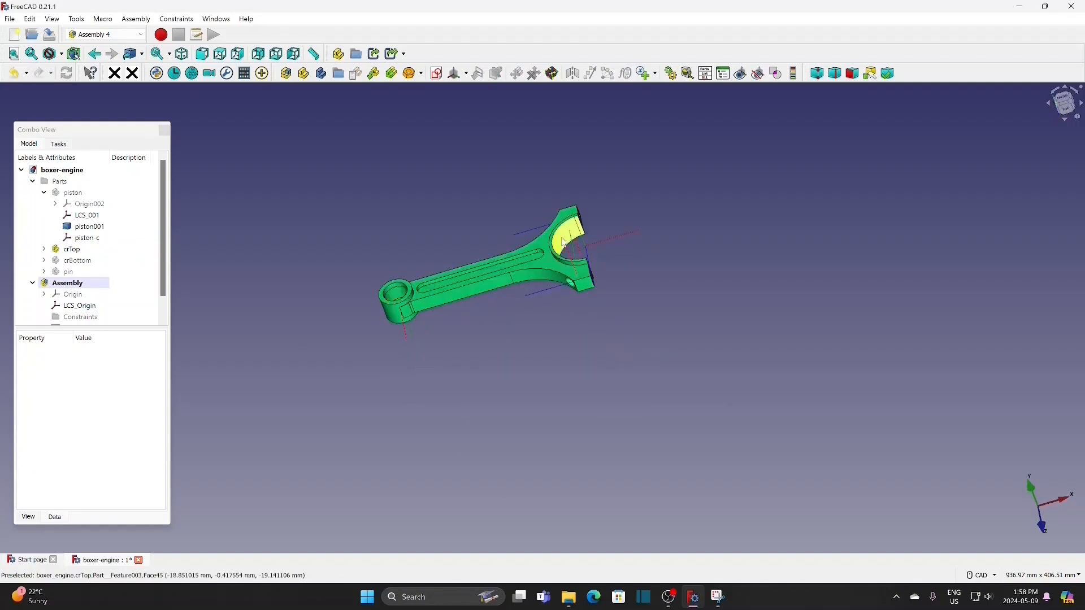
{"action": "left_click_drag", "start_coordinate": [567, 243], "coordinate": [593, 337]}
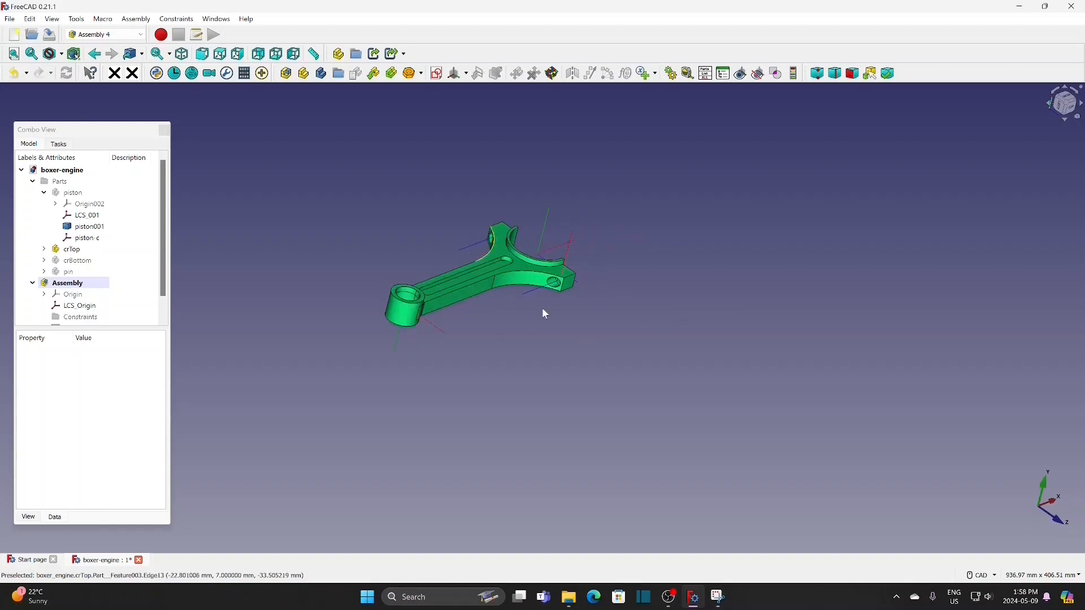
{"action": "left_click", "coordinate": [71, 249]}
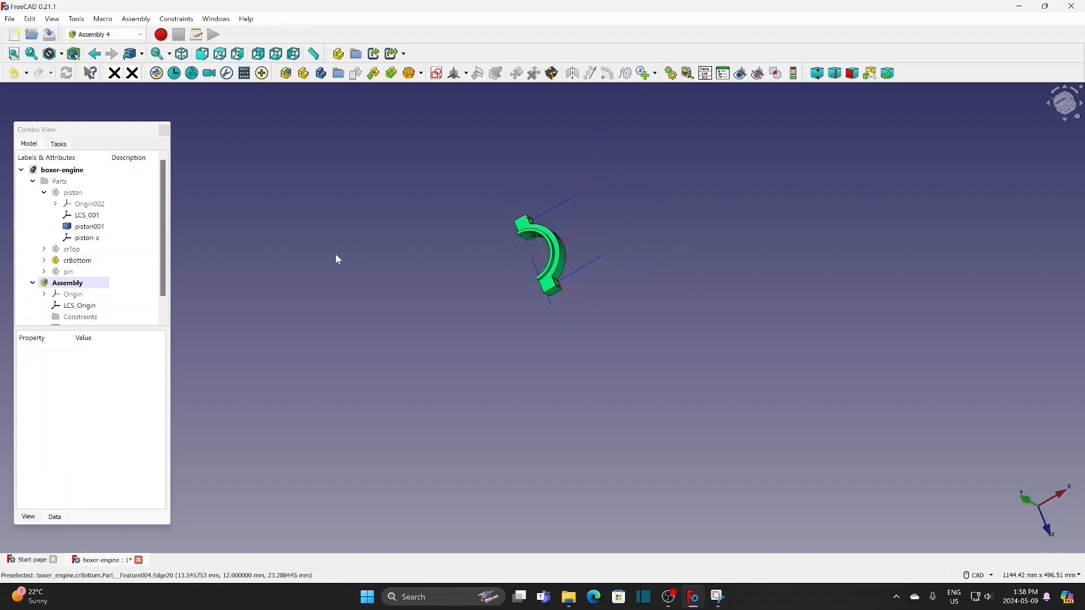
{"action": "left_click", "coordinate": [69, 271]}
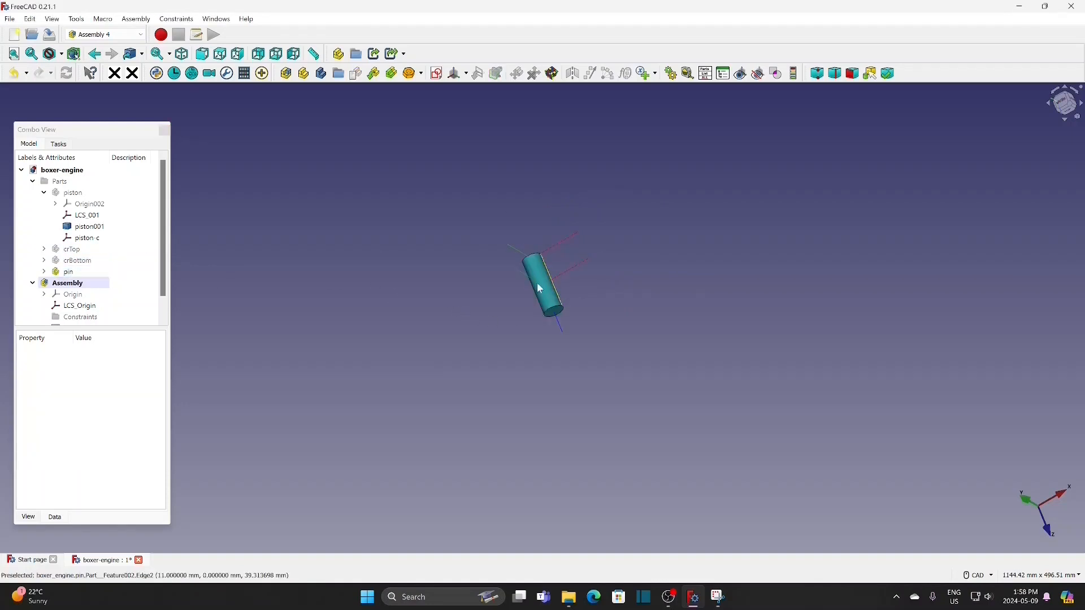
{"action": "left_click", "coordinate": [69, 271]}
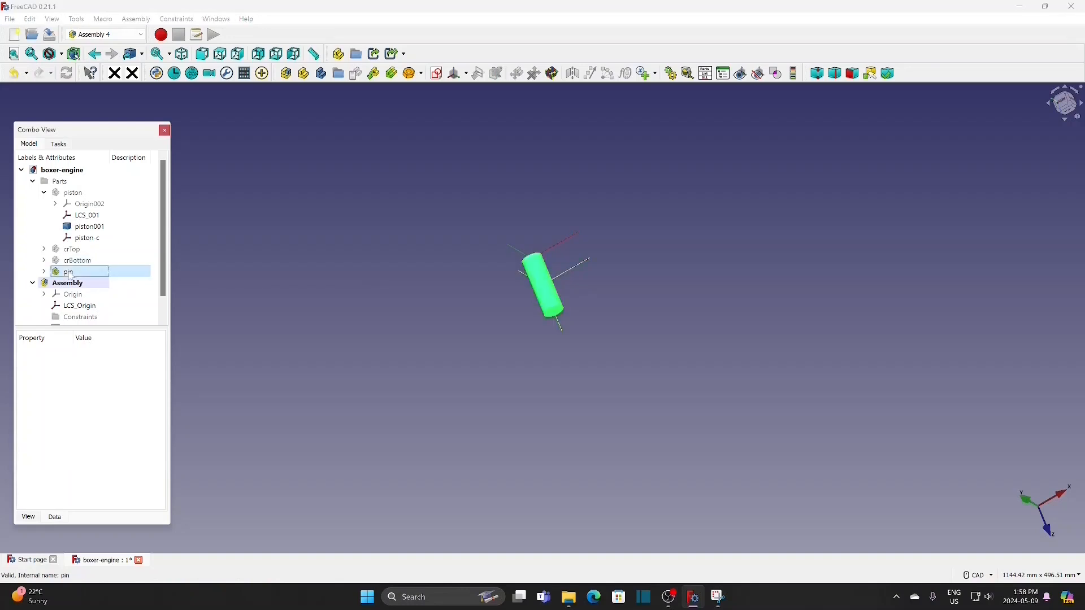
{"action": "left_click", "coordinate": [69, 271]}
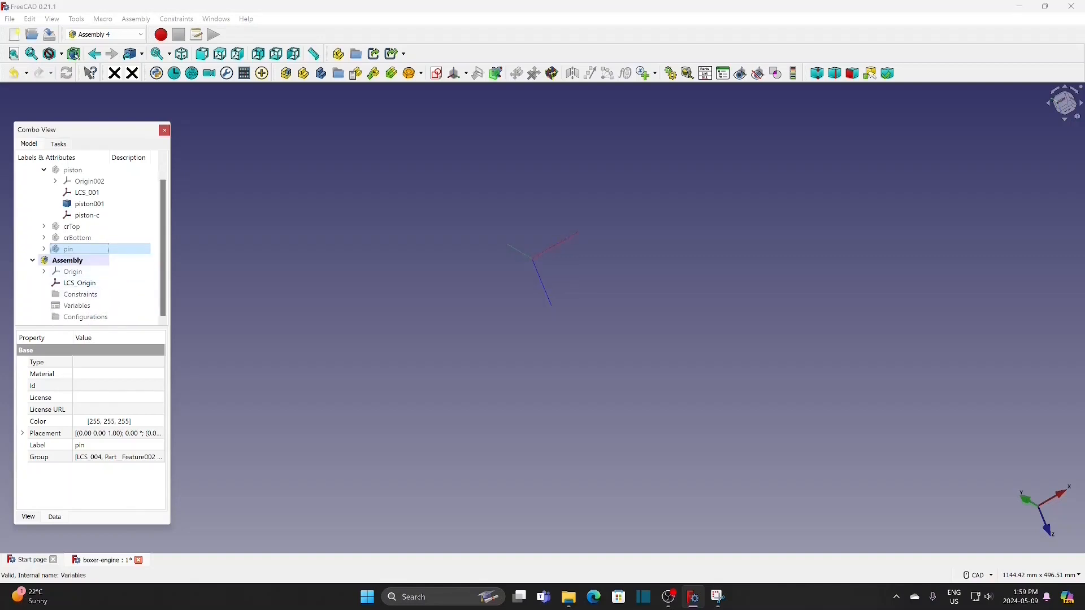
- Add a sketch named skeleton to the Assembly, attached to LCS_Origin's plane face
{"action": "left_click", "coordinate": [68, 259]}
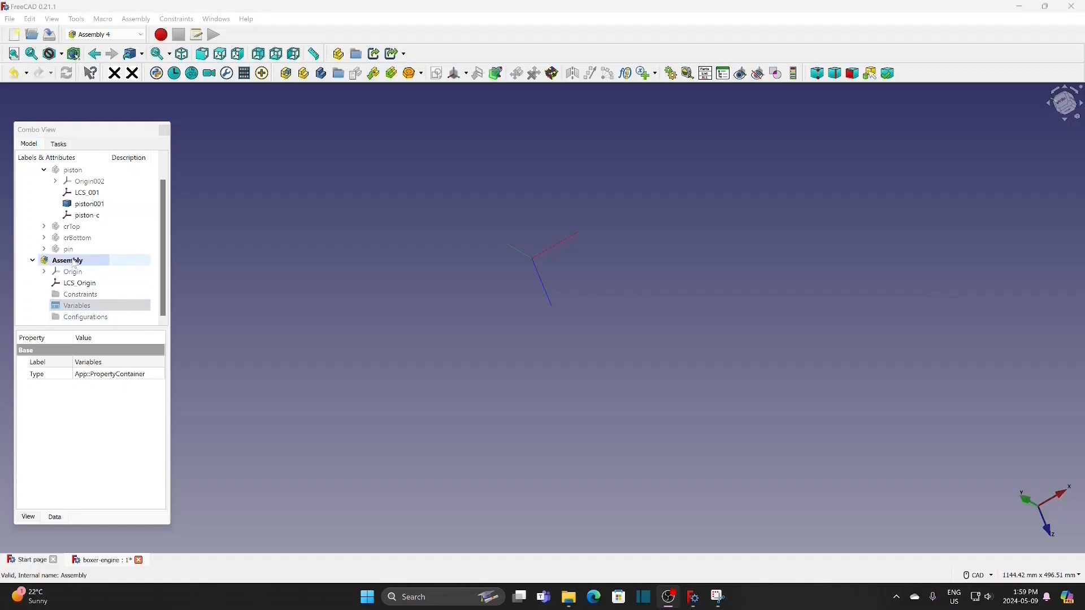
{"action": "left_click", "coordinate": [67, 259]}
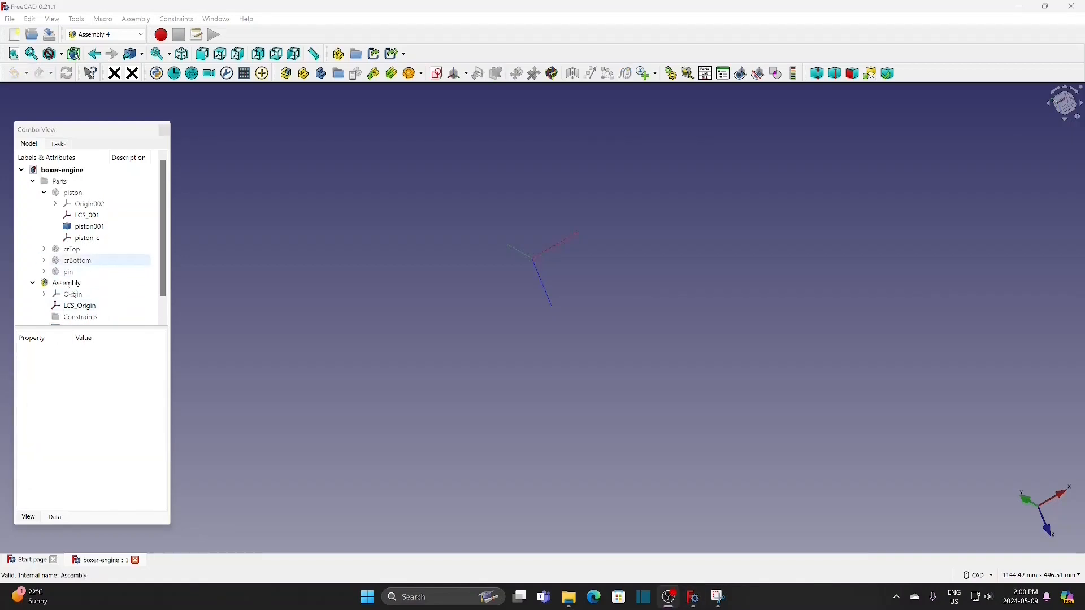
{"action": "left_click", "coordinate": [66, 283]}
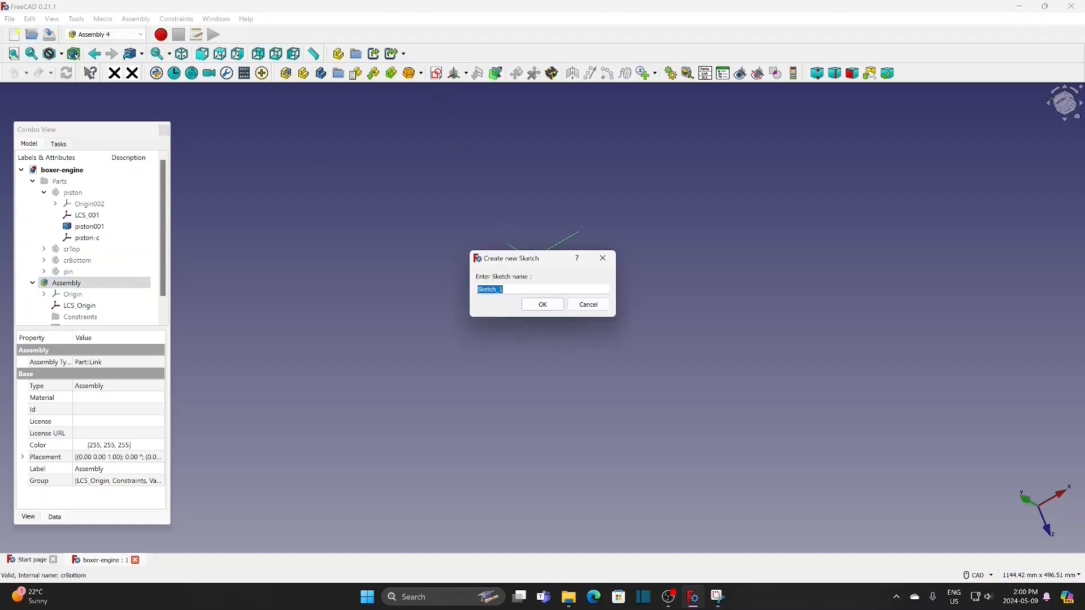
{"action": "type", "text": "skeleton"}
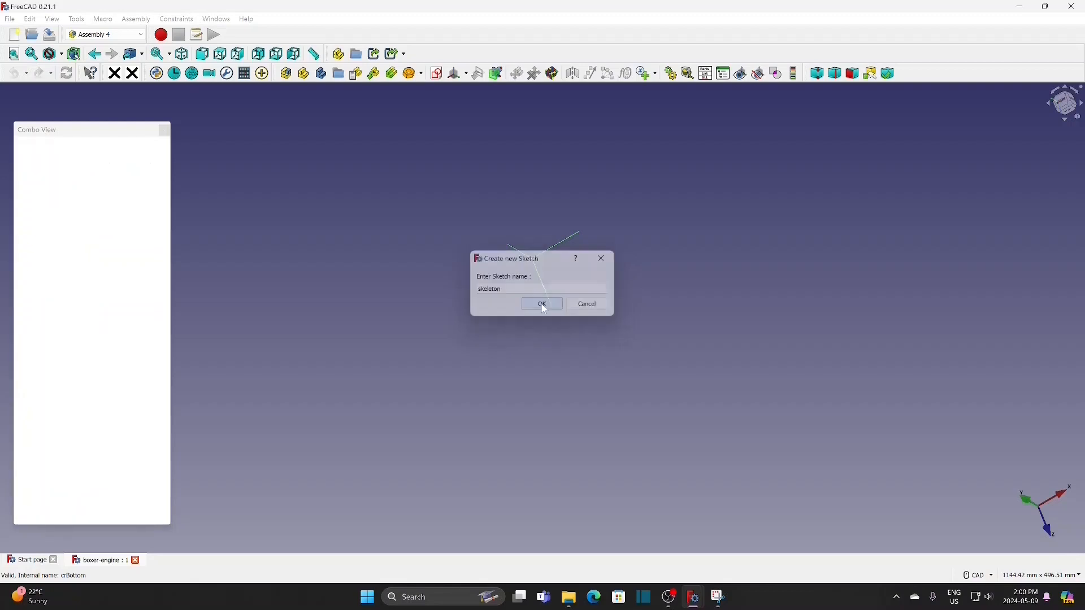
{"action": "left_click", "coordinate": [542, 304]}
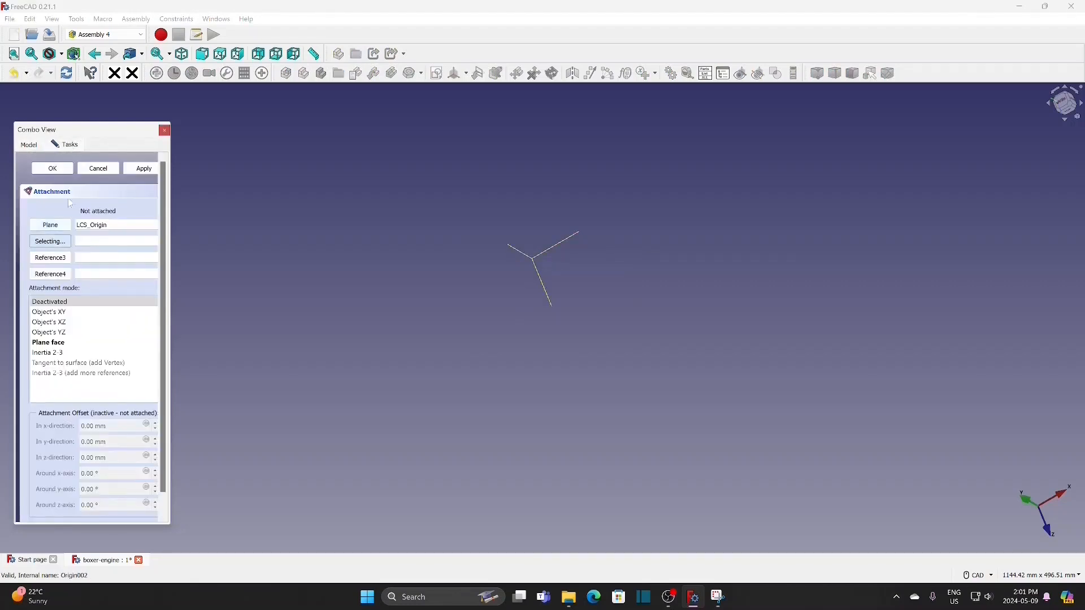
{"action": "left_click", "coordinate": [48, 342]}
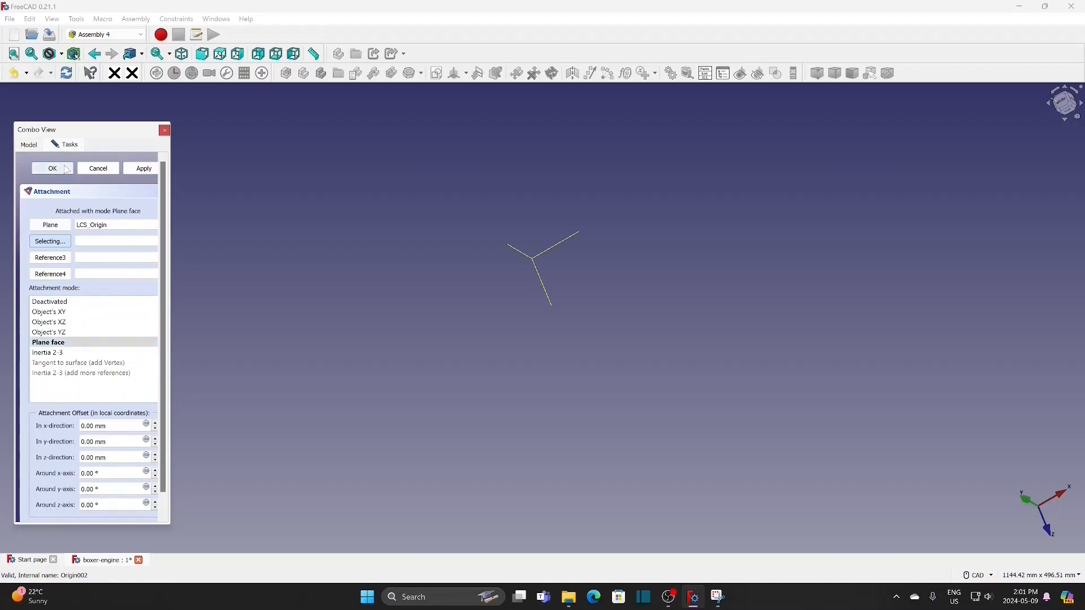
{"action": "left_click", "coordinate": [52, 168]}
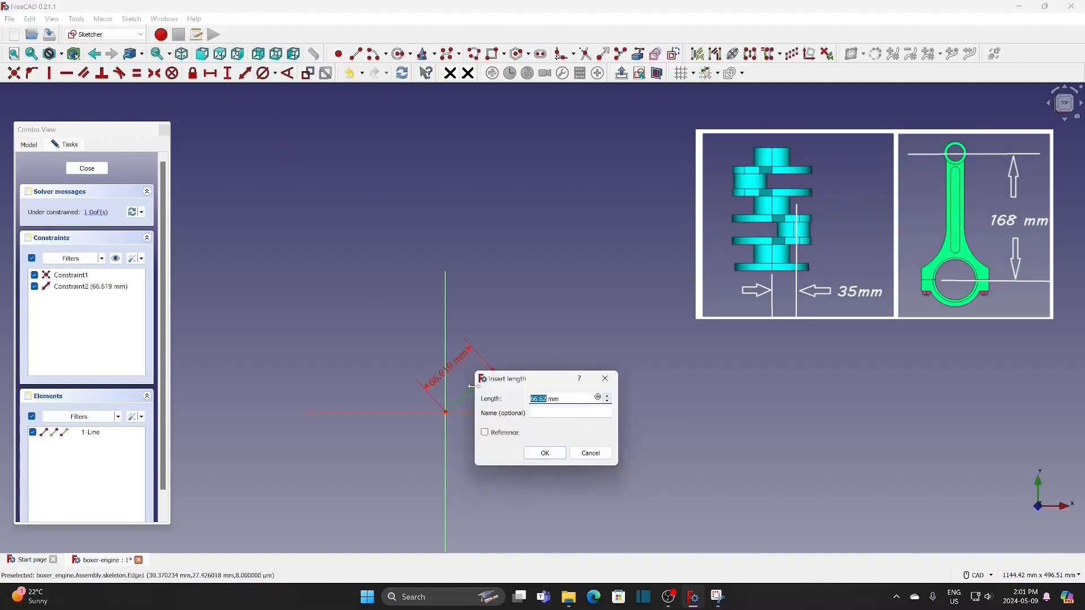
- Draw the crank-rod polyline with 35 mm and 168 mm lengths and a 49 mm vertical distance
{"action": "type", "text": "35 mm"}
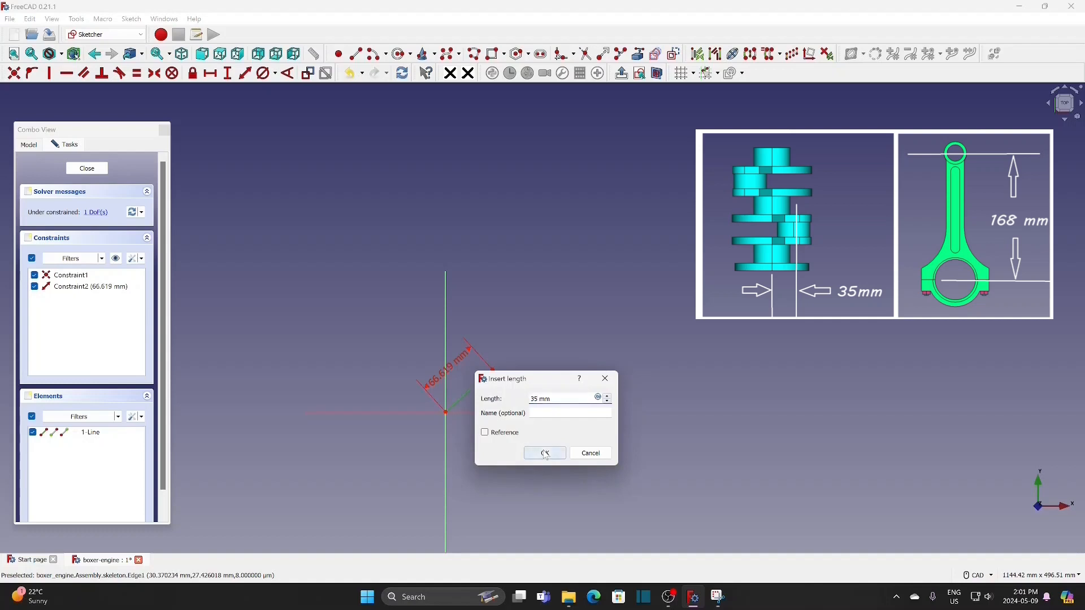
{"action": "left_click", "coordinate": [544, 453]}
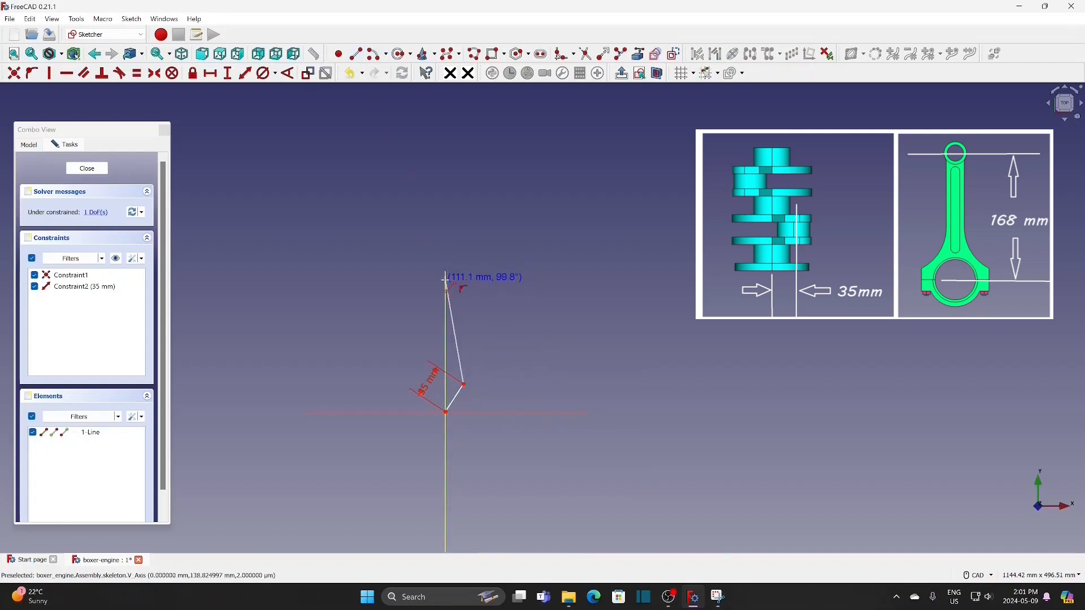
{"action": "left_click", "coordinate": [445, 280]}
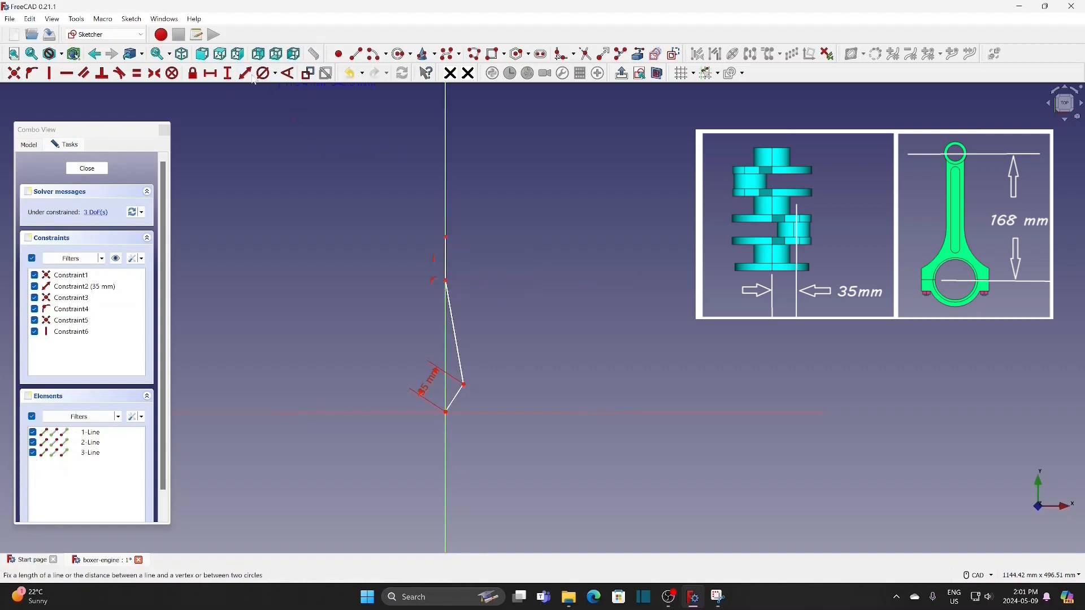
{"action": "left_click", "coordinate": [243, 73]}
{"action": "type", "text": "168"}
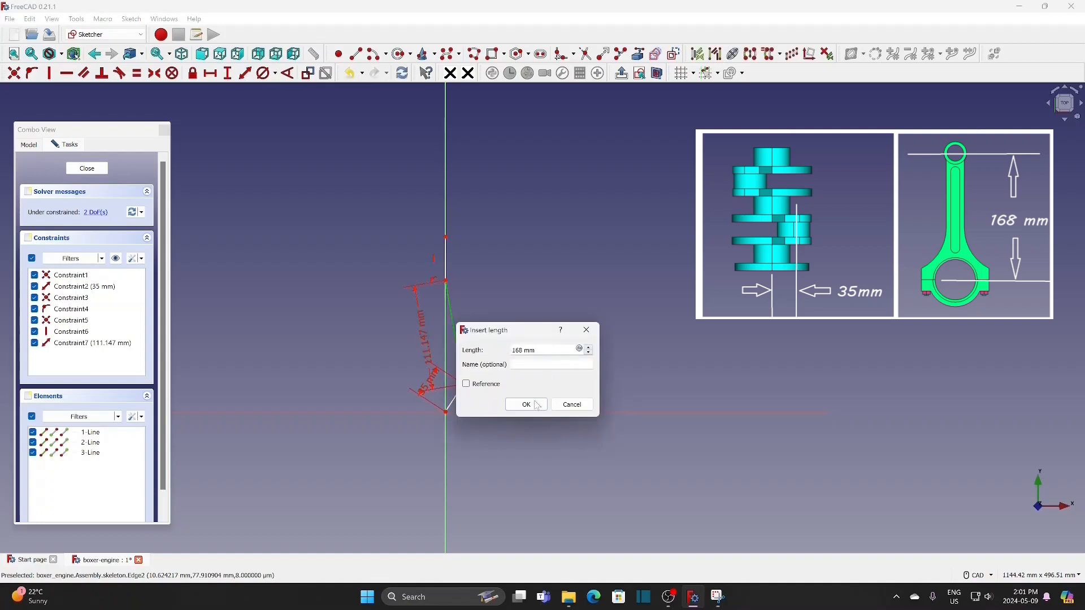
{"action": "left_click", "coordinate": [525, 404]}
{"action": "type", "text": "49"}
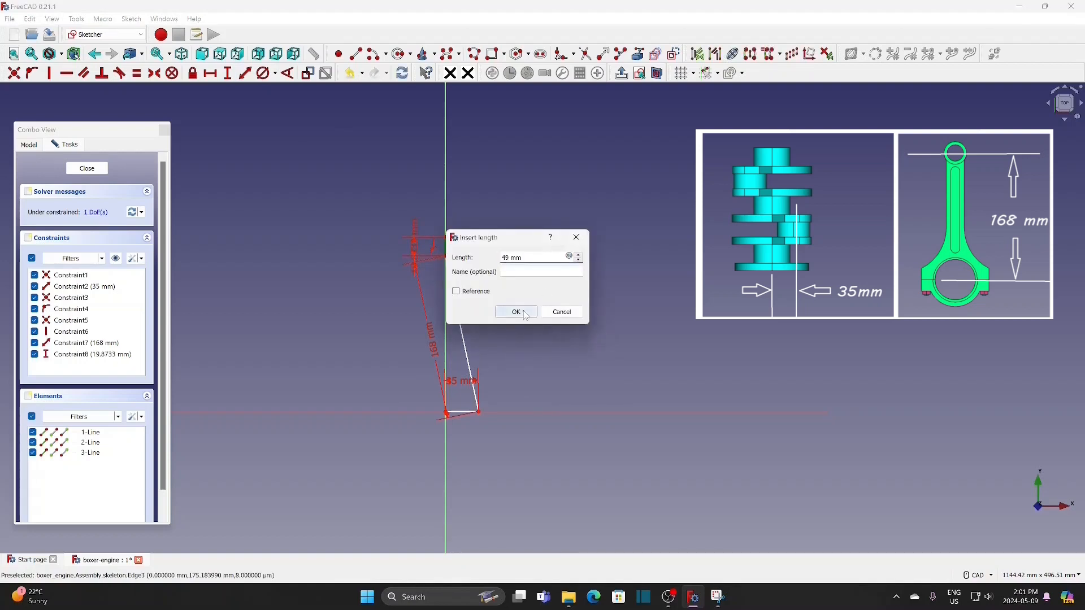
{"action": "left_click", "coordinate": [515, 312]}
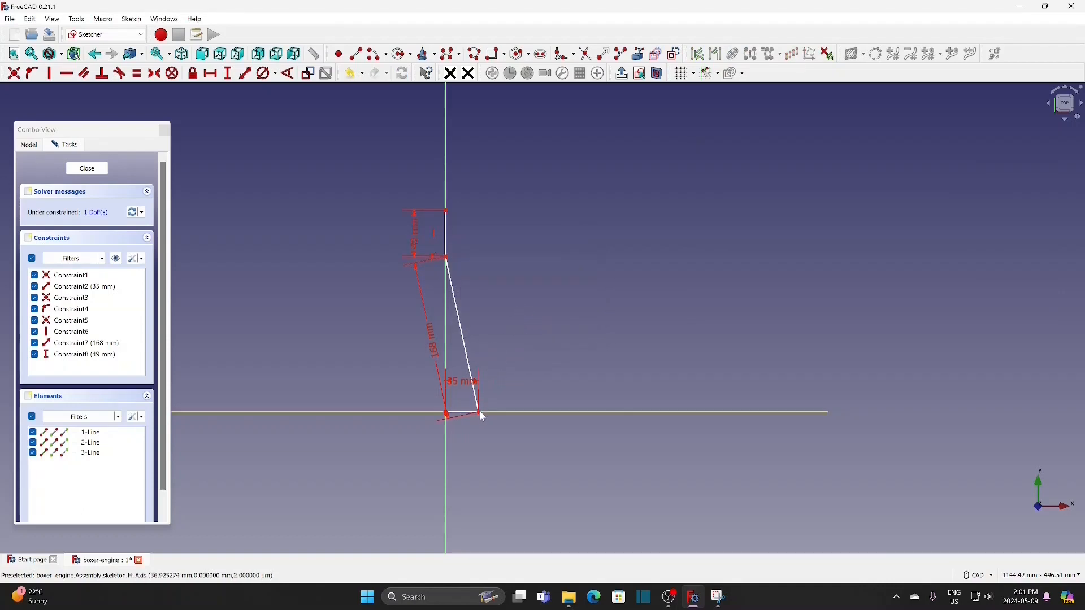
- Drag the crank to test the linkage, then close the sketch
{"action": "left_click_drag", "start_coordinate": [481, 415], "coordinate": [444, 414]}
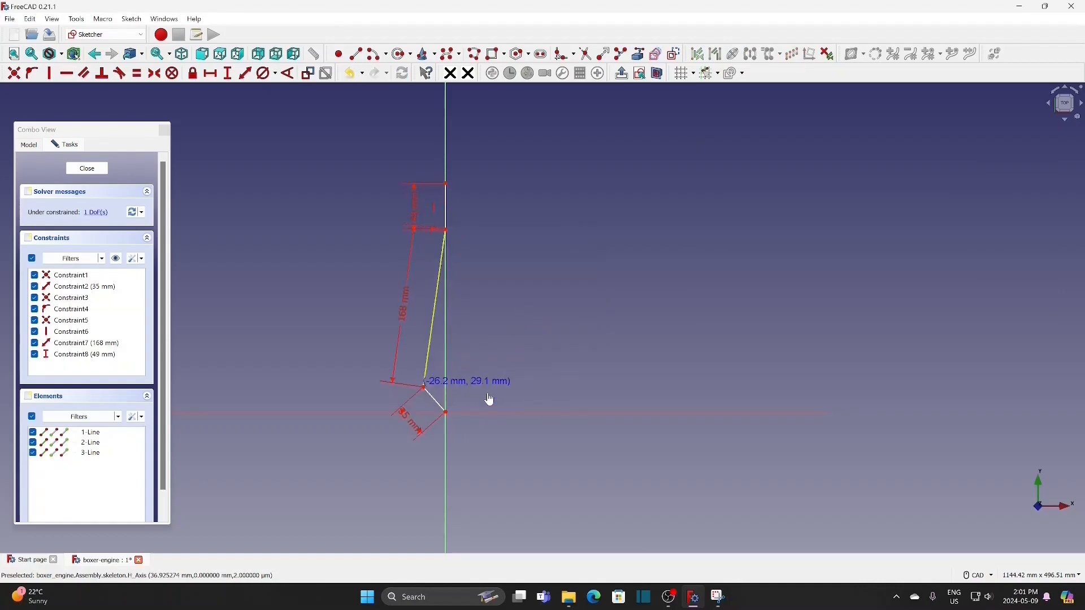
{"action": "left_click_drag", "start_coordinate": [424, 388], "coordinate": [469, 388]}
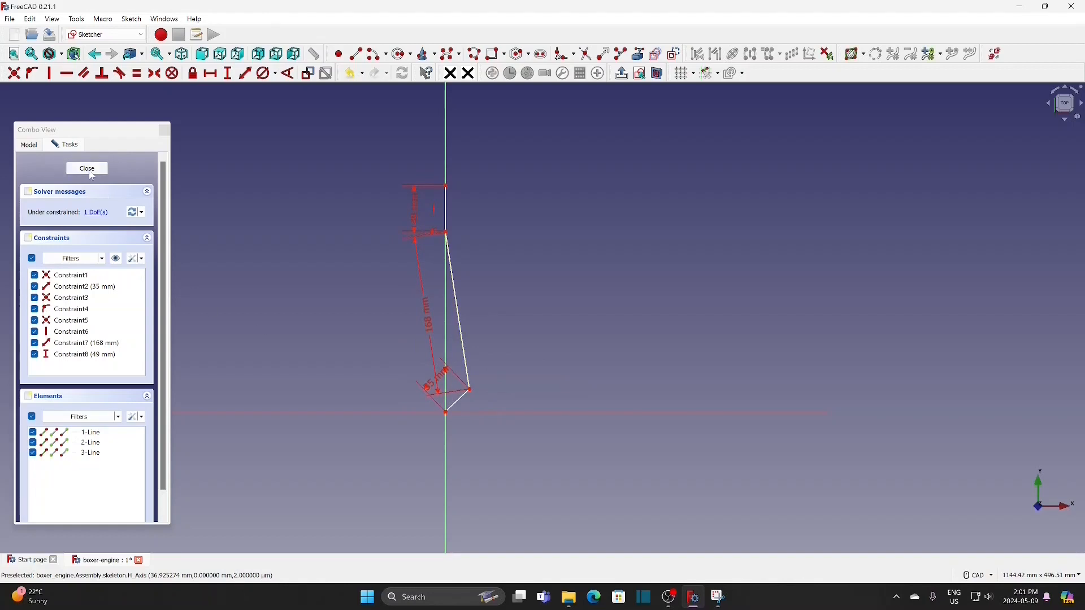
{"action": "left_click", "coordinate": [86, 168]}
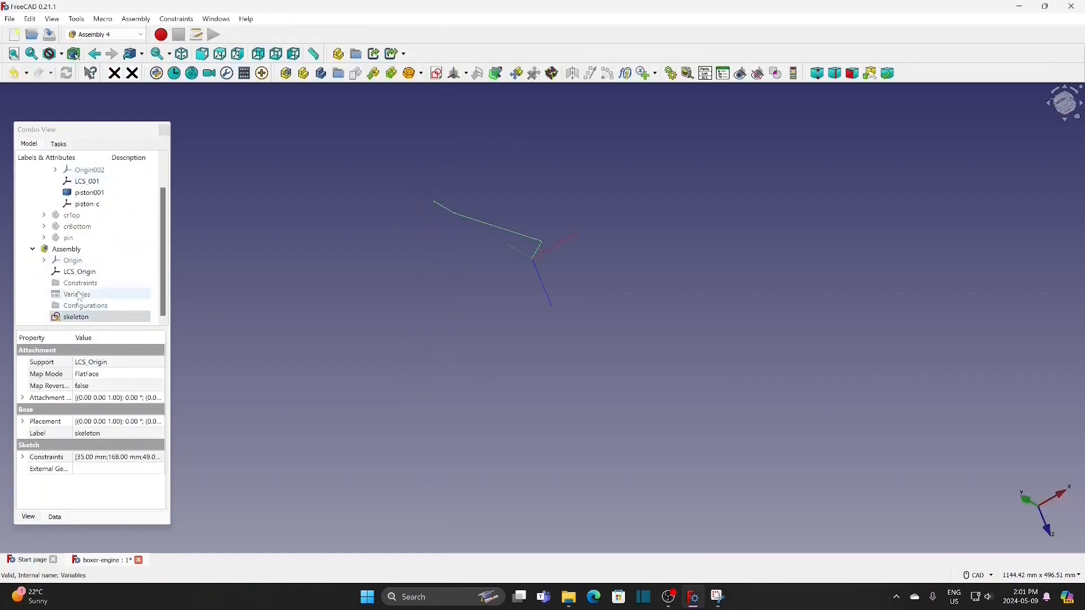
- Add a Float variable named beAngle to the assembly's Variables container
{"action": "left_click", "coordinate": [78, 294]}
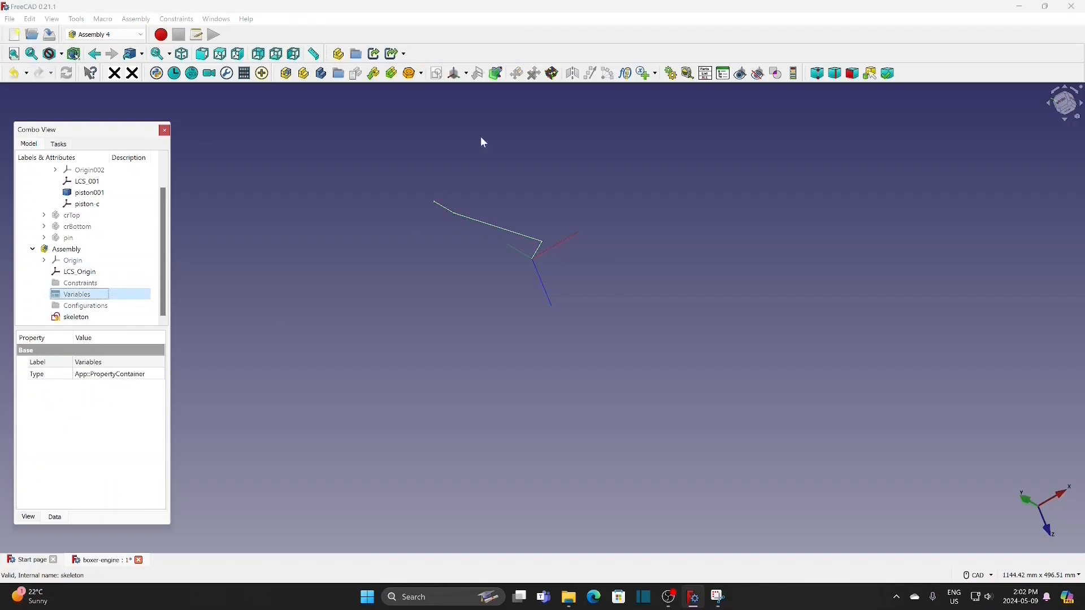
{"action": "left_click", "coordinate": [641, 73]}
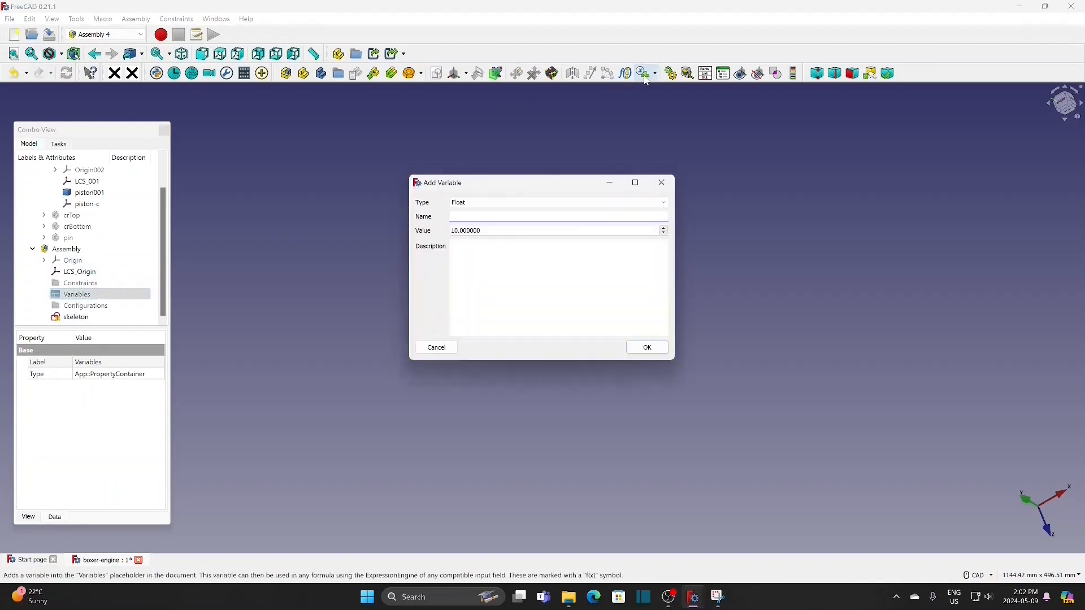
{"action": "type", "text": "b"}
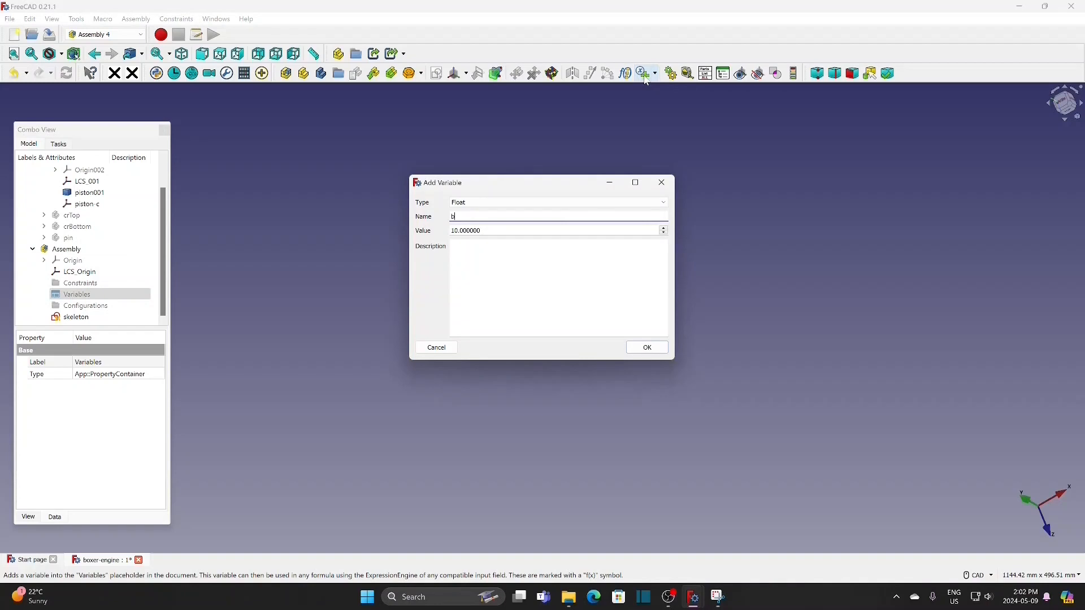
{"action": "type", "text": "eA"}
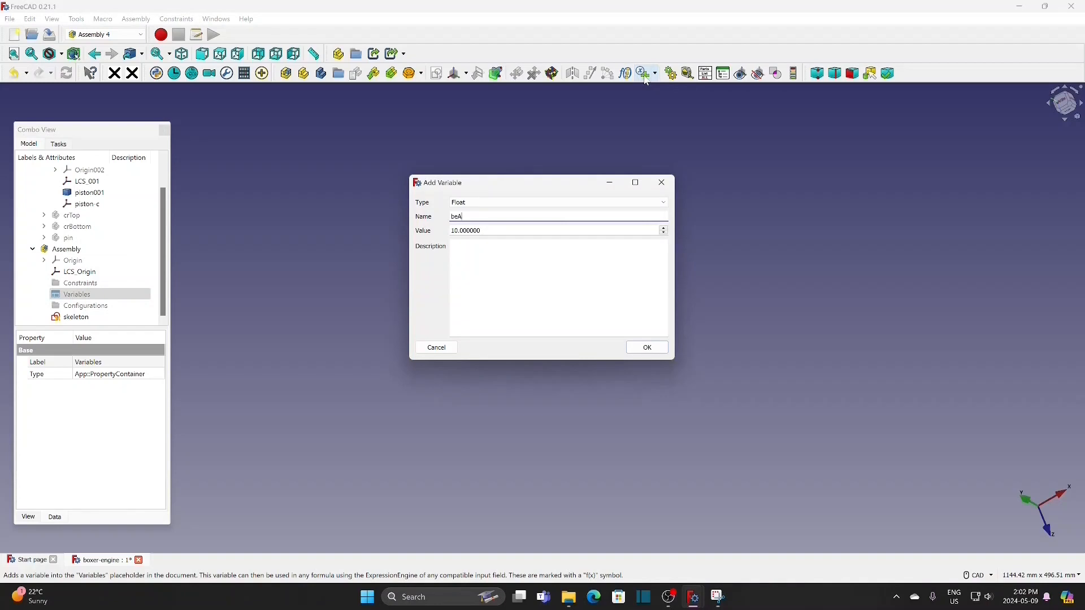
{"action": "type", "text": "ngle"}
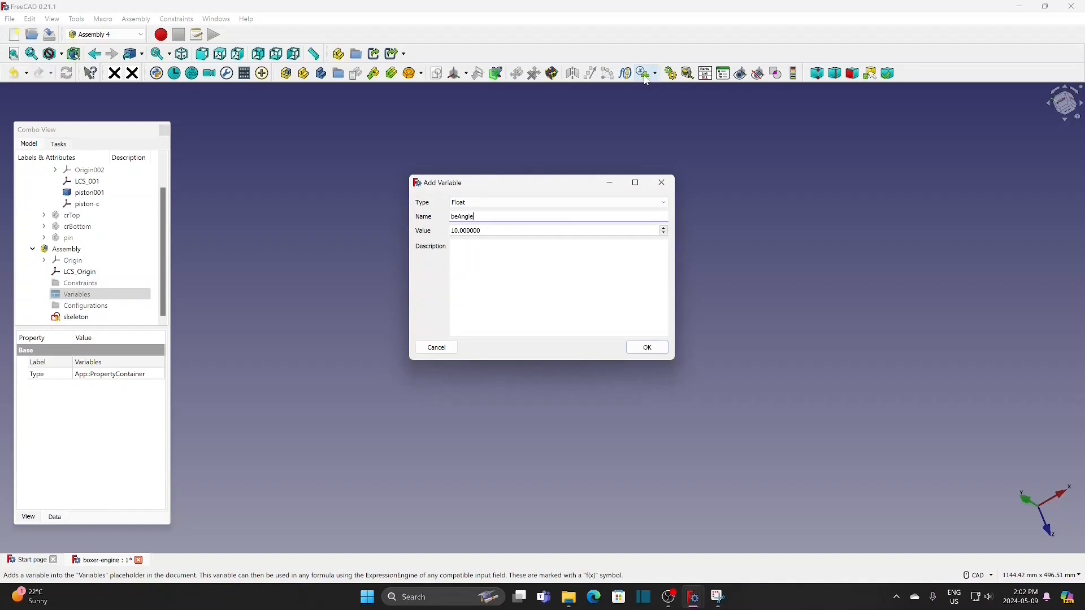
{"action": "left_click", "coordinate": [645, 347]}
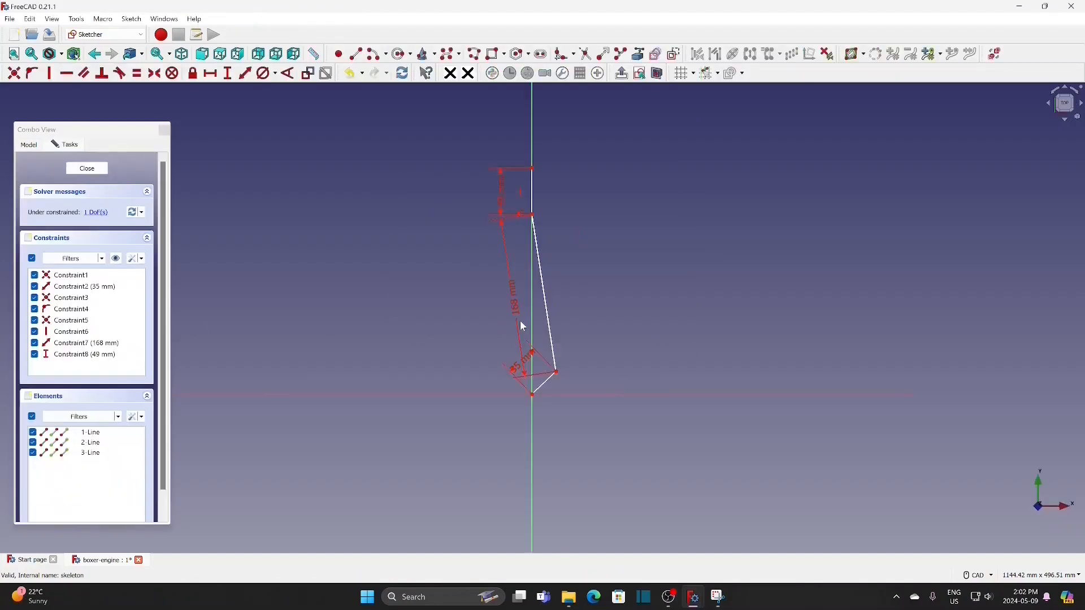
{"action": "mouse_move", "coordinate": [516, 368]}
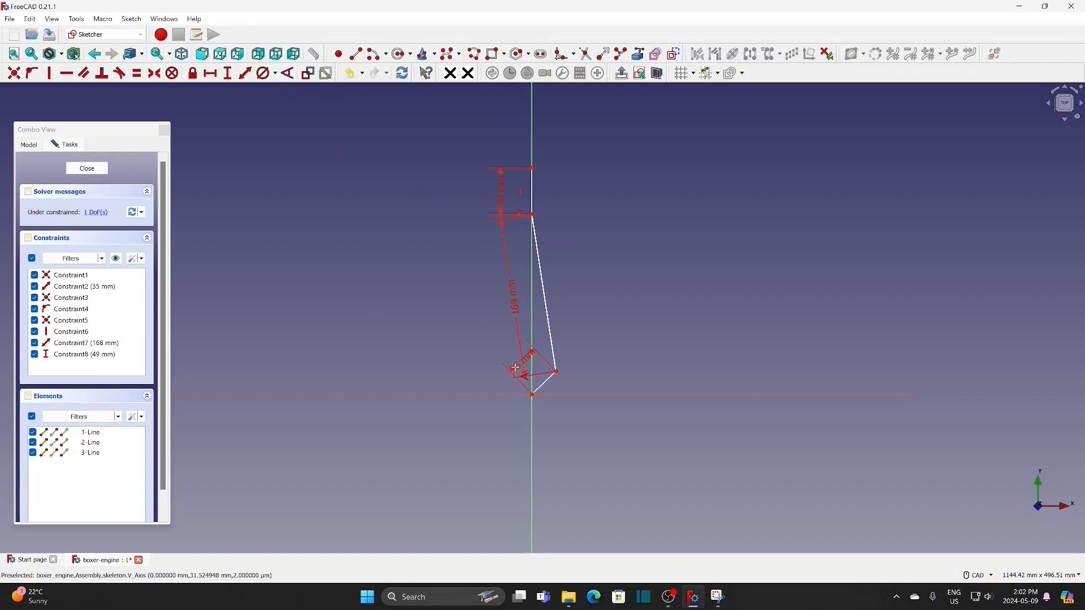
- Constrain the crank angle to the vertical axis using the formula Variables.beAngle
{"action": "left_click", "coordinate": [89, 432]}
{"action": "type", "text": "Variables."}
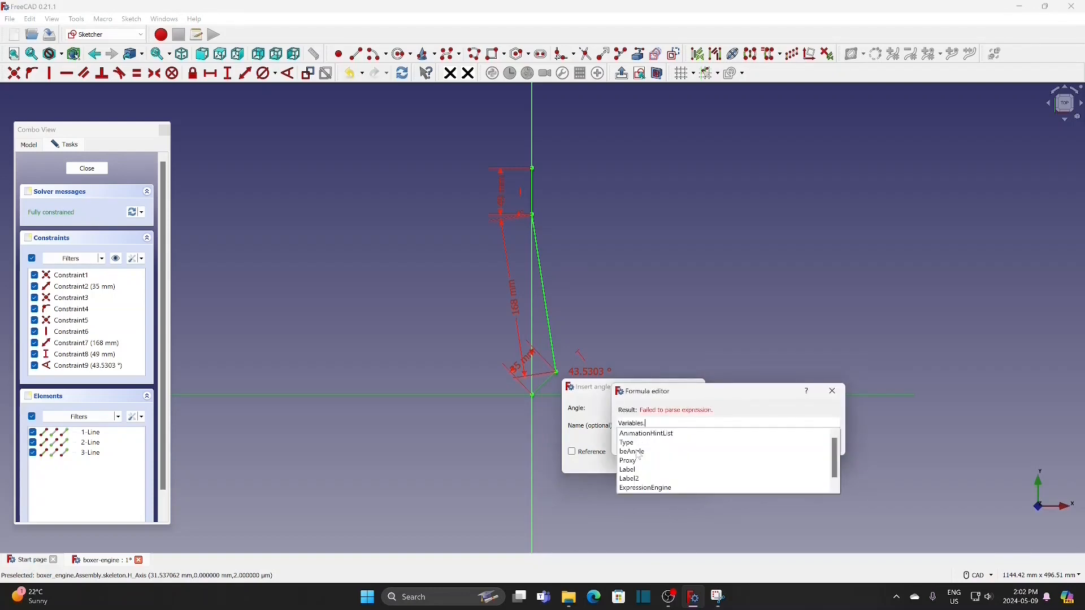
{"action": "left_click", "coordinate": [831, 392]}
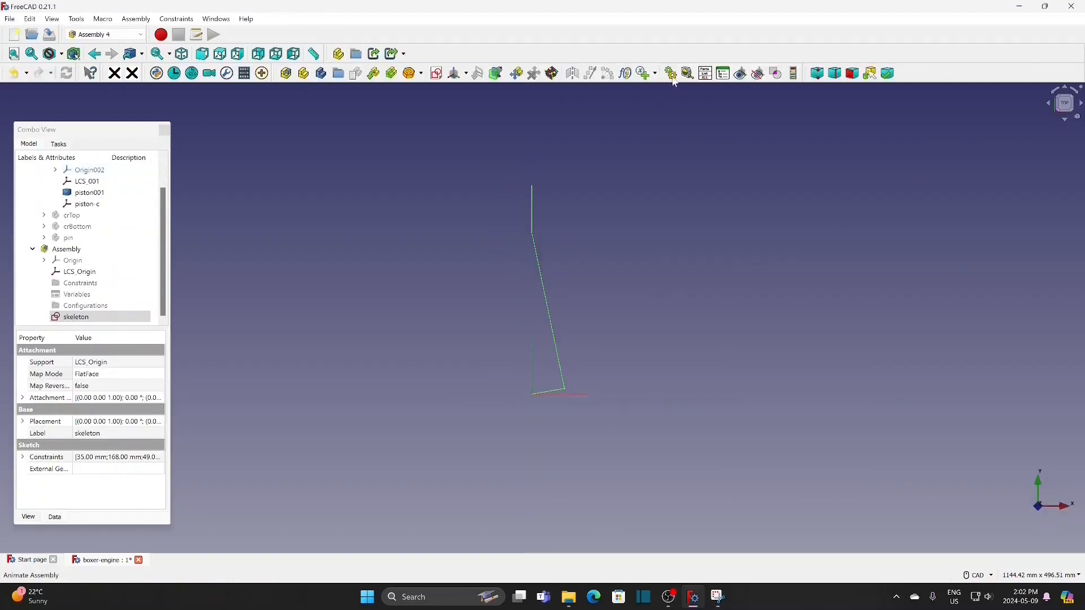
- Animate the beAngle variable in Animate Assembly, starting and stopping a test run
{"action": "left_click", "coordinate": [669, 73]}
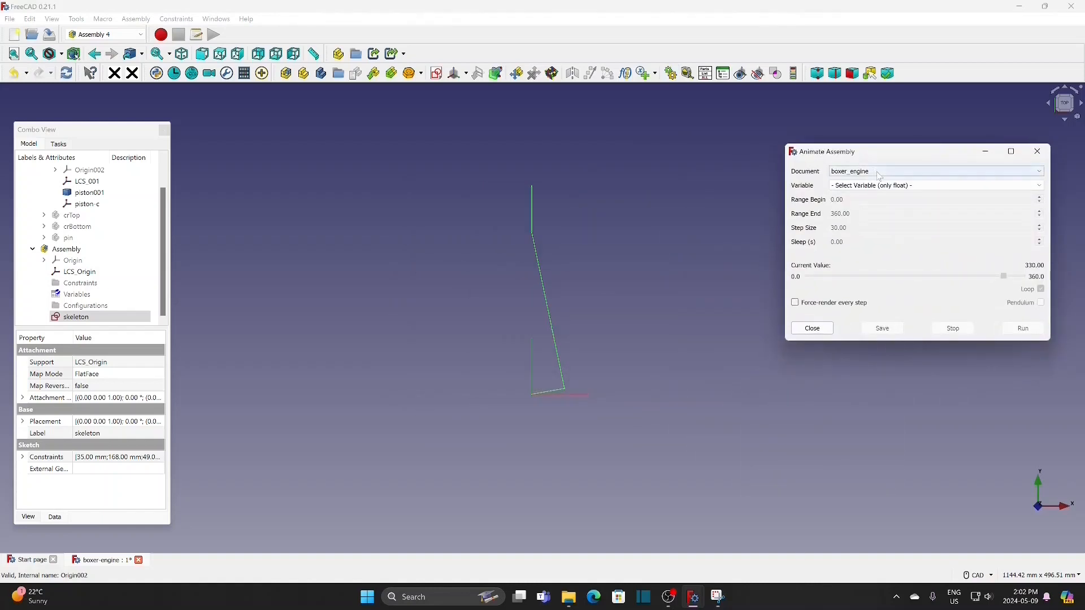
{"action": "left_click", "coordinate": [934, 185]}
{"action": "type", "text": "1"}
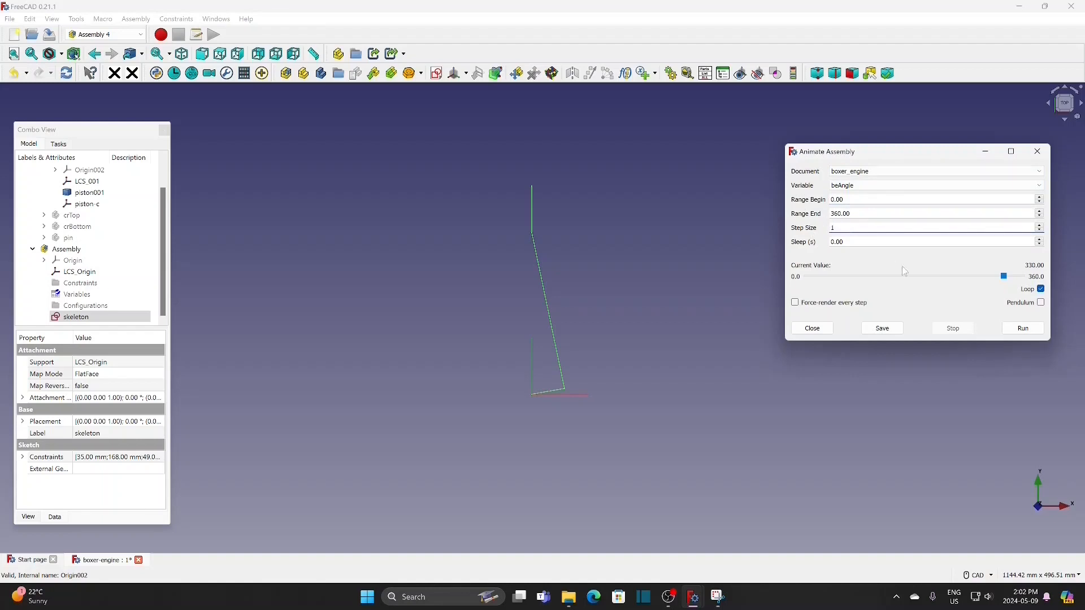
{"action": "left_click", "coordinate": [1022, 328]}
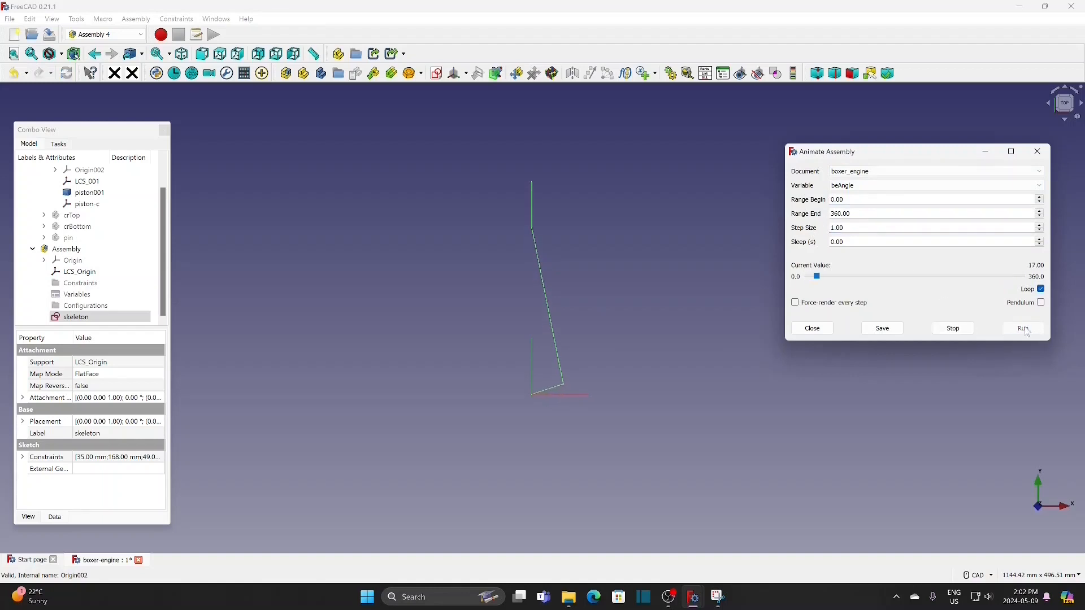
{"action": "left_click", "coordinate": [1023, 328]}
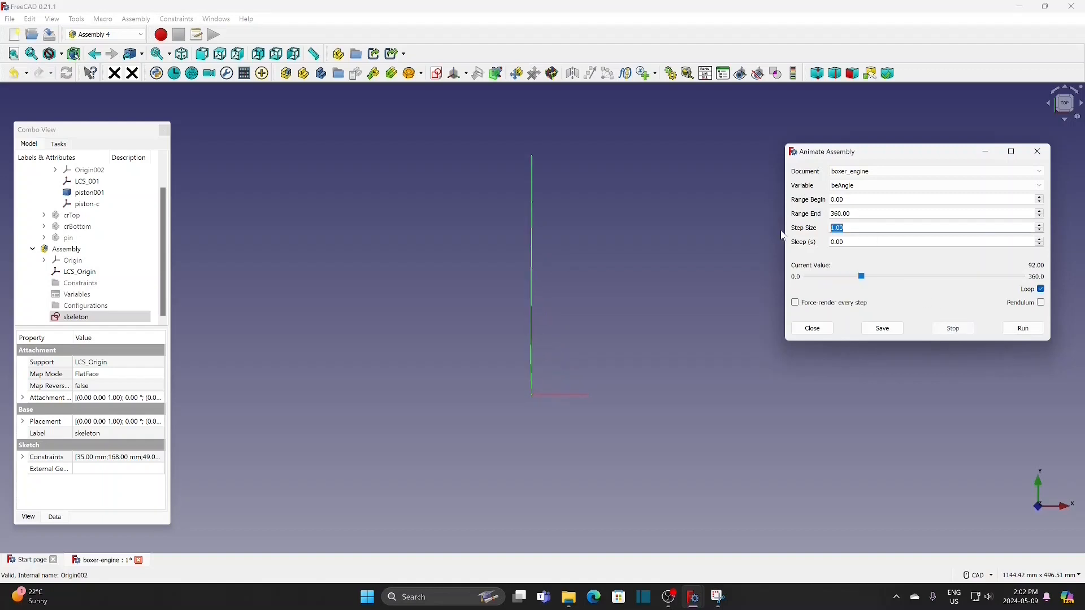
- Rerun the animation with step size 10, then set the crank angle to 150
{"action": "type", "text": "10"}
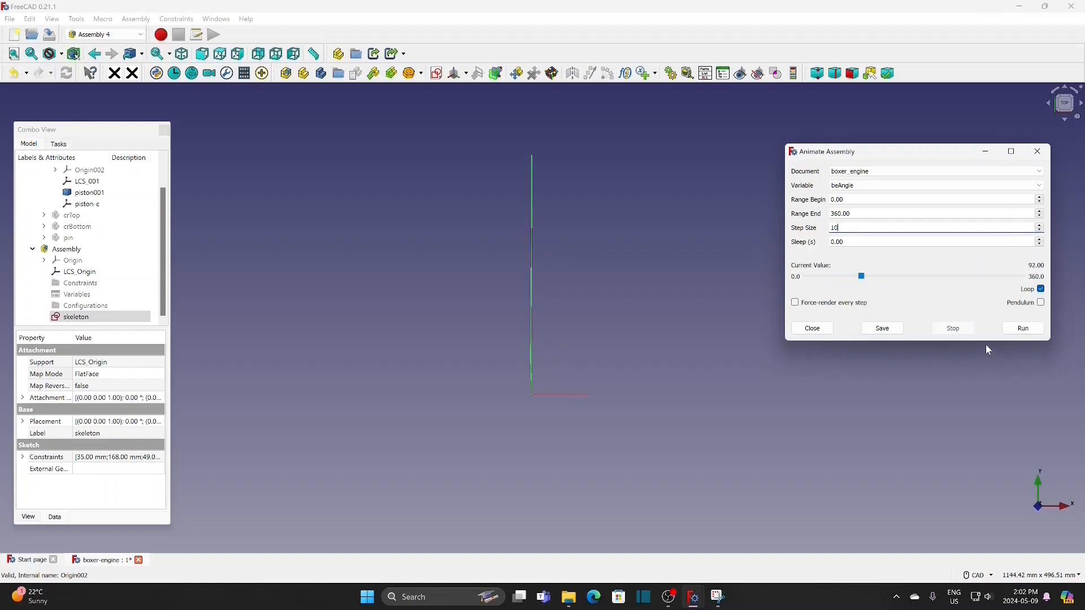
{"action": "left_click", "coordinate": [1022, 328]}
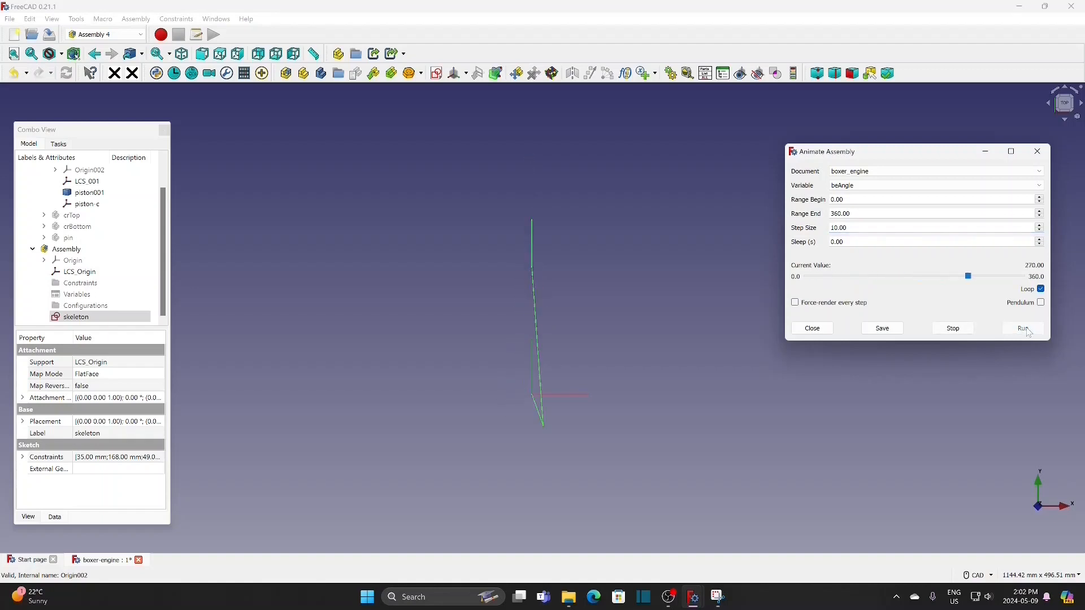
{"action": "left_click", "coordinate": [1023, 328]}
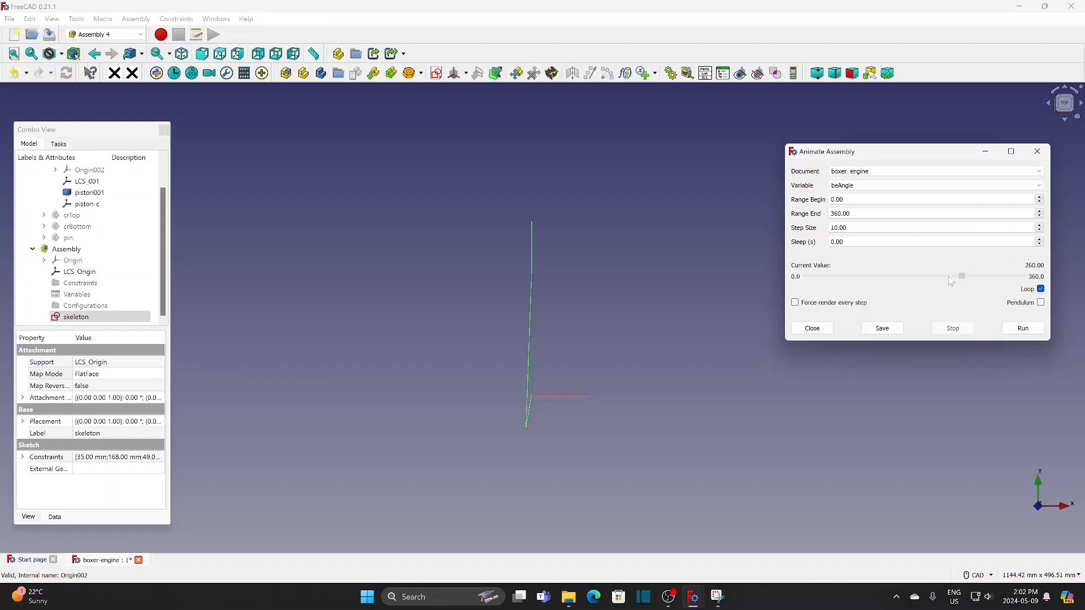
{"action": "left_click_drag", "start_coordinate": [962, 277], "coordinate": [916, 276]}
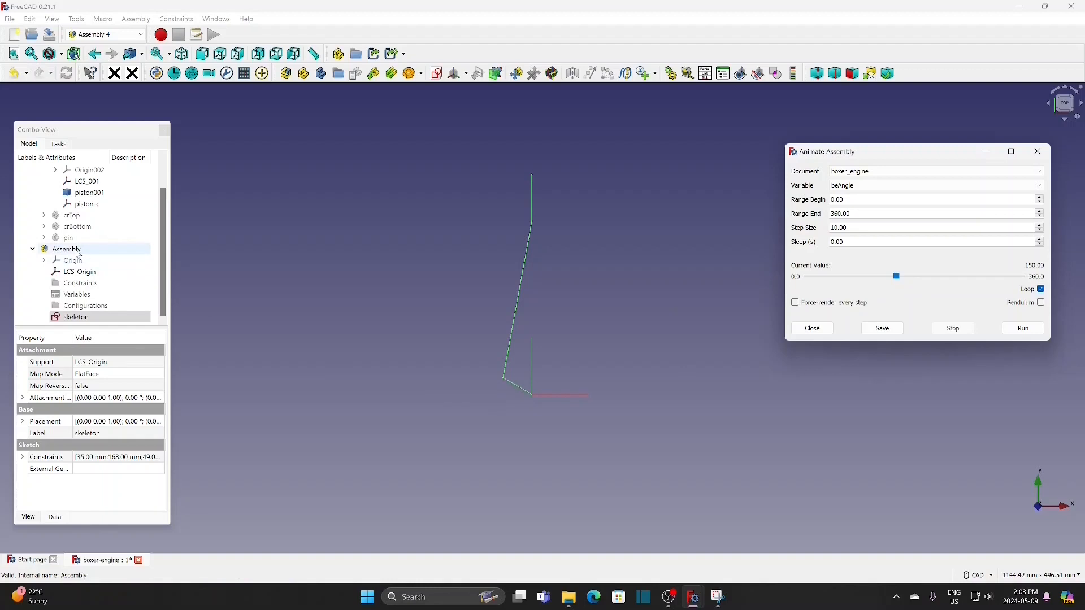
- Create LCS crank tangent to skeleton Edge1, rotated -90° around the x-axis
{"action": "left_click", "coordinate": [75, 317]}
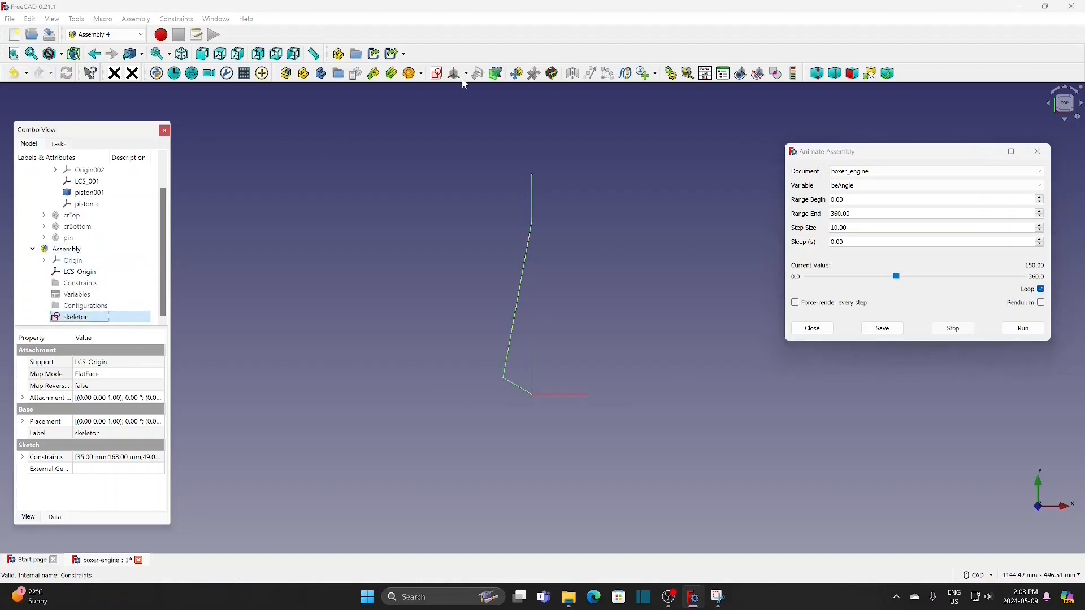
{"action": "left_click", "coordinate": [452, 73]}
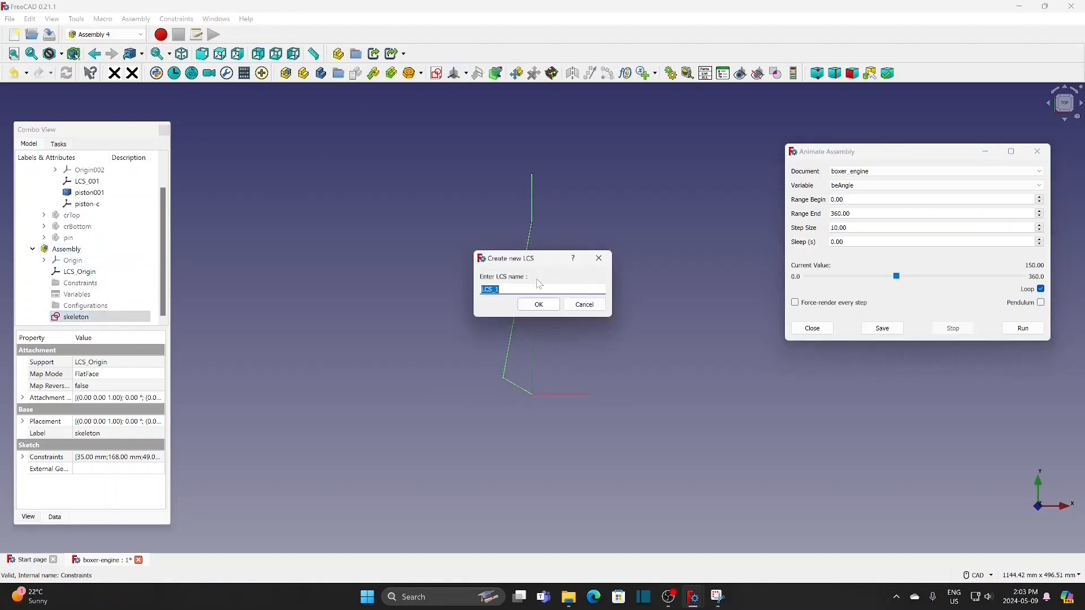
{"action": "type", "text": "cr"}
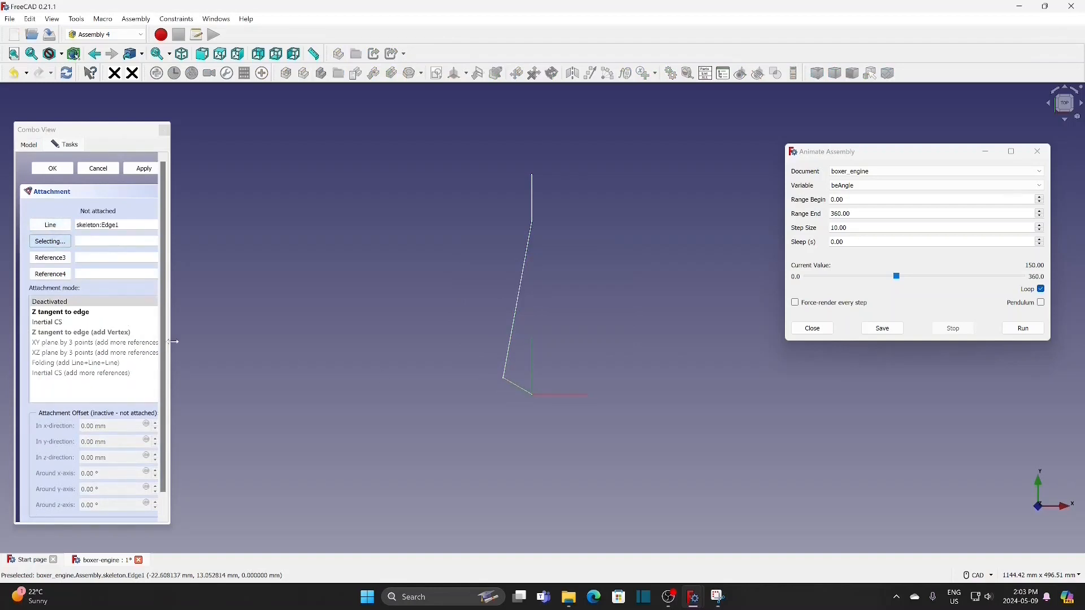
{"action": "mouse_move", "coordinate": [61, 311]}
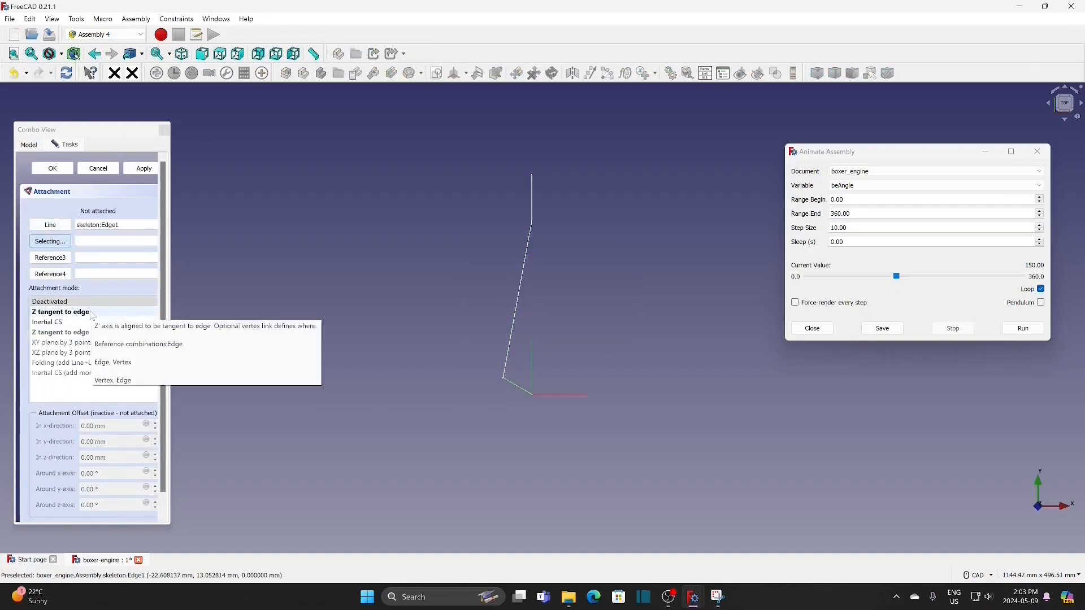
{"action": "left_click", "coordinate": [61, 312]}
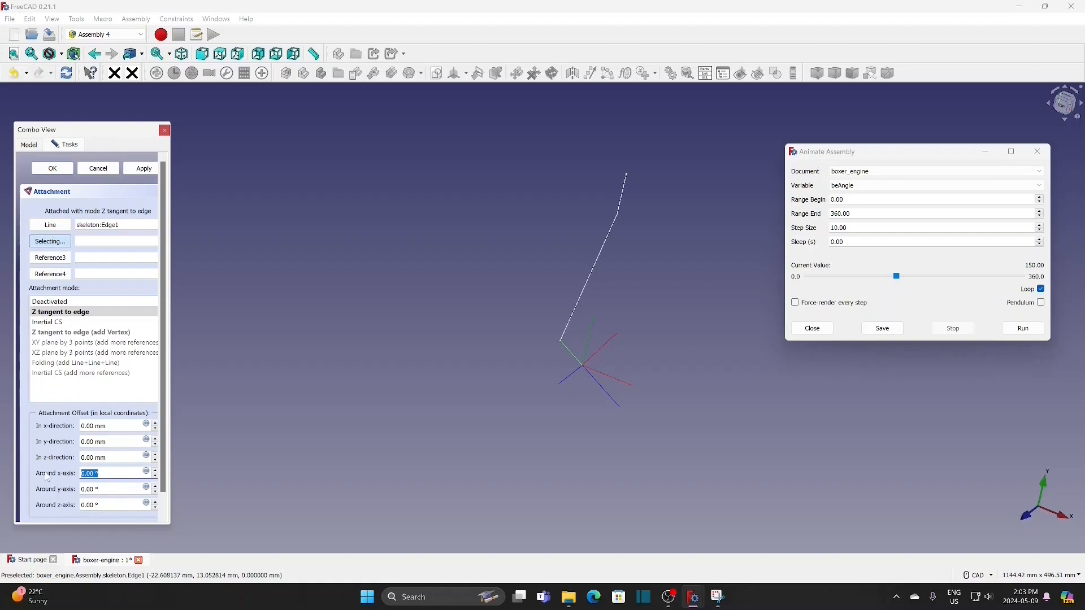
{"action": "type", "text": "-90"}
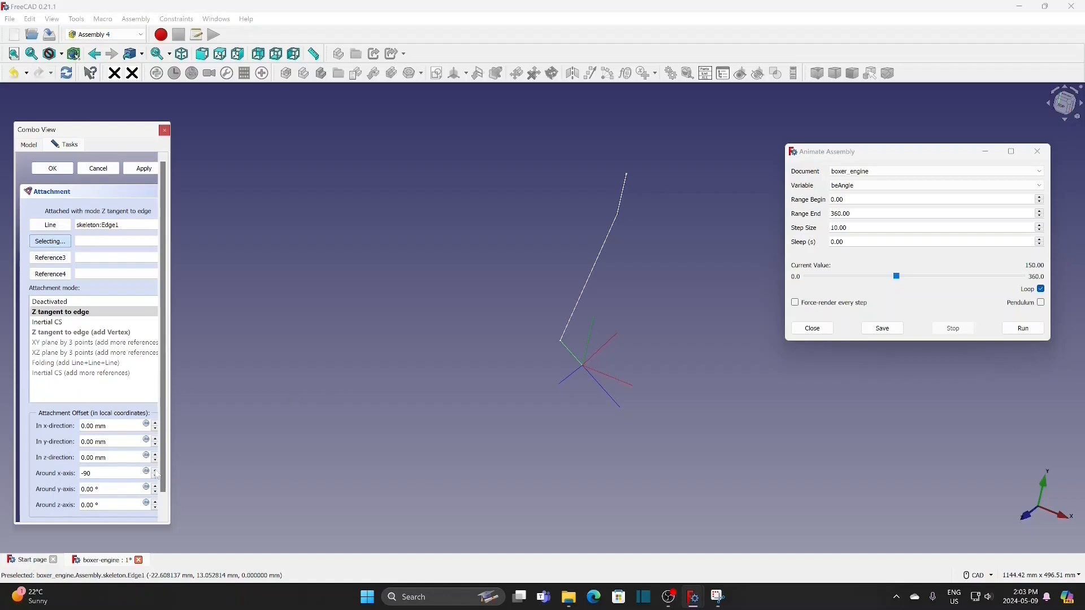
{"action": "triple_click", "coordinate": [94, 472]}
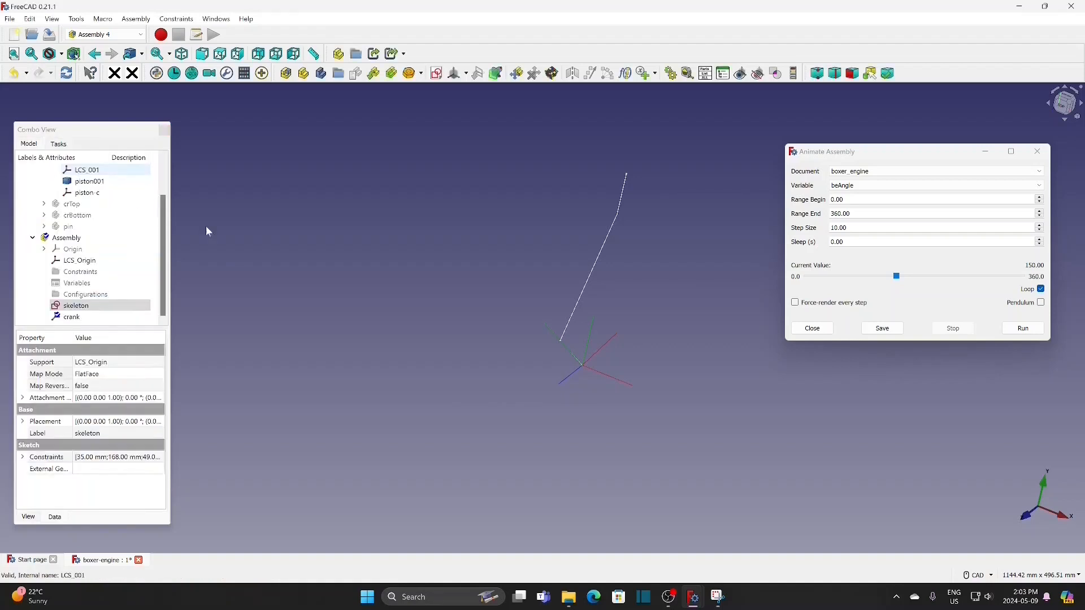
{"action": "mouse_move", "coordinate": [588, 298]}
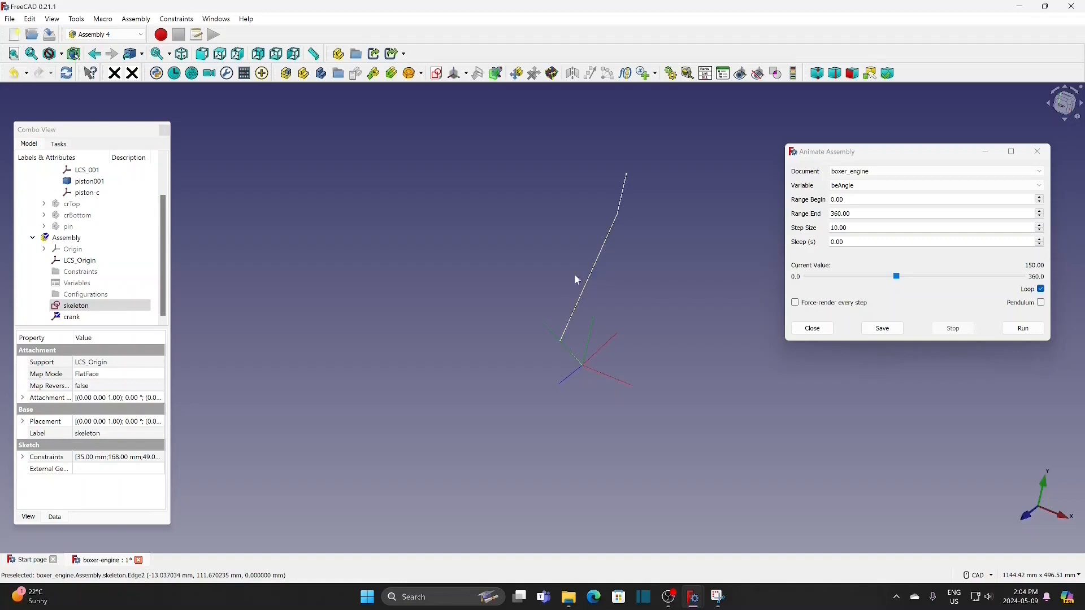
- Create LCS cr attached tangent to the skeleton's connecting-rod edge (Edge2)
{"action": "left_click", "coordinate": [76, 305]}
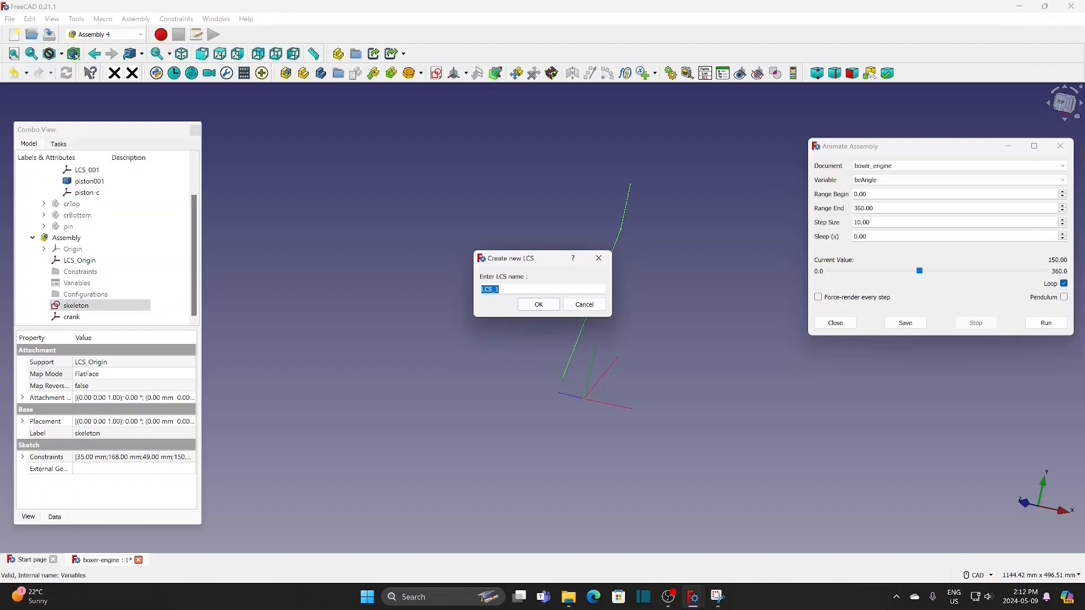
{"action": "type", "text": "cr"}
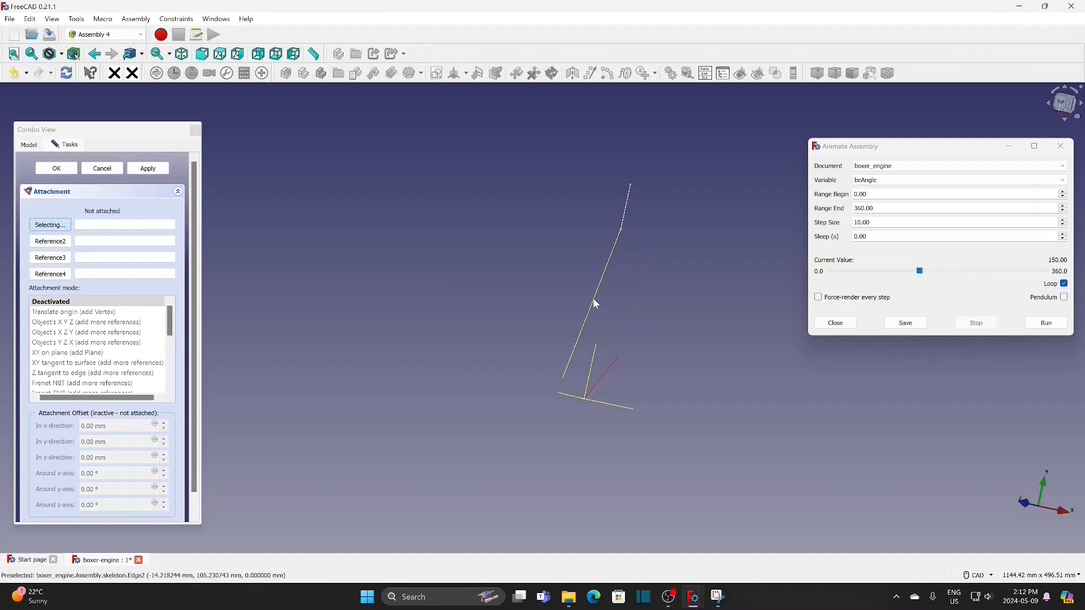
{"action": "left_click", "coordinate": [60, 312]}
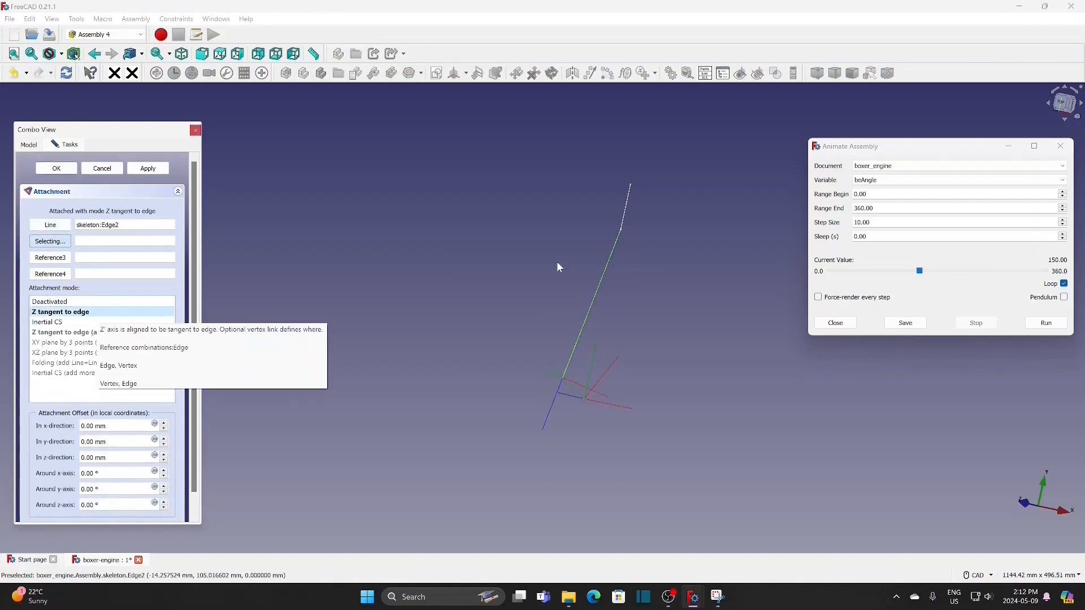
{"action": "mouse_move", "coordinate": [619, 234]}
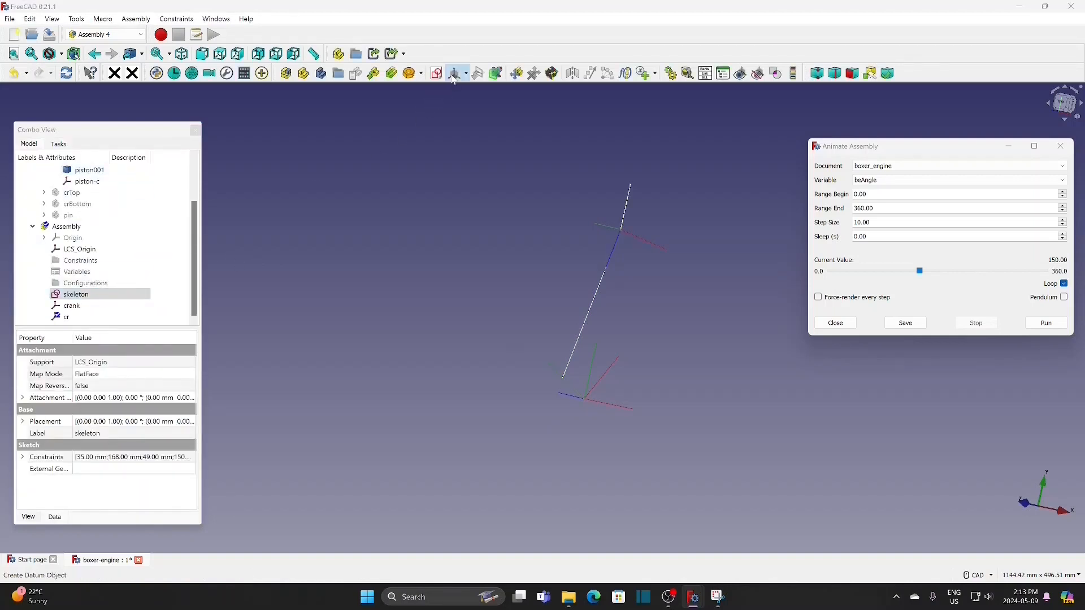
- Create the piston-center coordinate system and dismiss the skeleton's attachment editor unchanged
{"action": "left_click", "coordinate": [455, 73]}
{"action": "type", "text": "piston"}
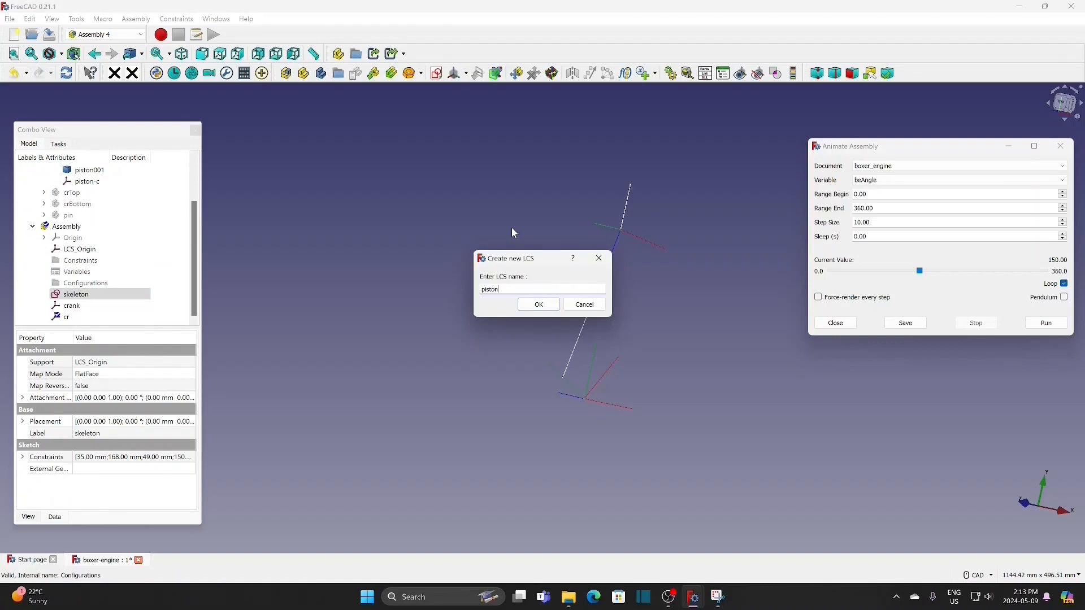
{"action": "type", "text": "-cente"}
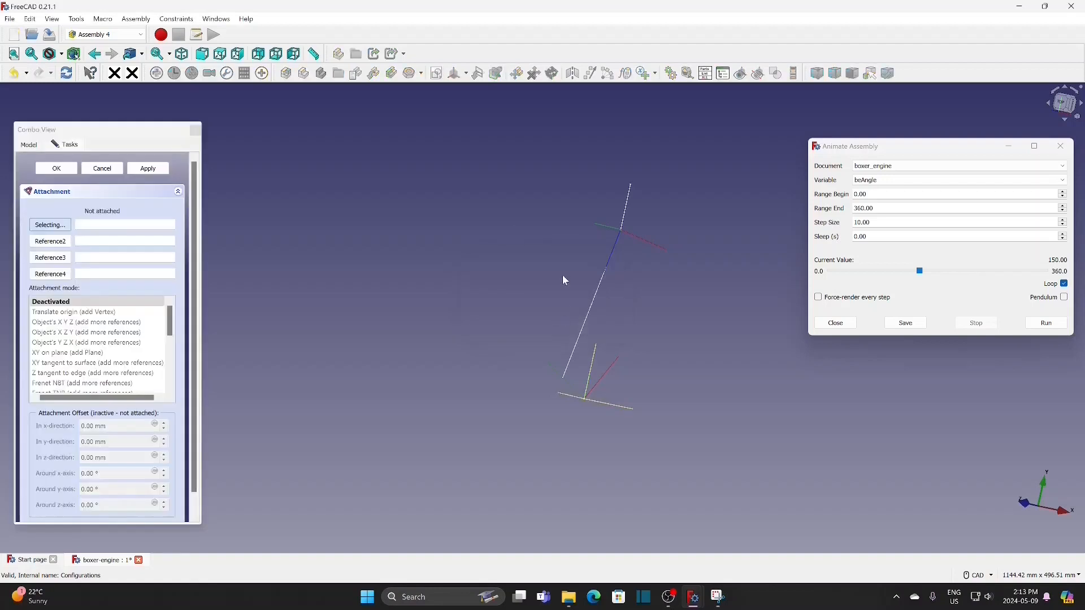
{"action": "mouse_move", "coordinate": [629, 201]}
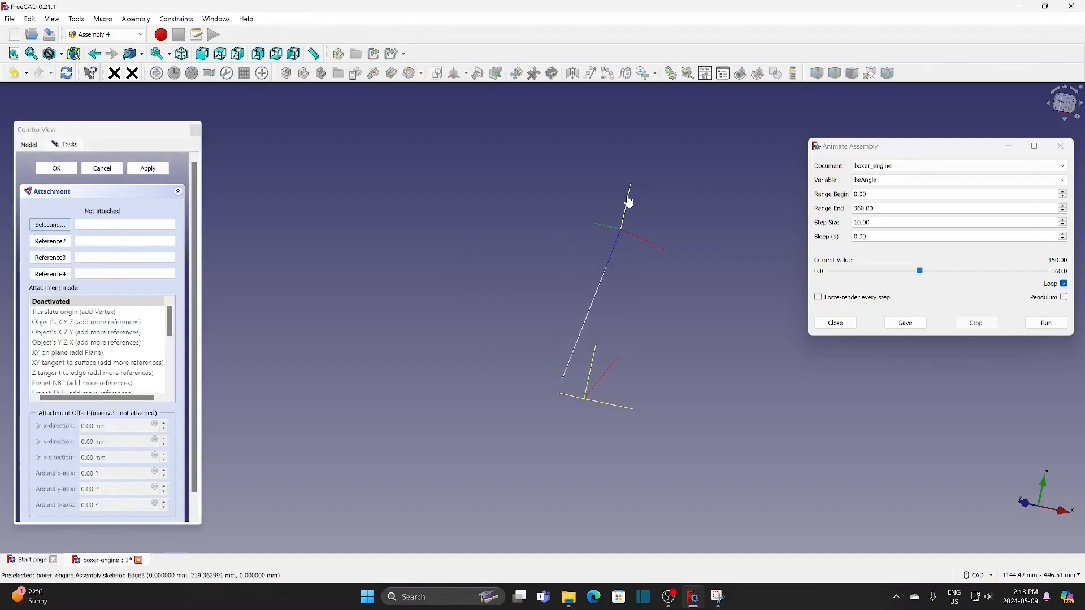
{"action": "left_click", "coordinate": [628, 193]}
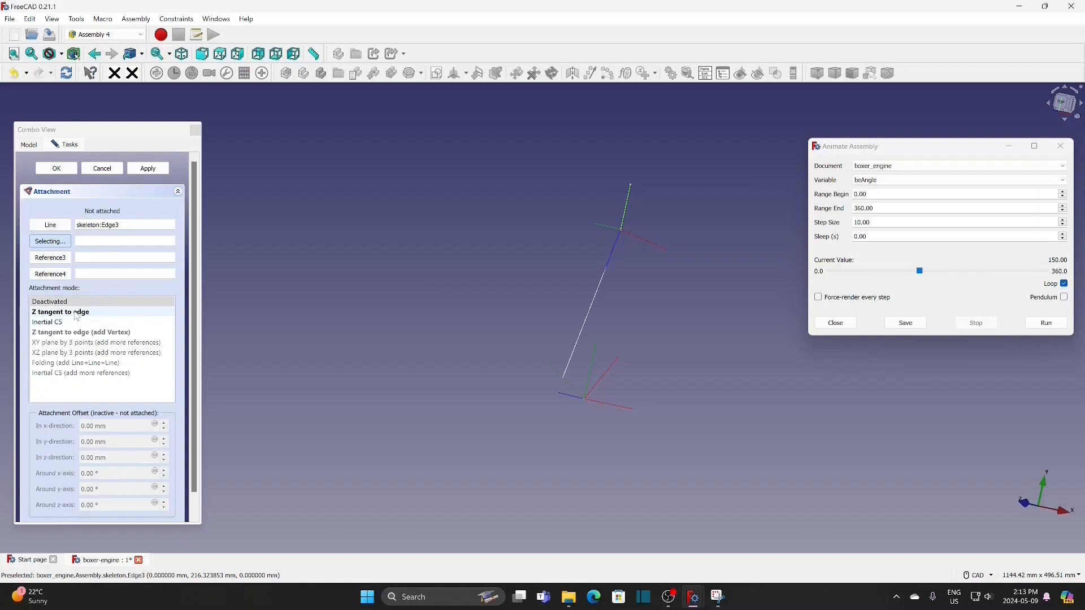
{"action": "left_click", "coordinate": [59, 312]}
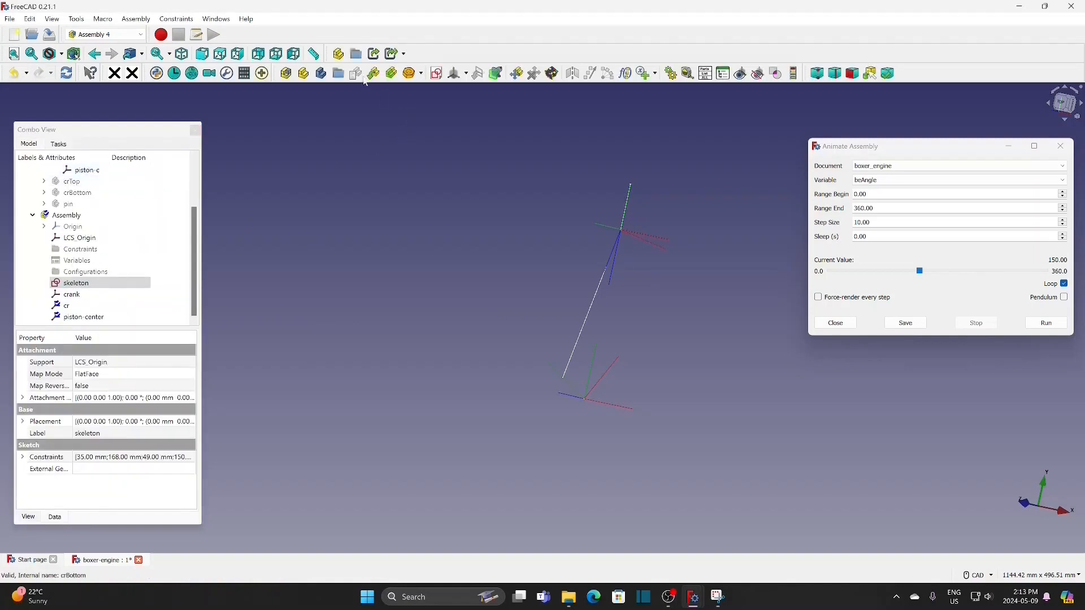
{"action": "mouse_move", "coordinate": [373, 74]}
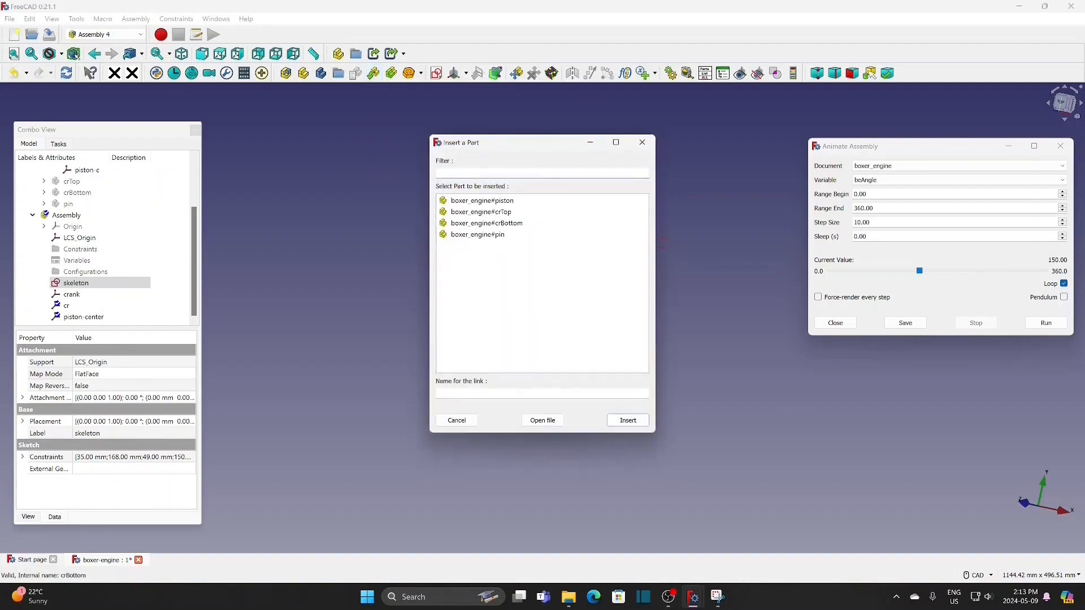
- Insert boxer_engine#piston and attach its piston_c to the assembly's piston_center
{"action": "left_click", "coordinate": [482, 200]}
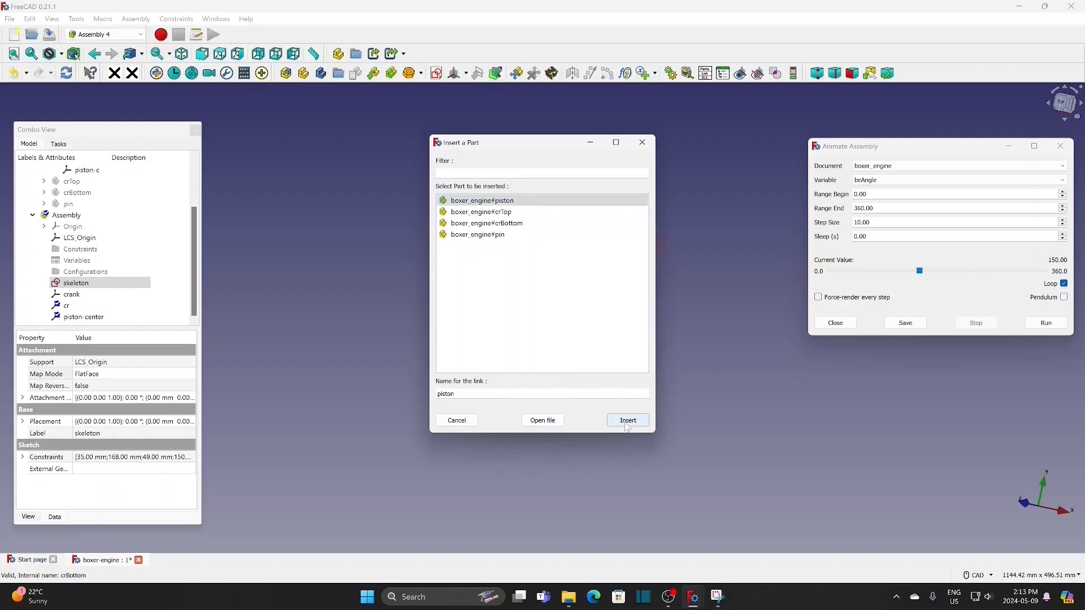
{"action": "left_click", "coordinate": [626, 420]}
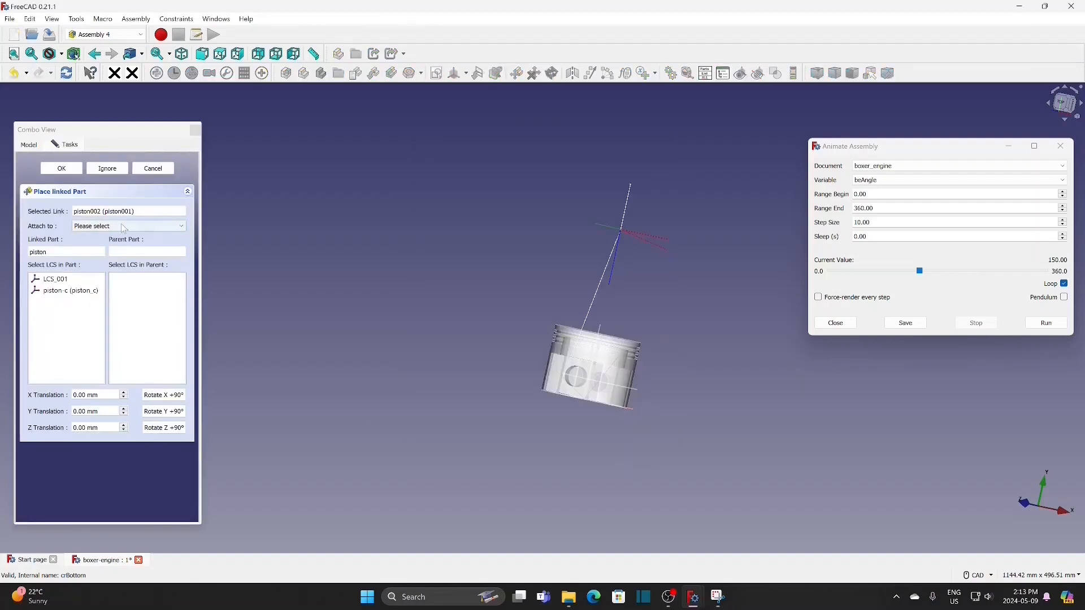
{"action": "left_click", "coordinate": [128, 226]}
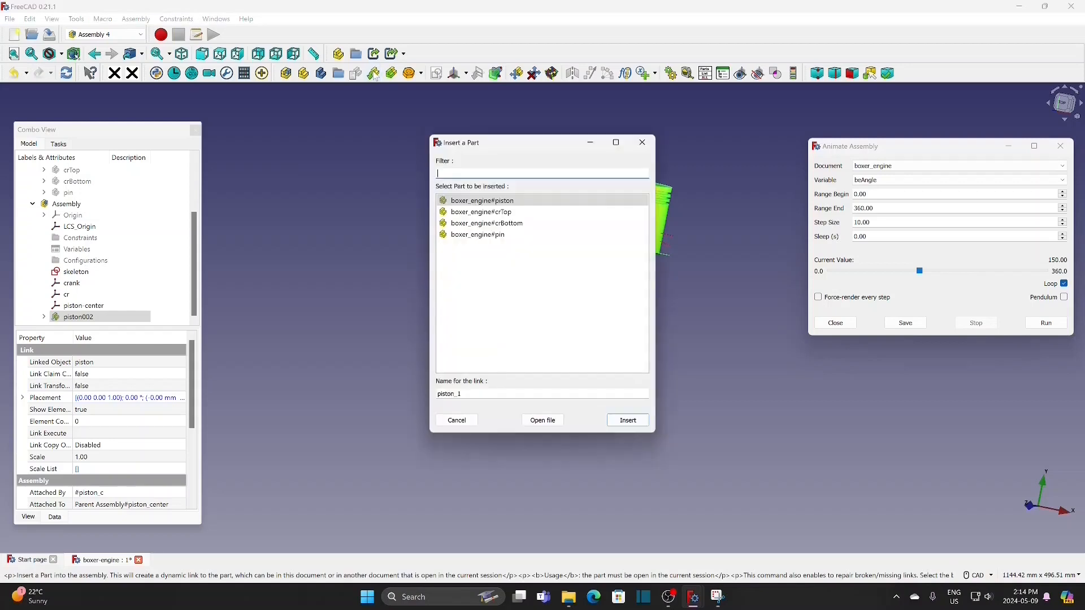
- Insert boxer_engine#pin, attaching pin_c to the Parent Assembly's piston_center
{"action": "left_click", "coordinate": [478, 234]}
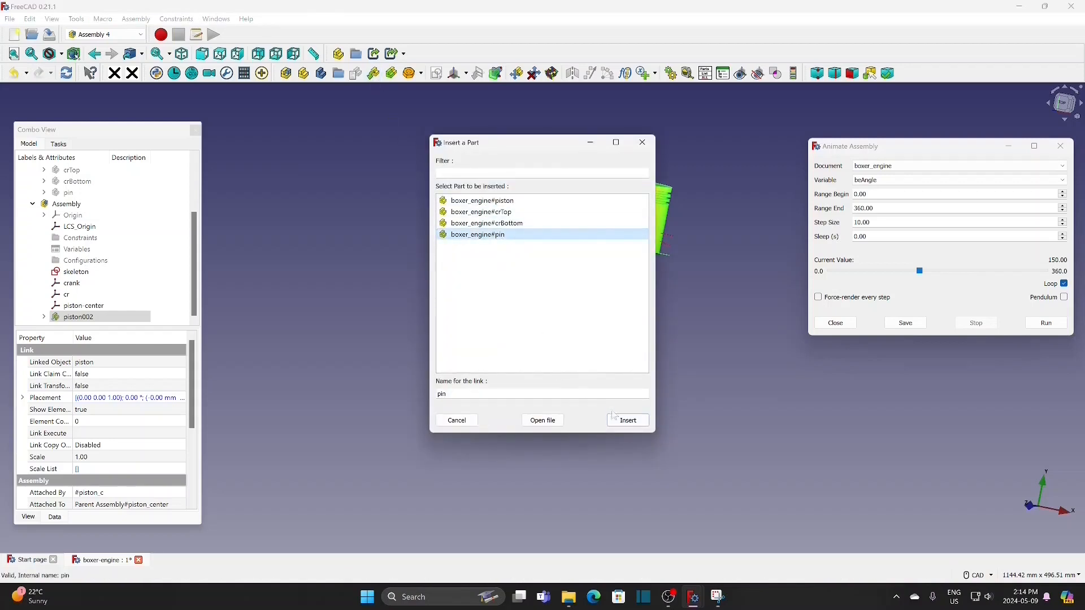
{"action": "left_click", "coordinate": [625, 420]}
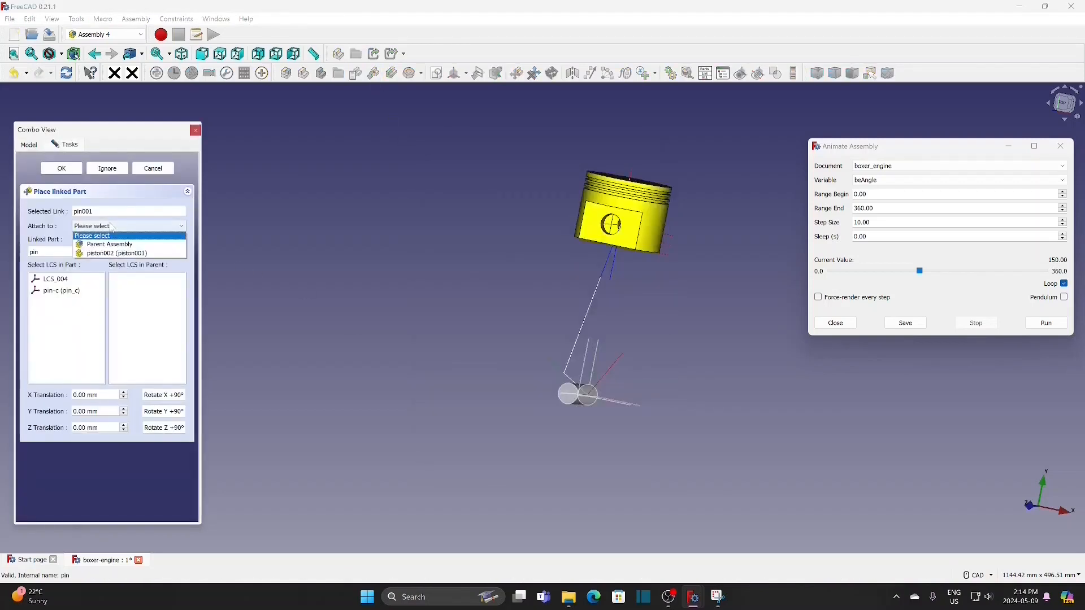
{"action": "left_click", "coordinate": [108, 243]}
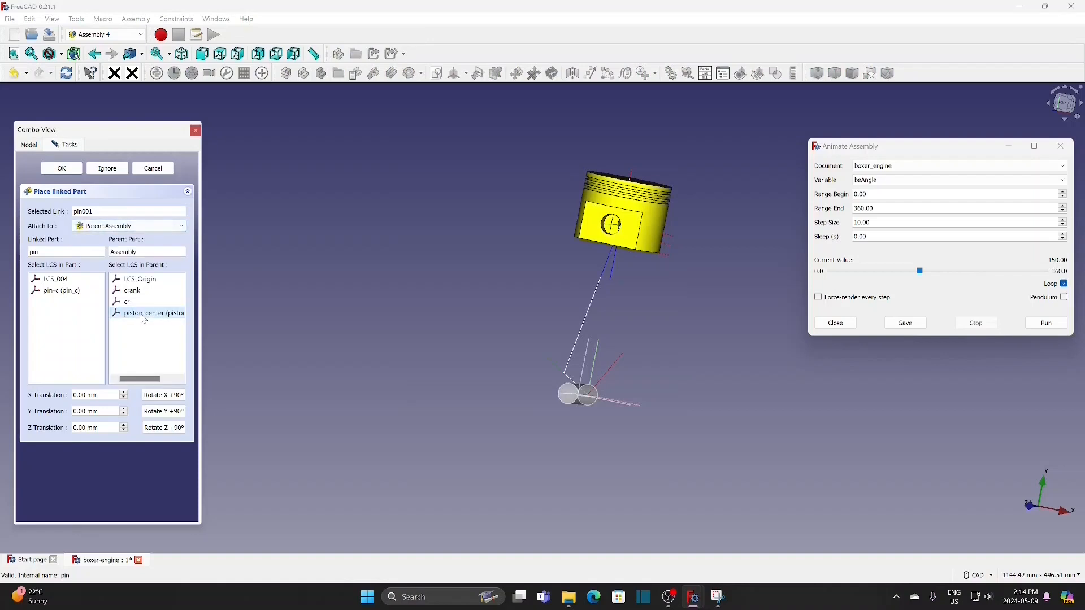
{"action": "left_click", "coordinate": [62, 290]}
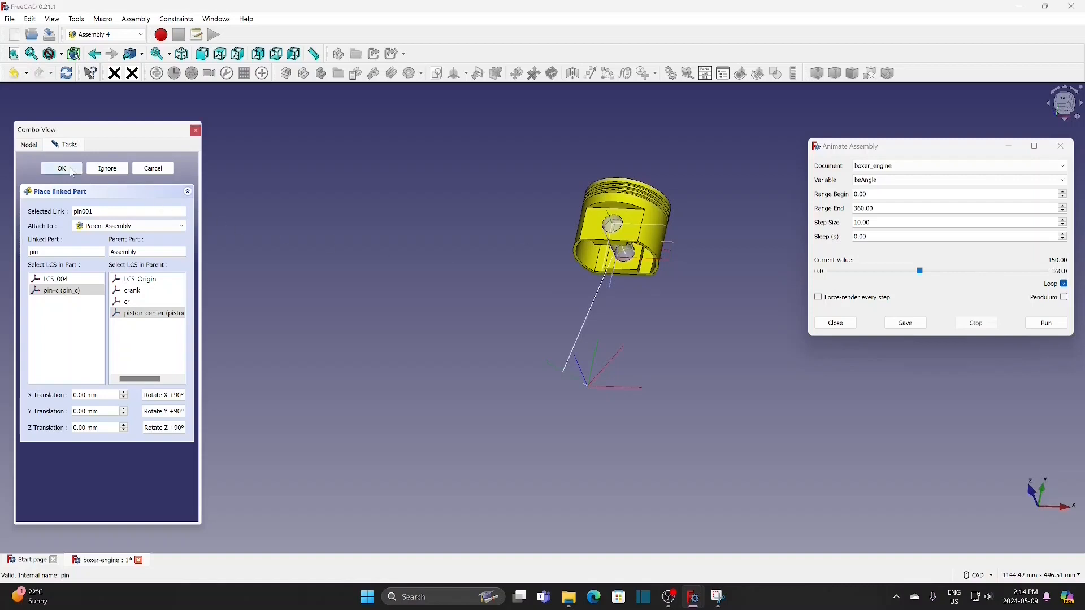
{"action": "left_click", "coordinate": [62, 168]}
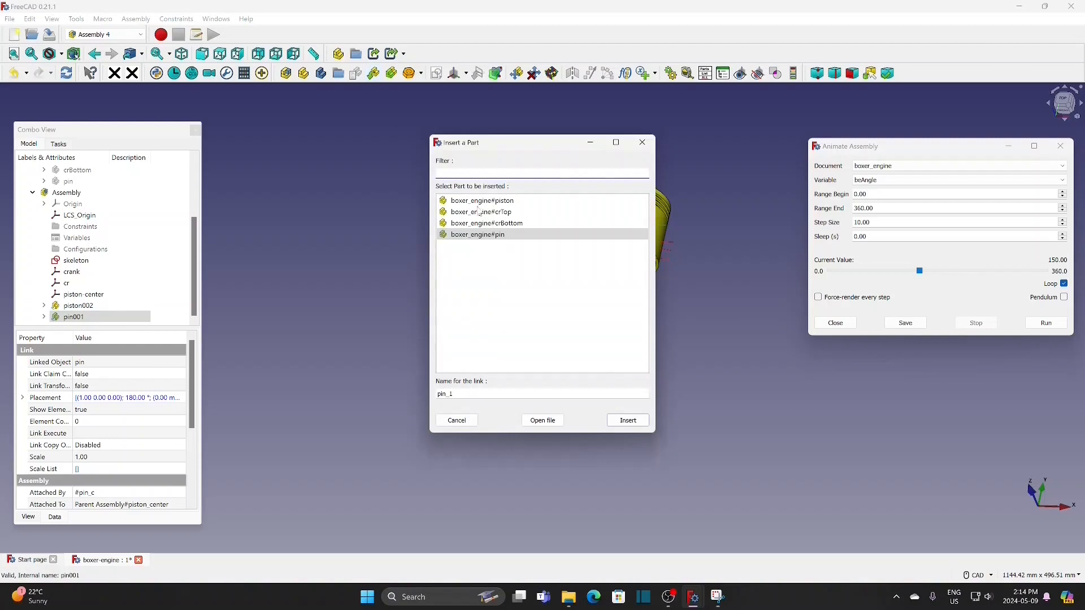
- Insert boxer_engine#crTop and attach its cr_T to the parent assembly's cr
{"action": "left_click", "coordinate": [481, 212]}
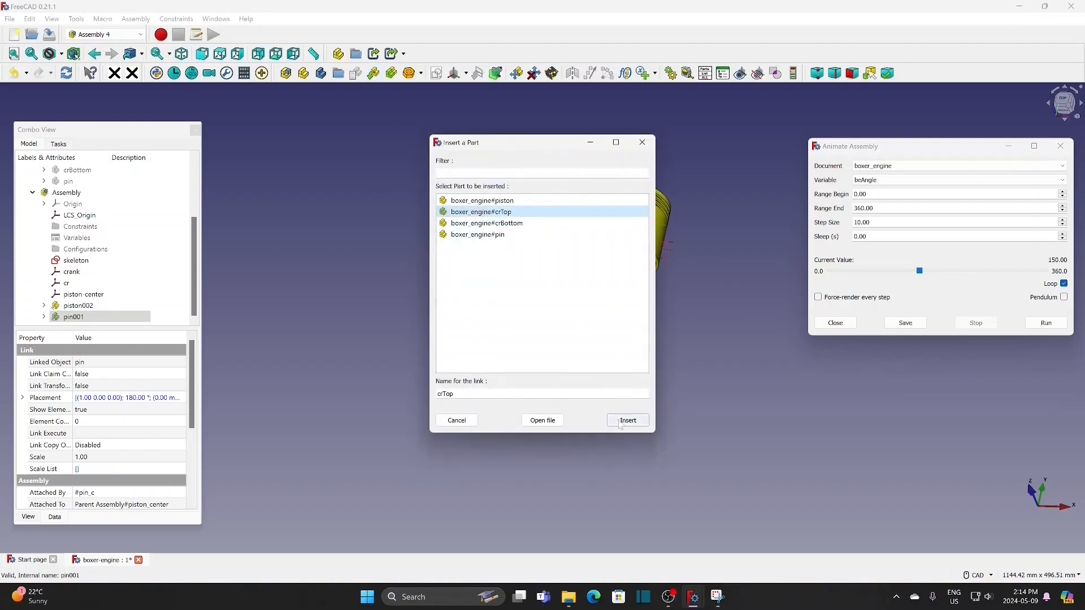
{"action": "left_click", "coordinate": [626, 420]}
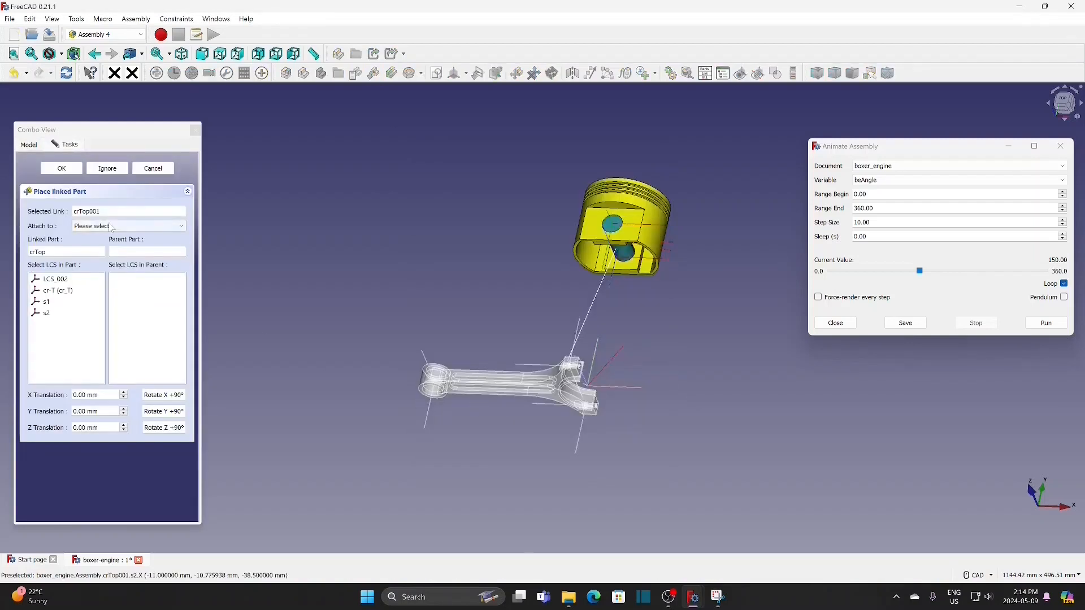
{"action": "left_click", "coordinate": [129, 226]}
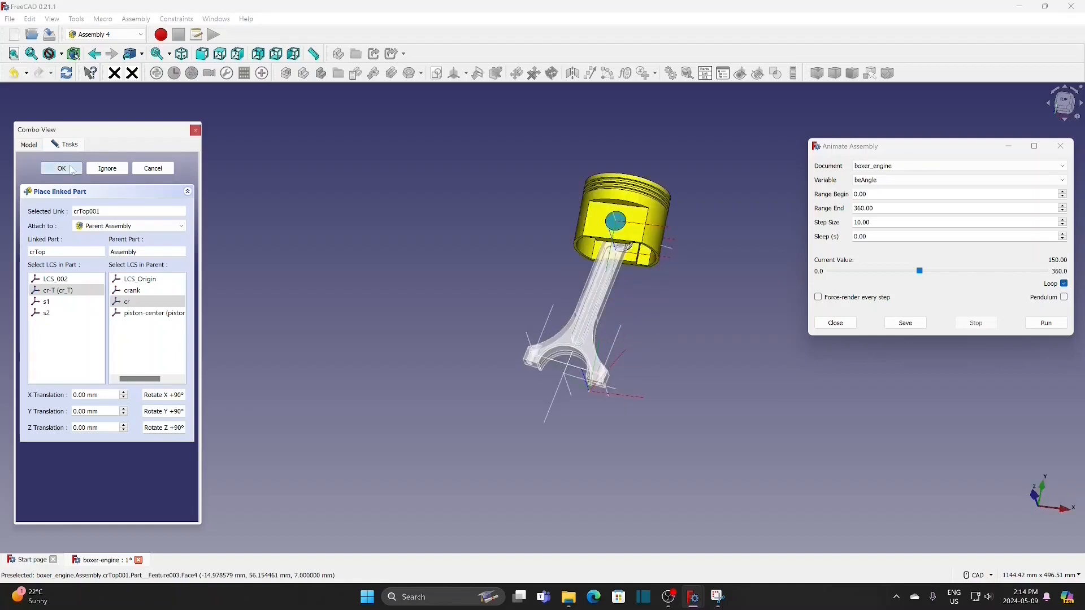
{"action": "left_click", "coordinate": [61, 169]}
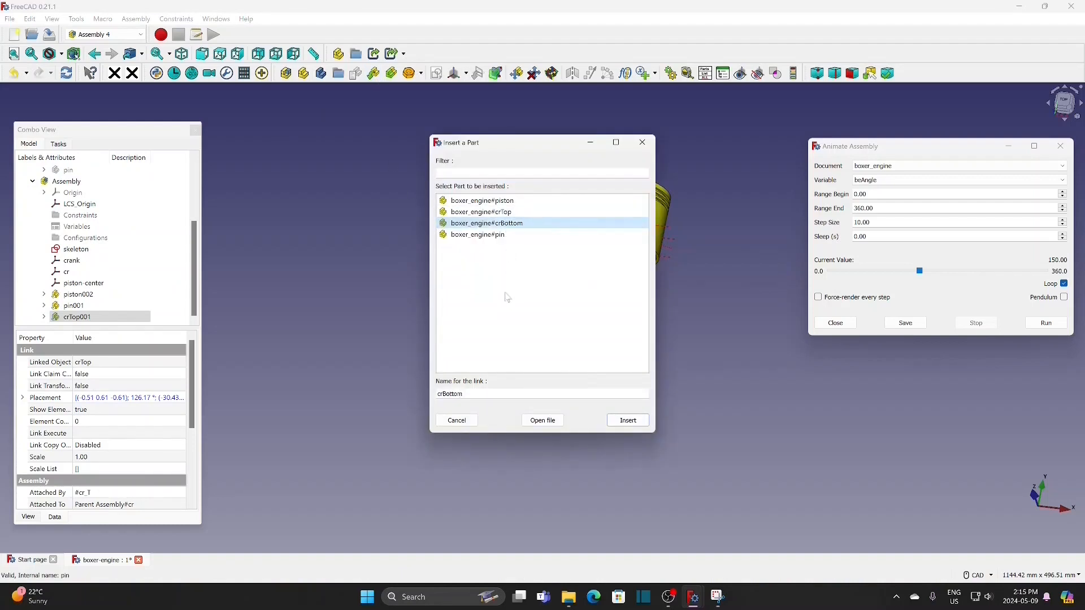
- Insert the crBottom cap, attach b_s1 to crTop001's s1, and raise its Z offset
{"action": "left_click", "coordinate": [626, 420]}
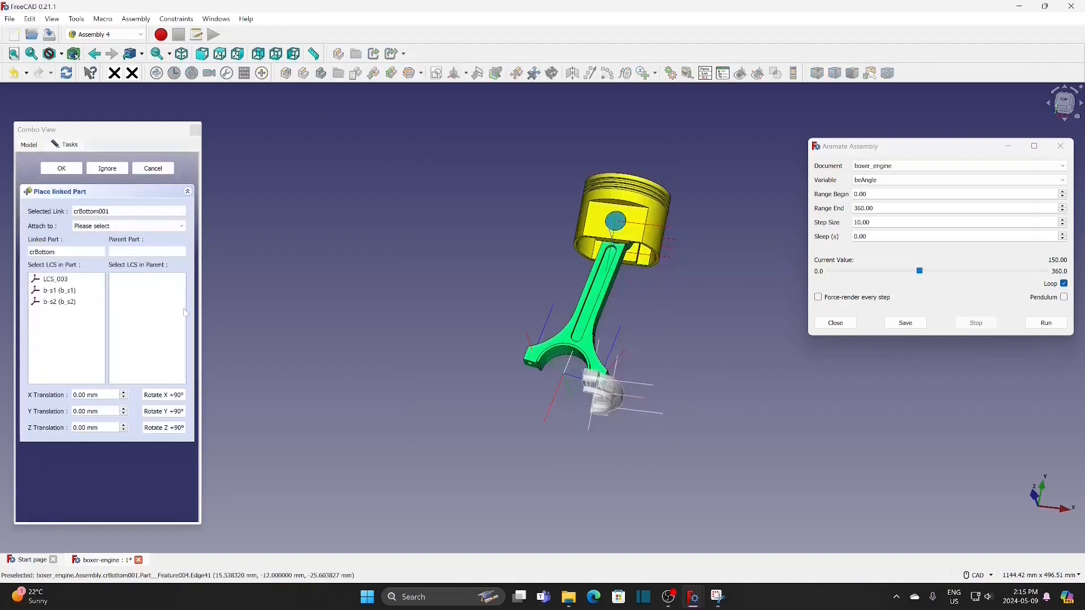
{"action": "left_click", "coordinate": [128, 226]}
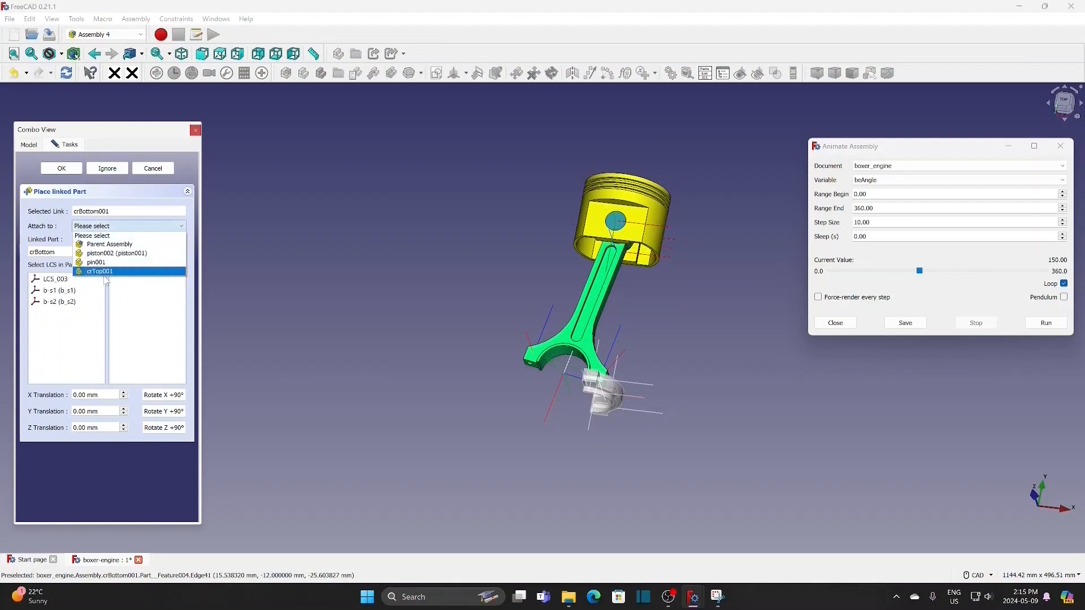
{"action": "left_click", "coordinate": [99, 270]}
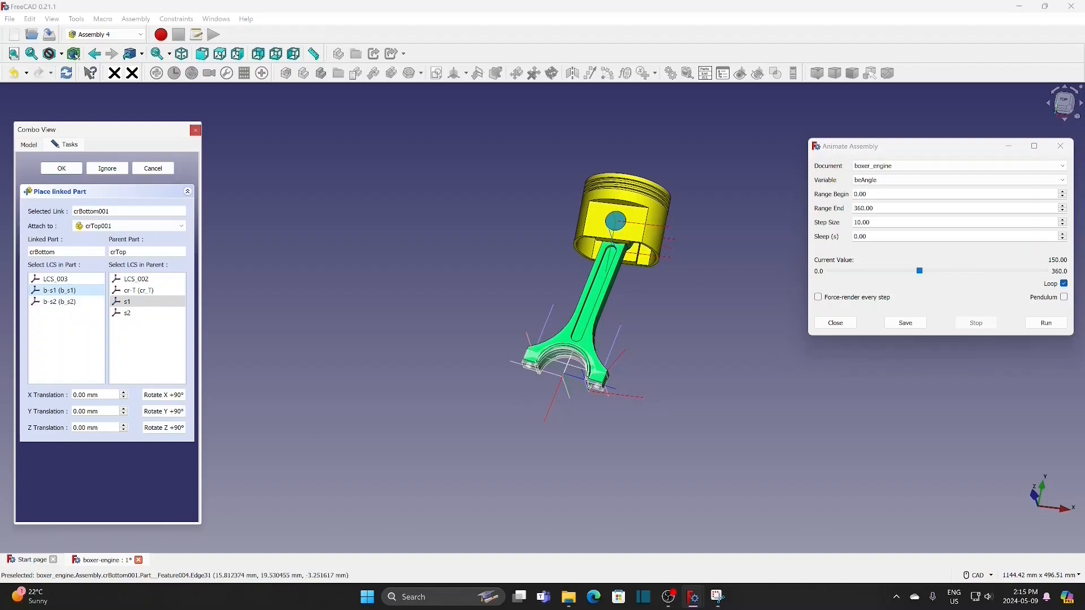
{"action": "mouse_move", "coordinate": [164, 410]}
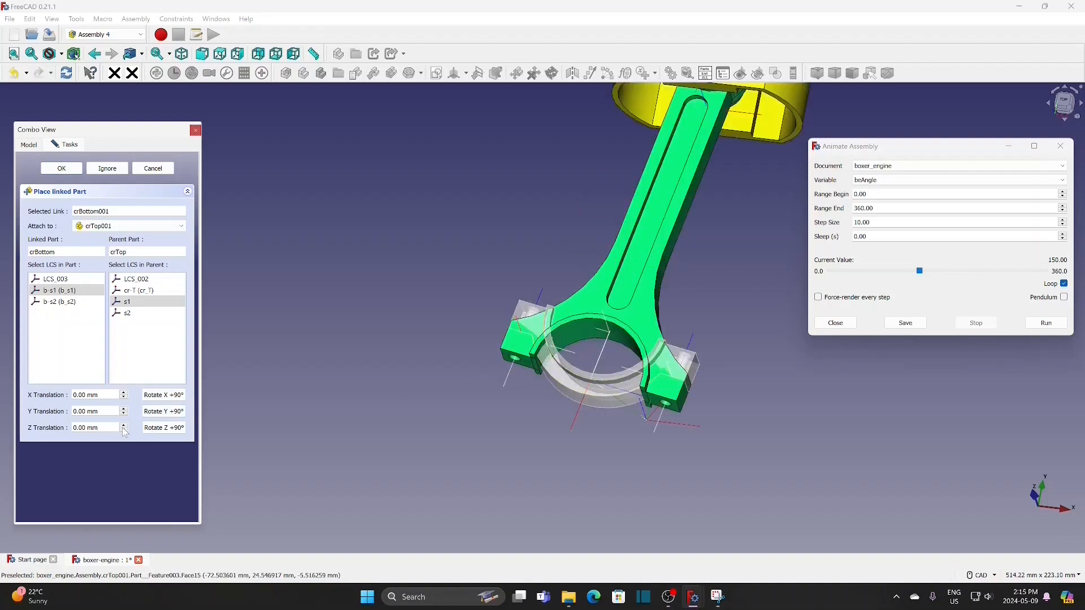
{"action": "left_click", "coordinate": [123, 425]}
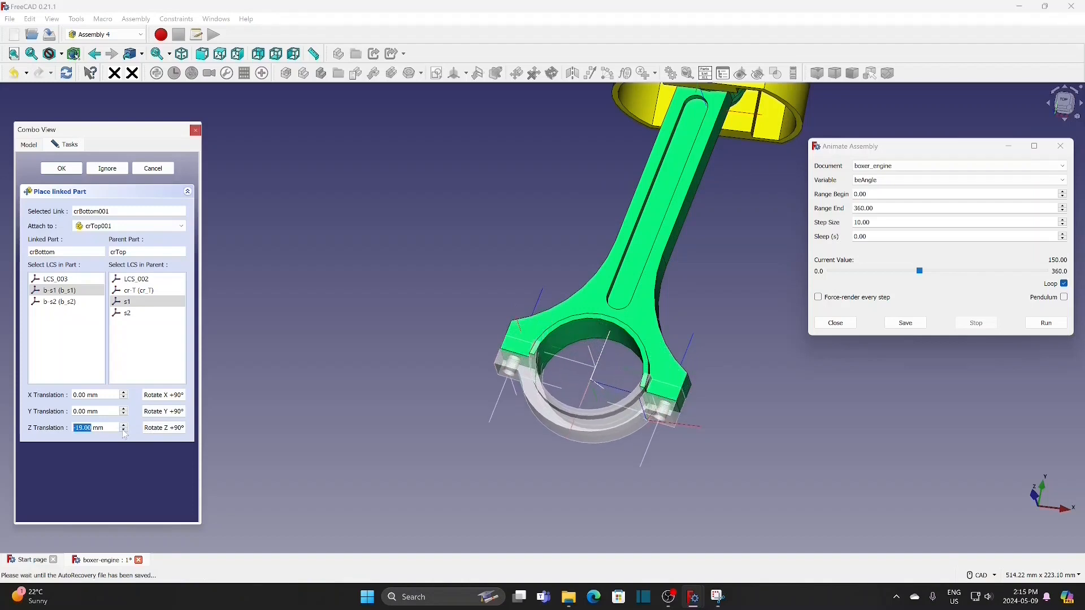
{"action": "left_click", "coordinate": [123, 429]}
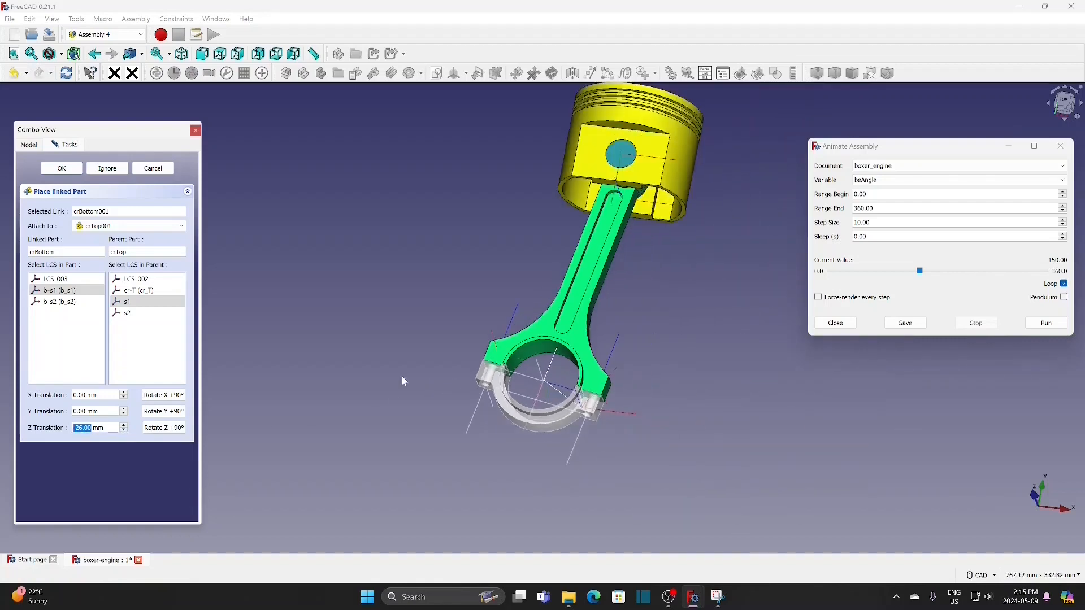
{"action": "left_click", "coordinate": [61, 169]}
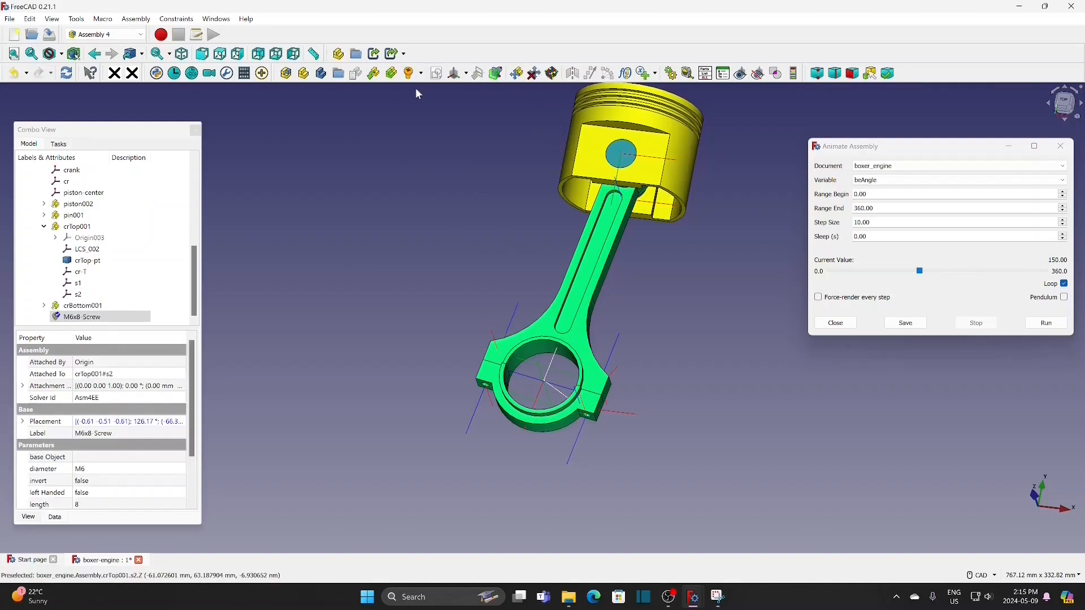
- Fasten the rod cap with M6x32 screws at s2 and s1 plus an M6 nut on b_s2
{"action": "left_click", "coordinate": [81, 317]}
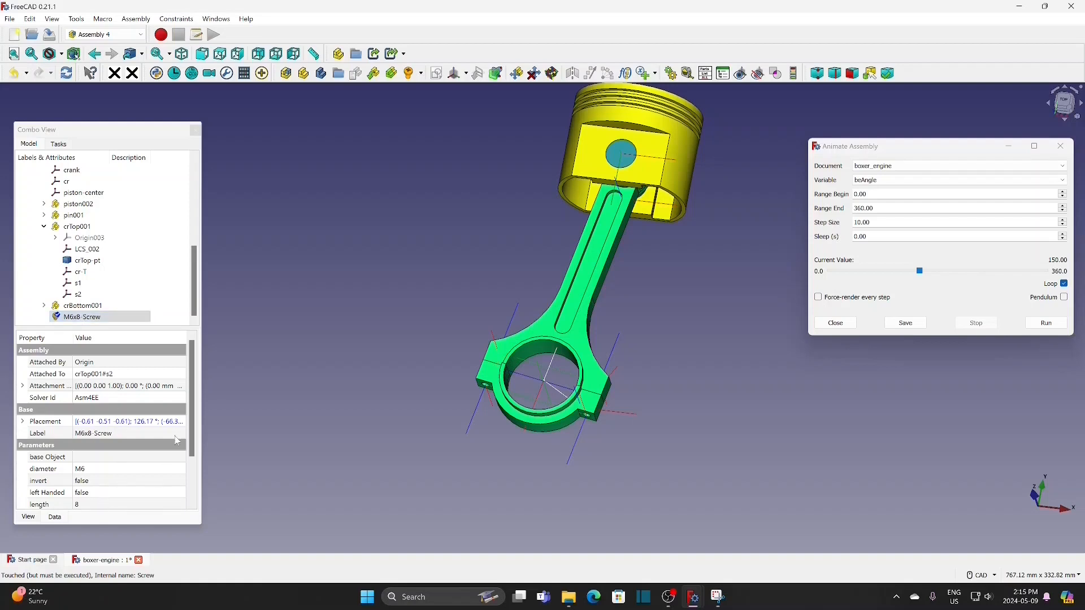
{"action": "scroll", "scroll_direction": "down", "scroll_amount": 3}
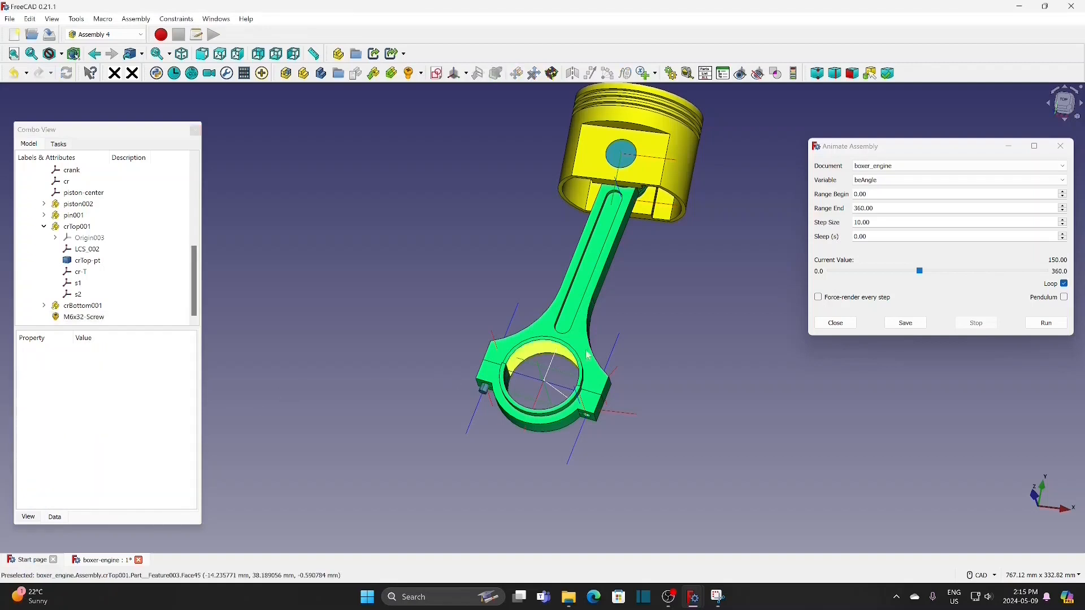
{"action": "left_click", "coordinate": [77, 283]}
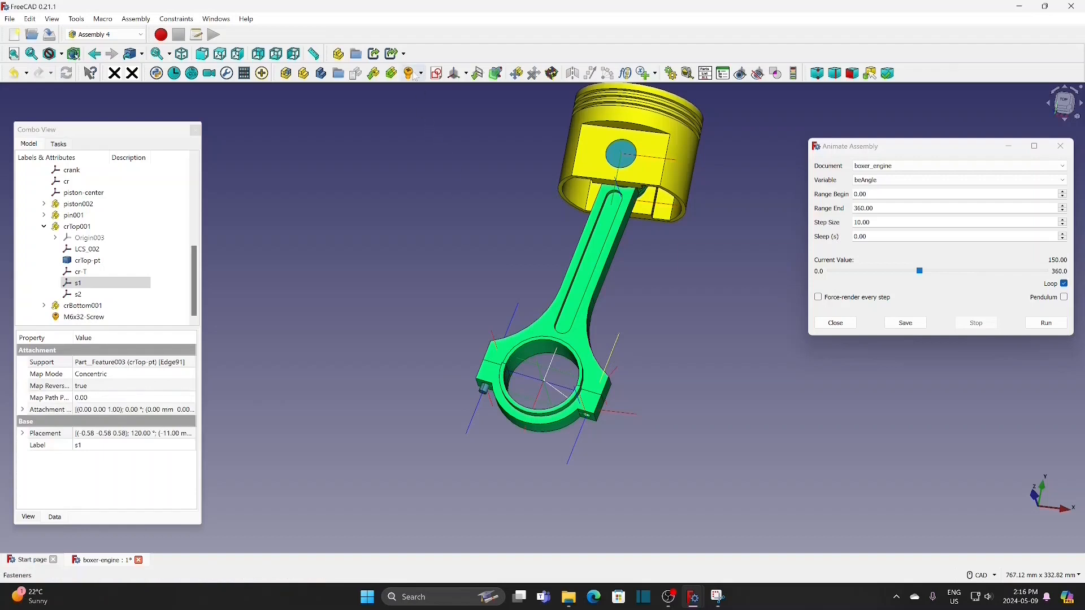
{"action": "left_click", "coordinate": [83, 317]}
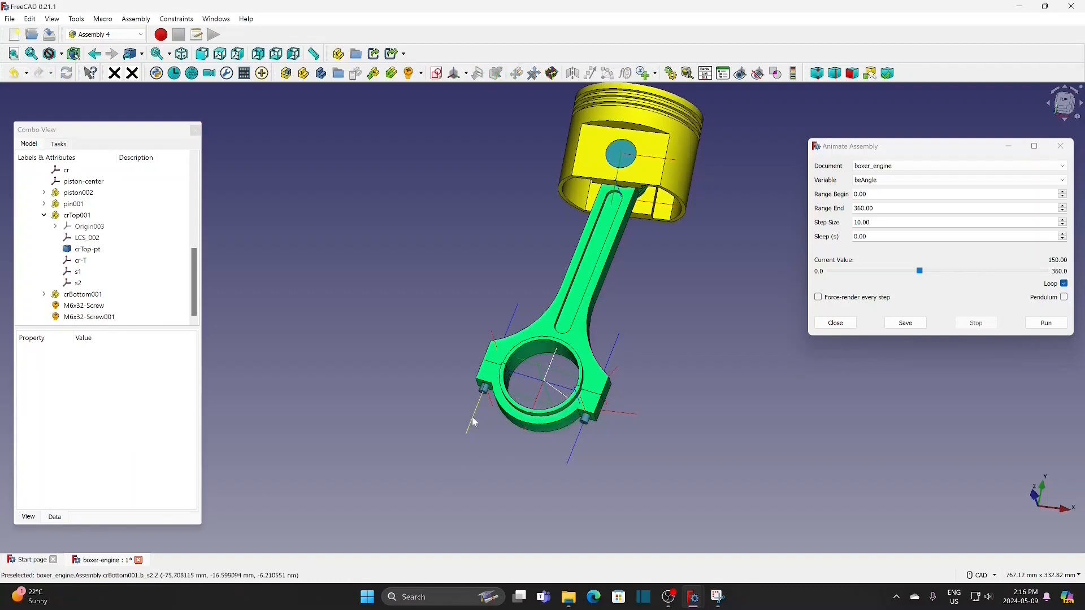
{"action": "left_click", "coordinate": [82, 316]}
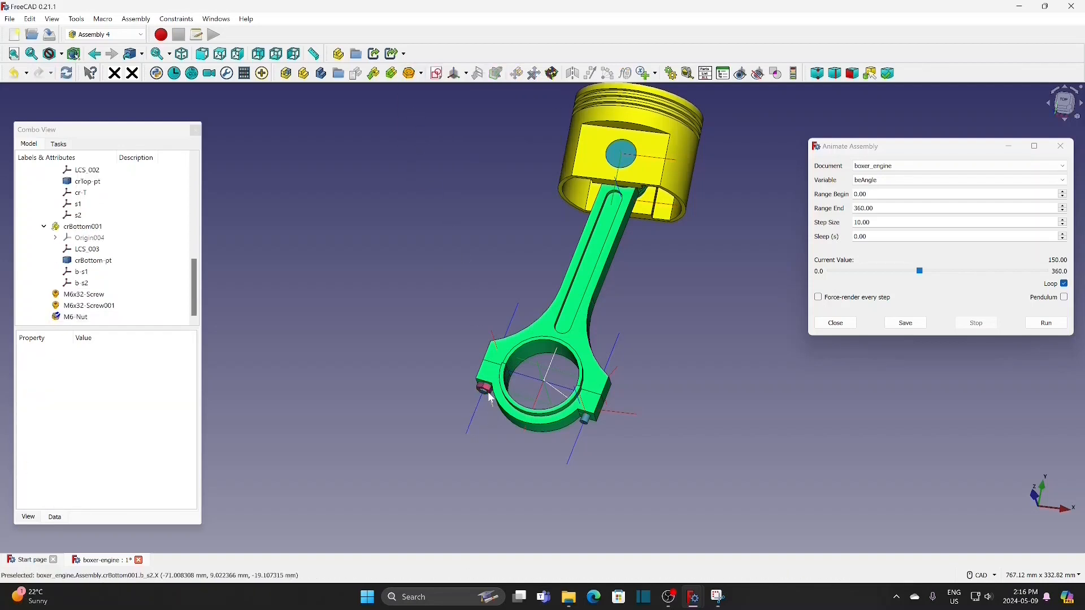
{"action": "left_click", "coordinate": [81, 272]}
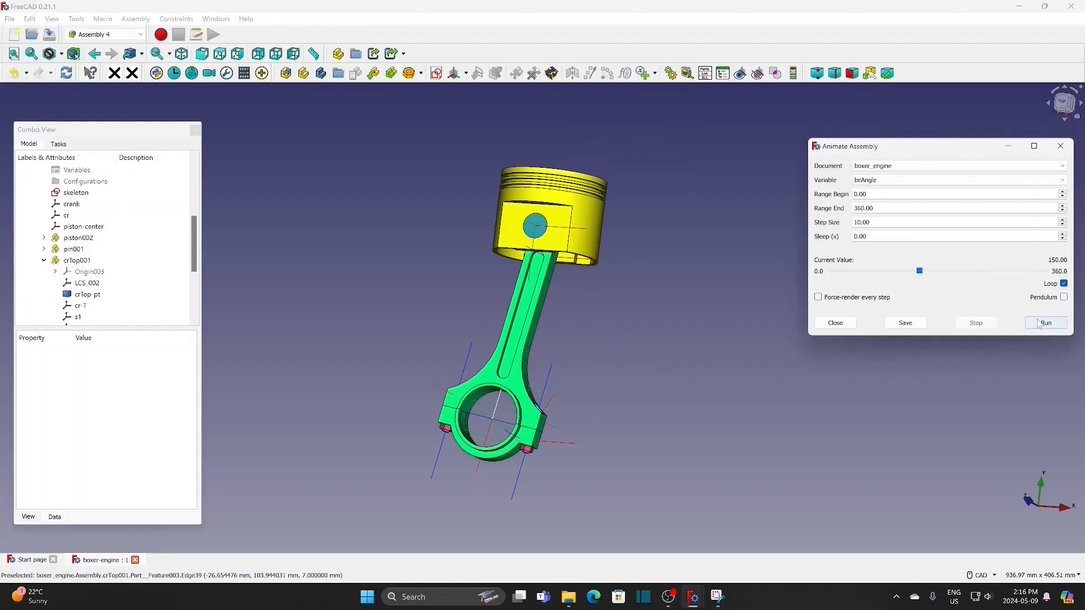
- Run the crank-angle animation with step size 30, stop it, and collapse the Parts folder
{"action": "left_click", "coordinate": [1045, 323]}
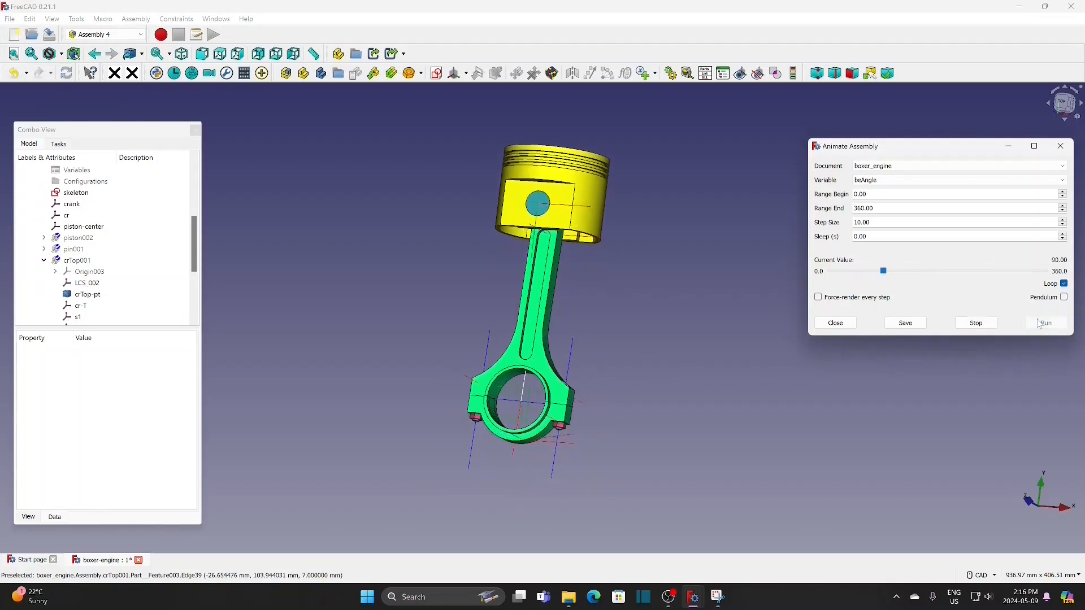
{"action": "left_click", "coordinate": [1046, 323]}
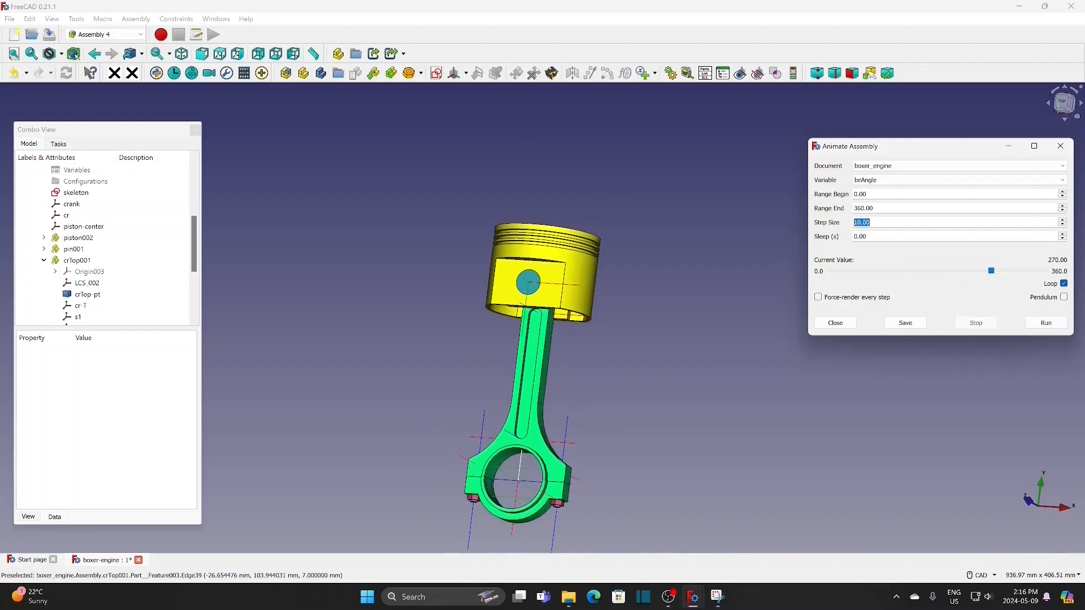
{"action": "type", "text": "30"}
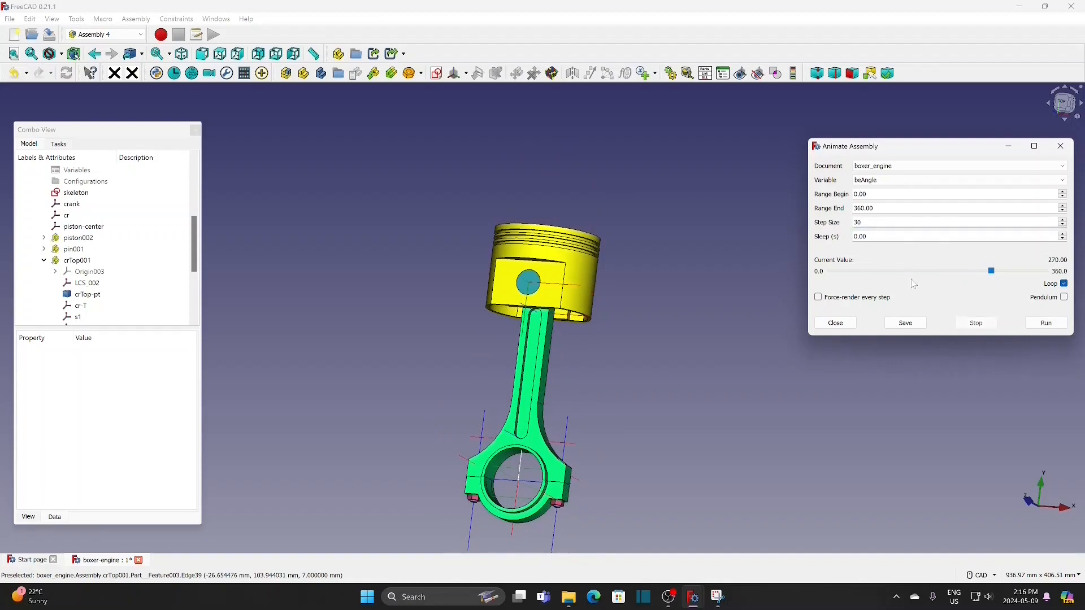
{"action": "left_click", "coordinate": [1046, 323]}
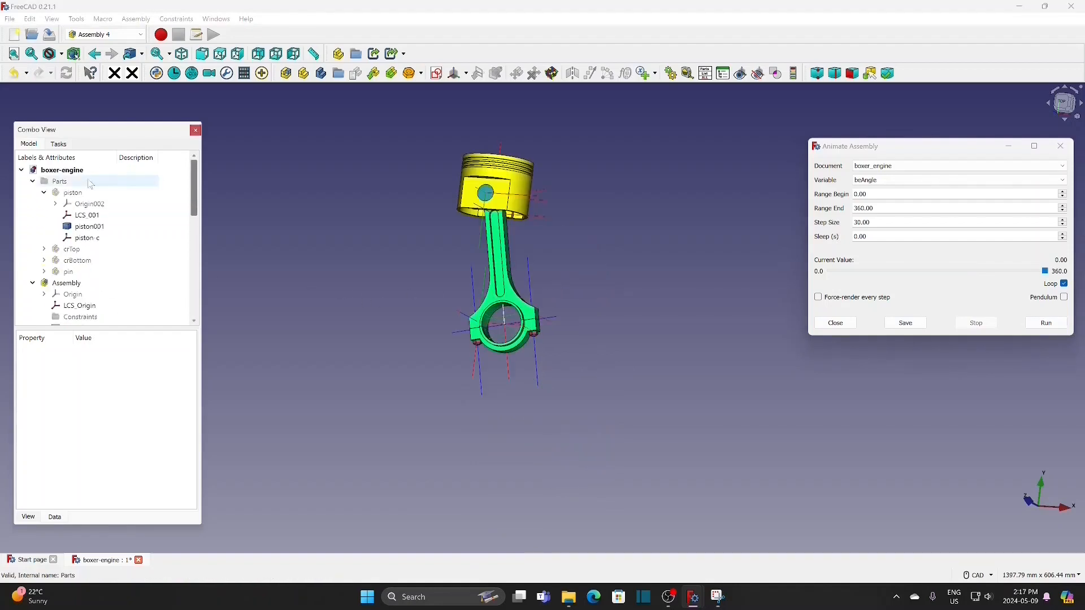
{"action": "left_click", "coordinate": [33, 181]}
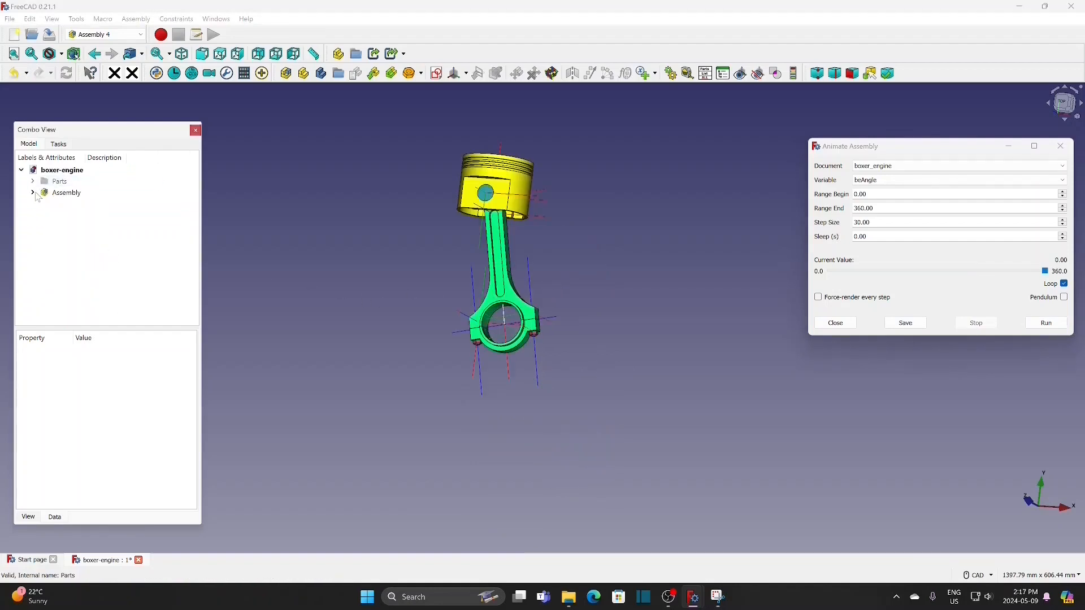
- Open shaft.FCStd, then collapse shaft and expand boxer-engine in the Model tree
{"action": "left_click", "coordinate": [10, 19]}
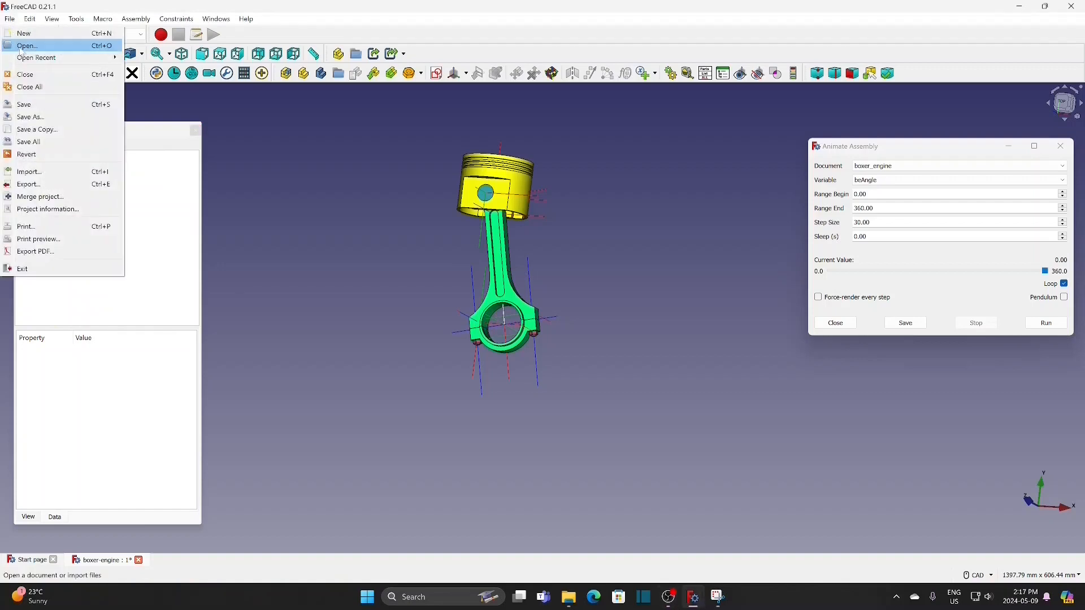
{"action": "left_click", "coordinate": [27, 45]}
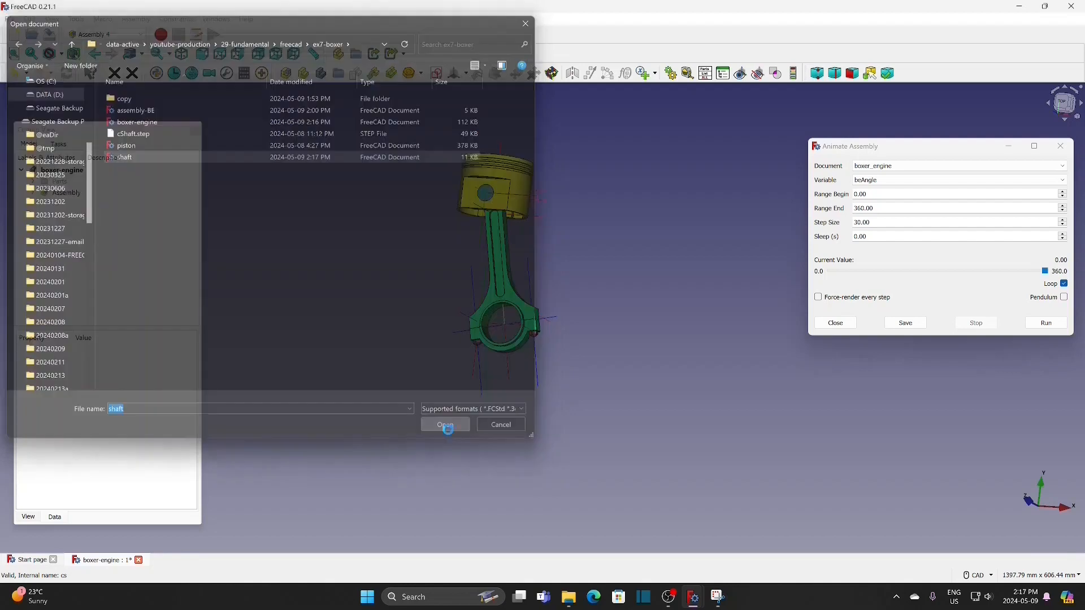
{"action": "left_click", "coordinate": [444, 424]}
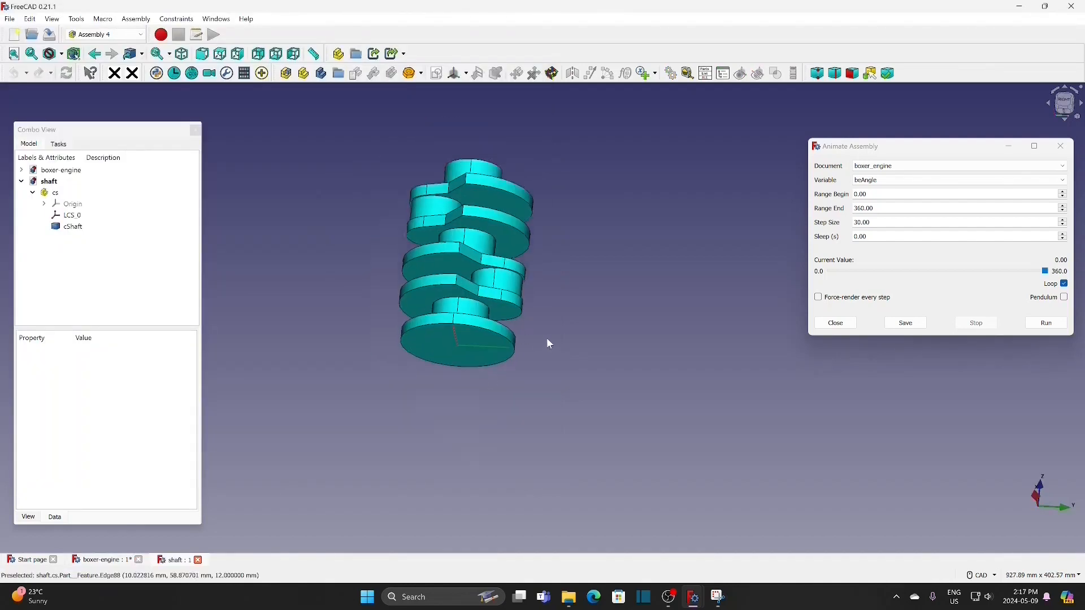
{"action": "left_click", "coordinate": [71, 215]}
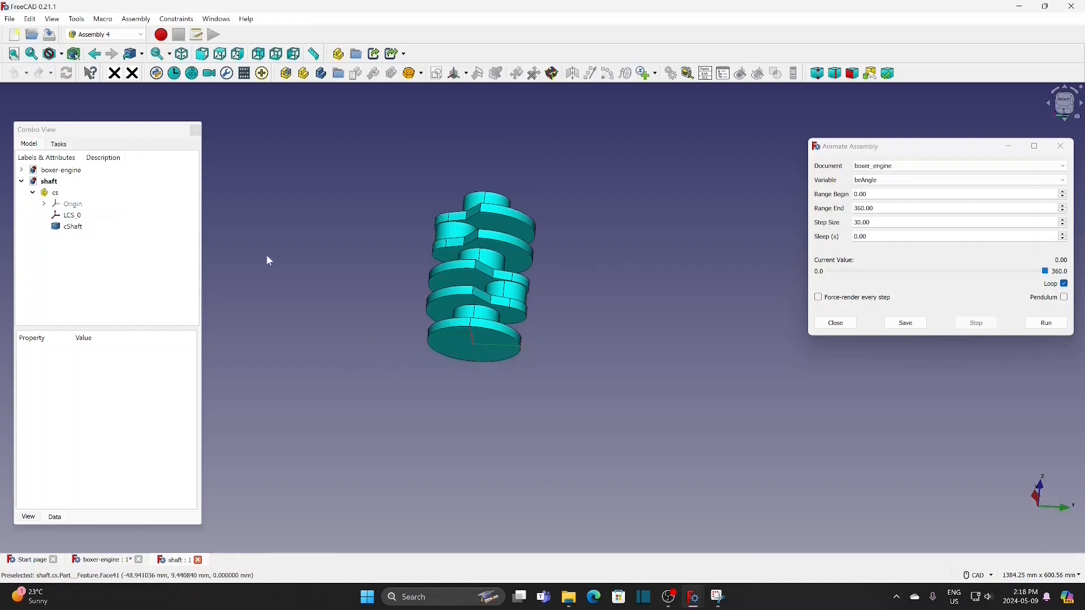
{"action": "left_click", "coordinate": [21, 181]}
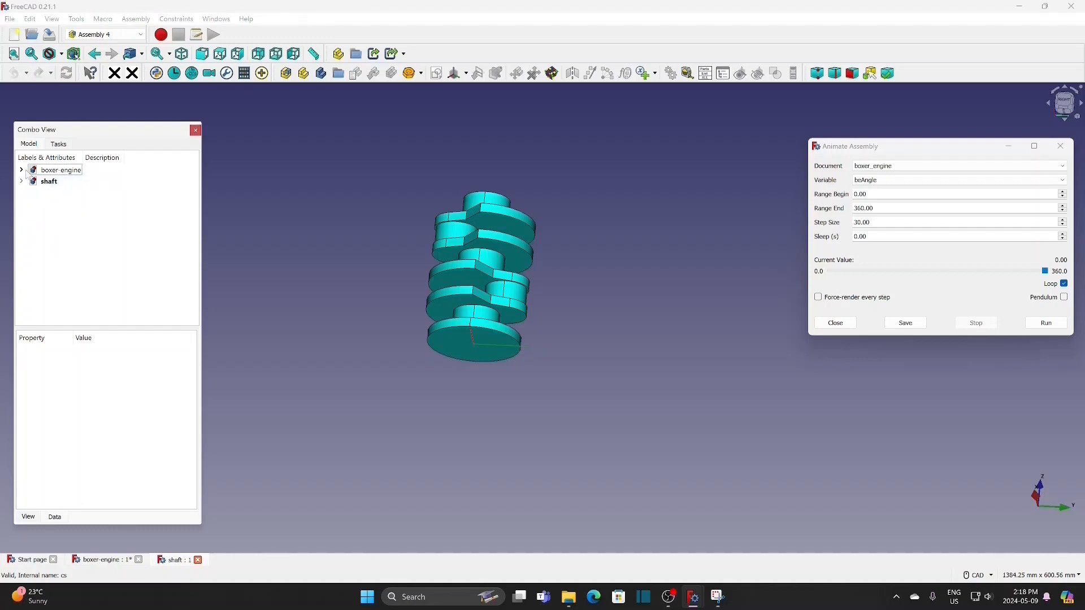
{"action": "left_click", "coordinate": [21, 170]}
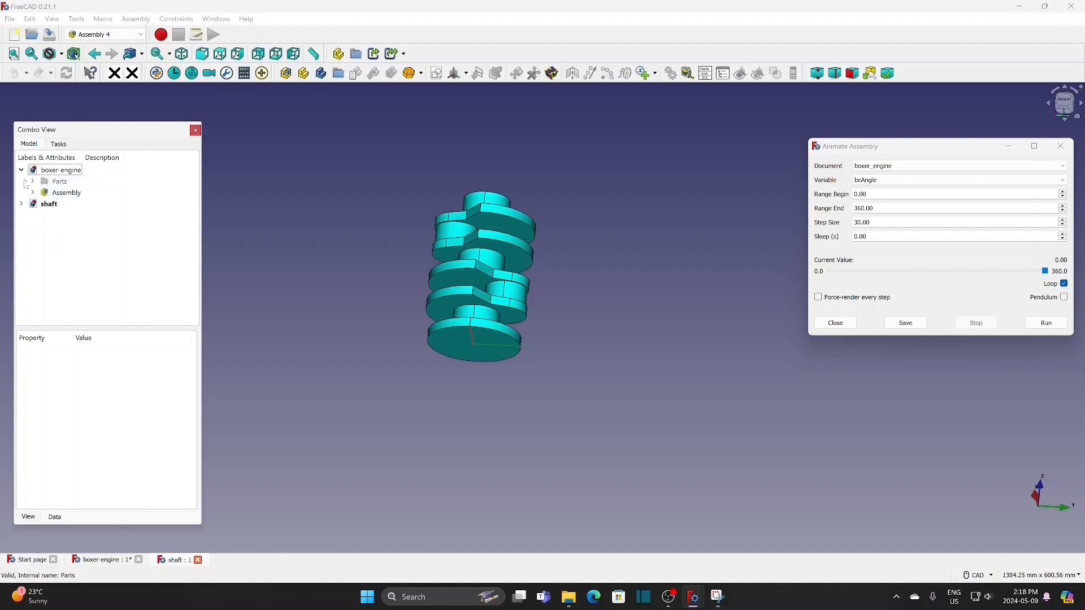
- Create a new document saved as assembly-BE and add an Assembly 4 model to it
{"action": "left_click", "coordinate": [10, 19]}
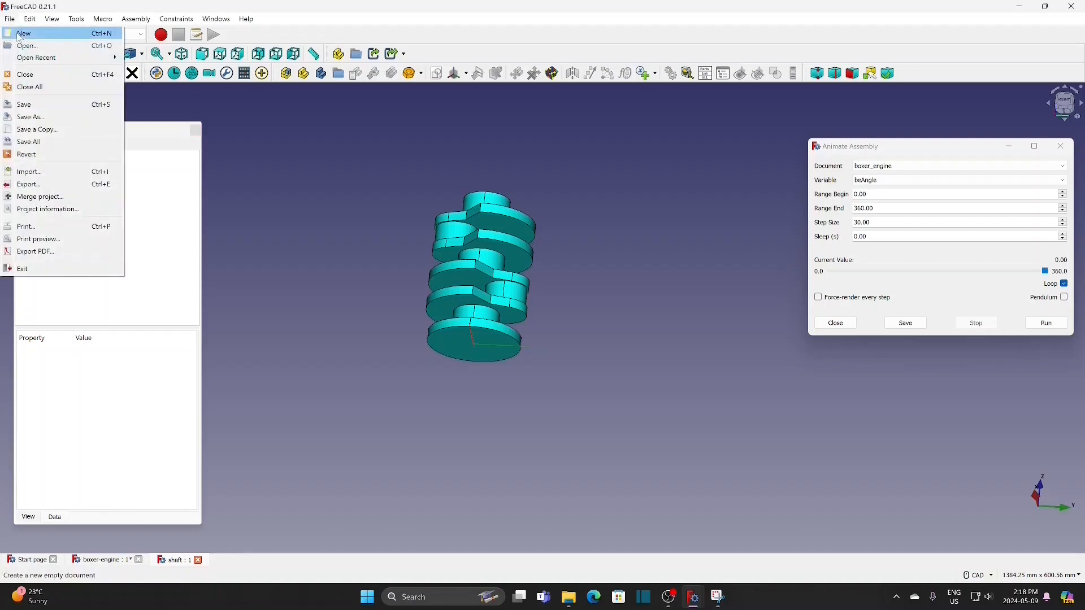
{"action": "left_click", "coordinate": [24, 34]}
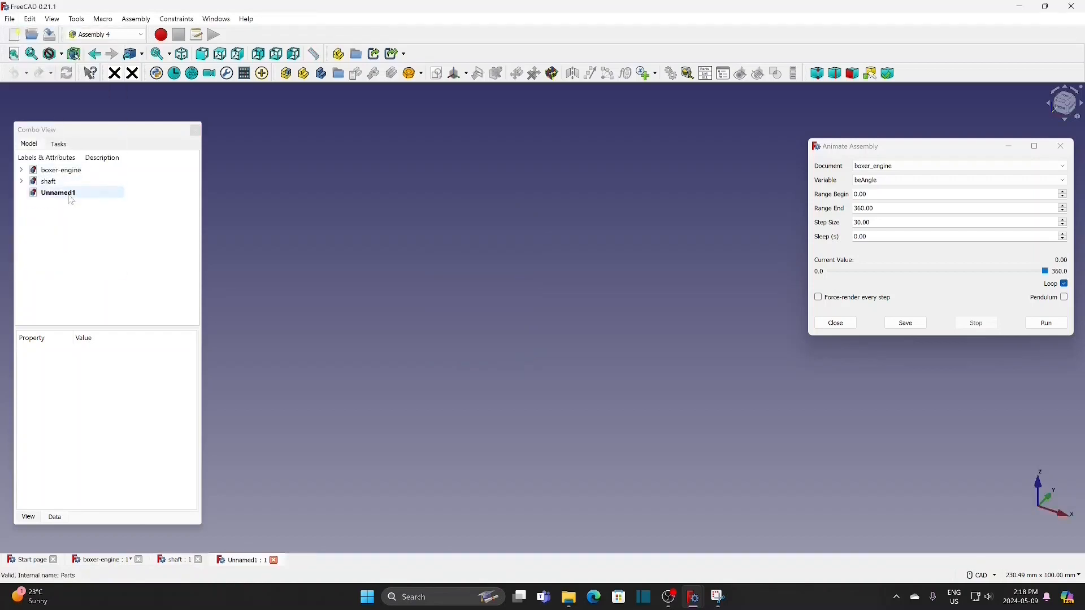
{"action": "left_click", "coordinate": [9, 18]}
{"action": "type", "text": "assembly-BE"}
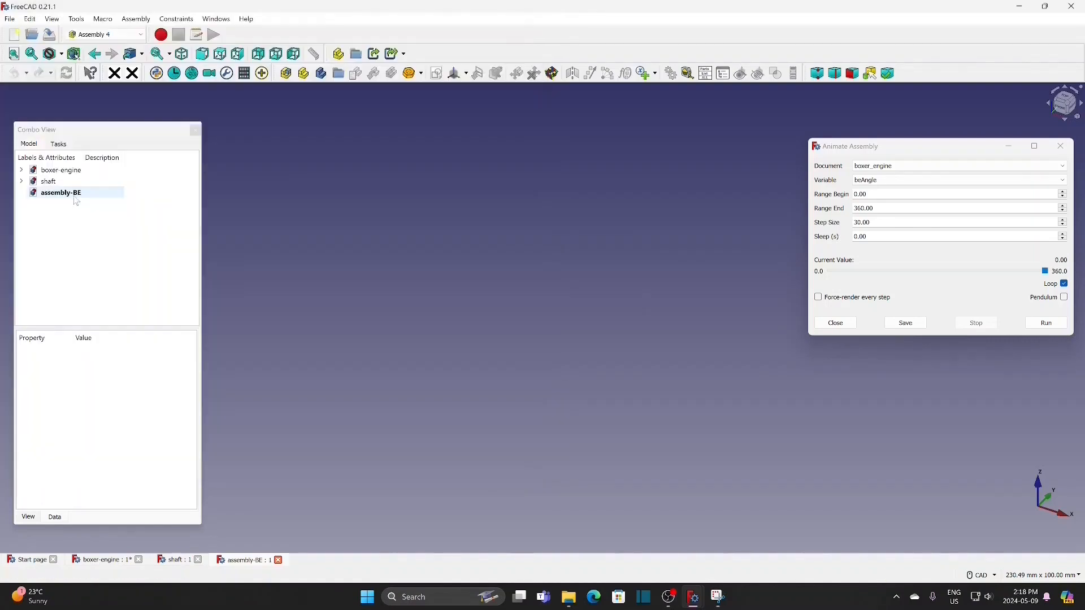
{"action": "left_click", "coordinate": [60, 192]}
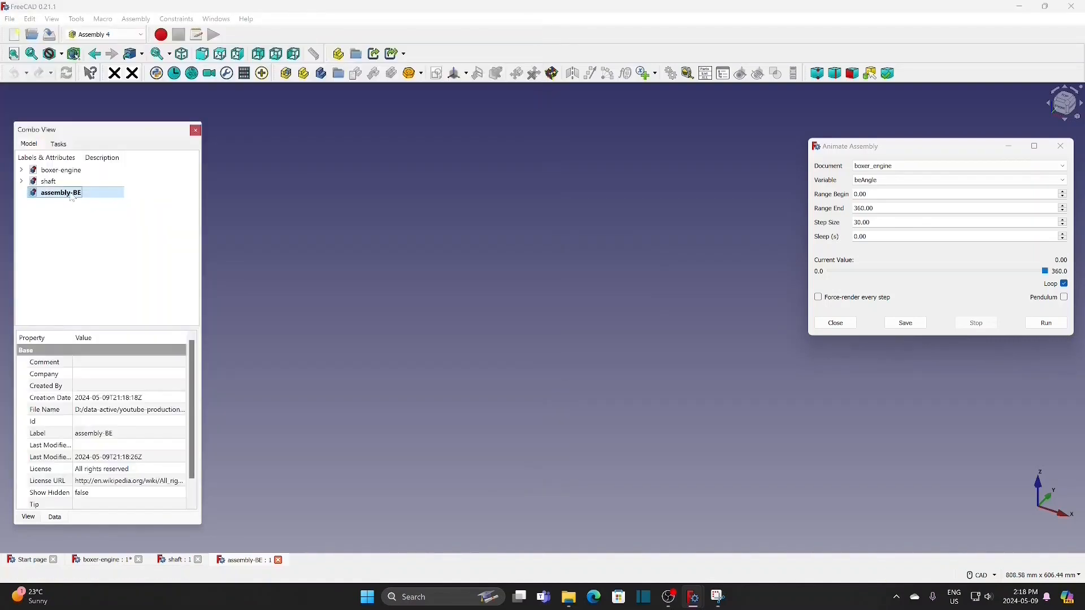
{"action": "left_click", "coordinate": [21, 193]}
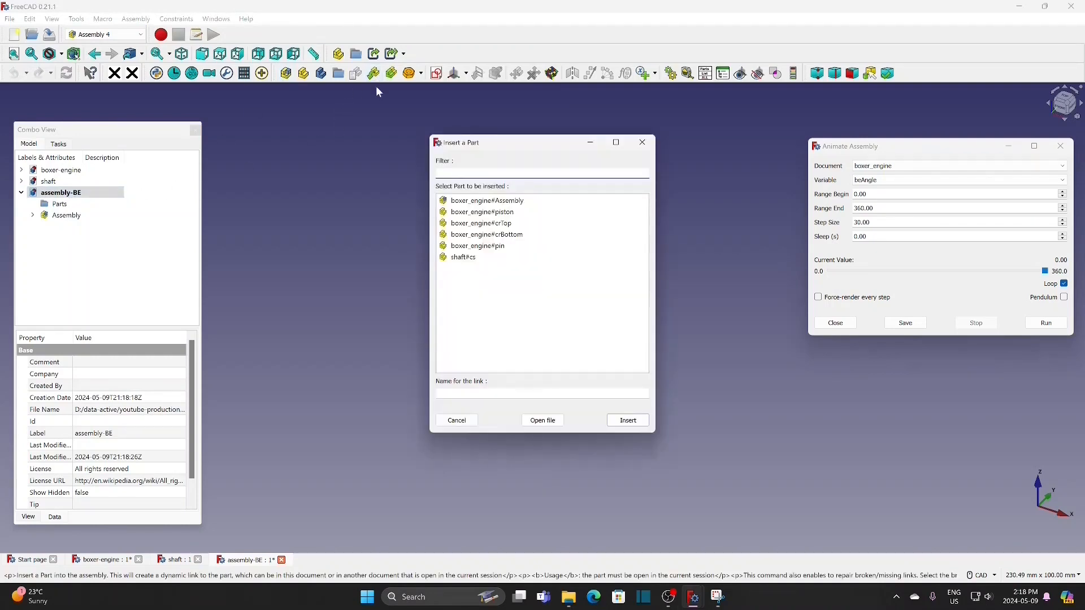
- Link boxer_engine#Assembly into assembly-BE, attaching LCS_Origin to the parent's LCS_Origin
{"action": "left_click", "coordinate": [487, 201]}
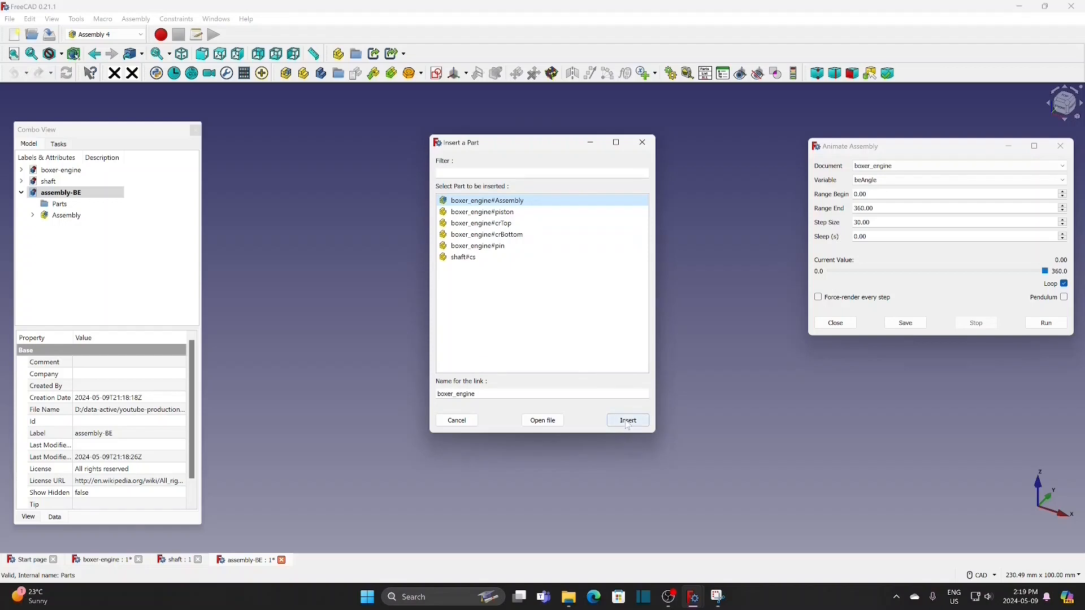
{"action": "left_click", "coordinate": [626, 420]}
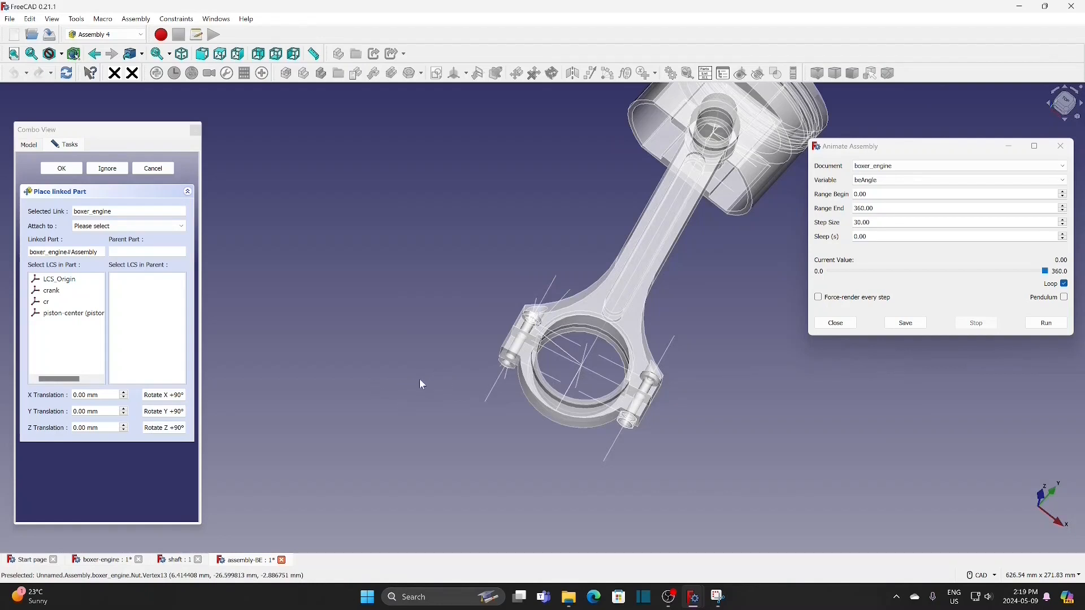
{"action": "left_click", "coordinate": [128, 226]}
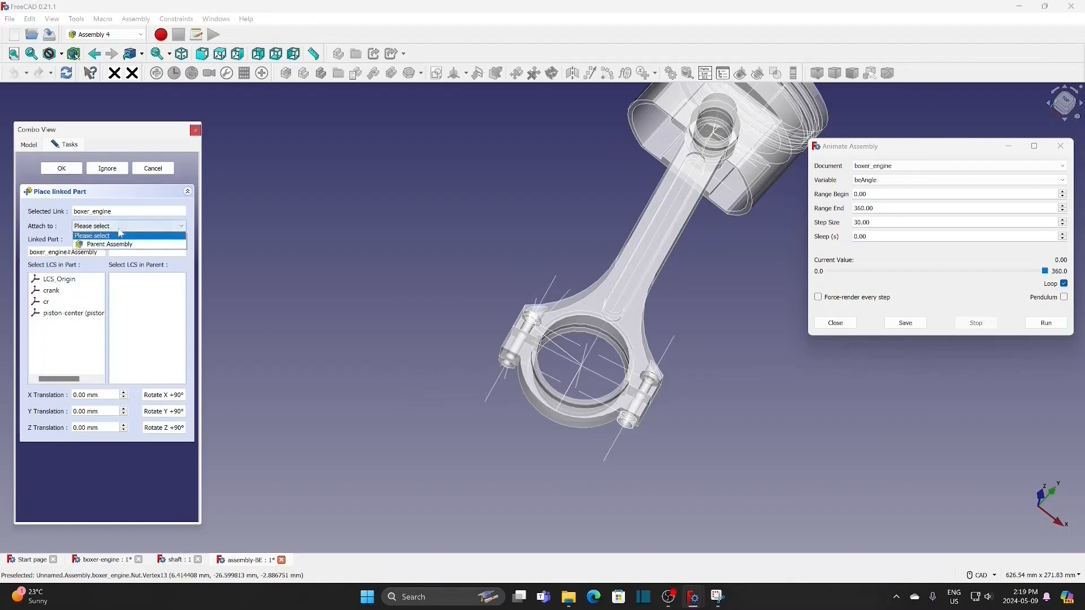
{"action": "left_click", "coordinate": [109, 243]}
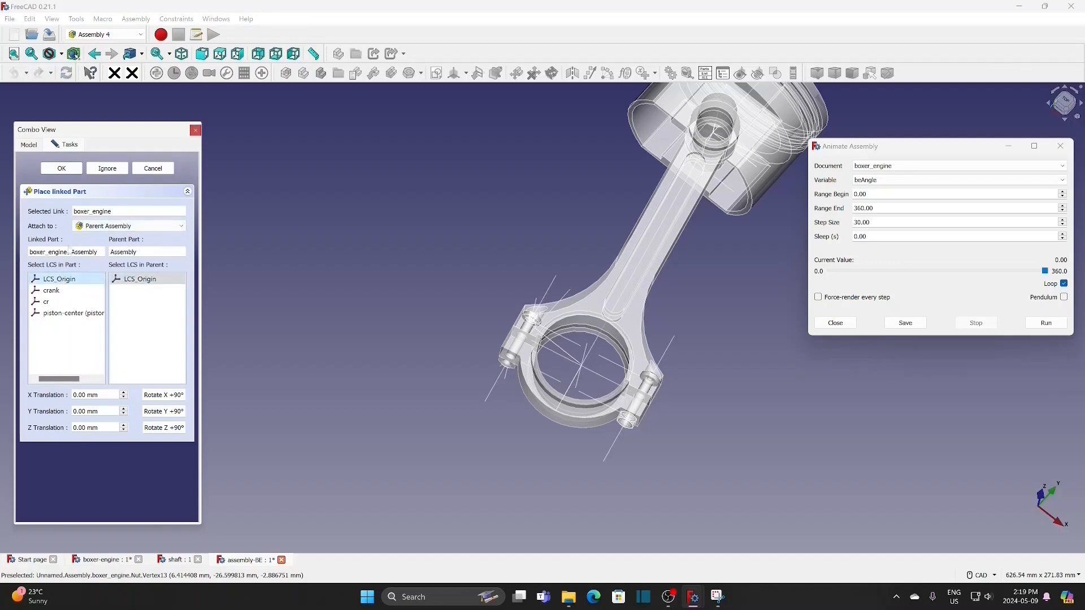
{"action": "left_click", "coordinate": [61, 169]}
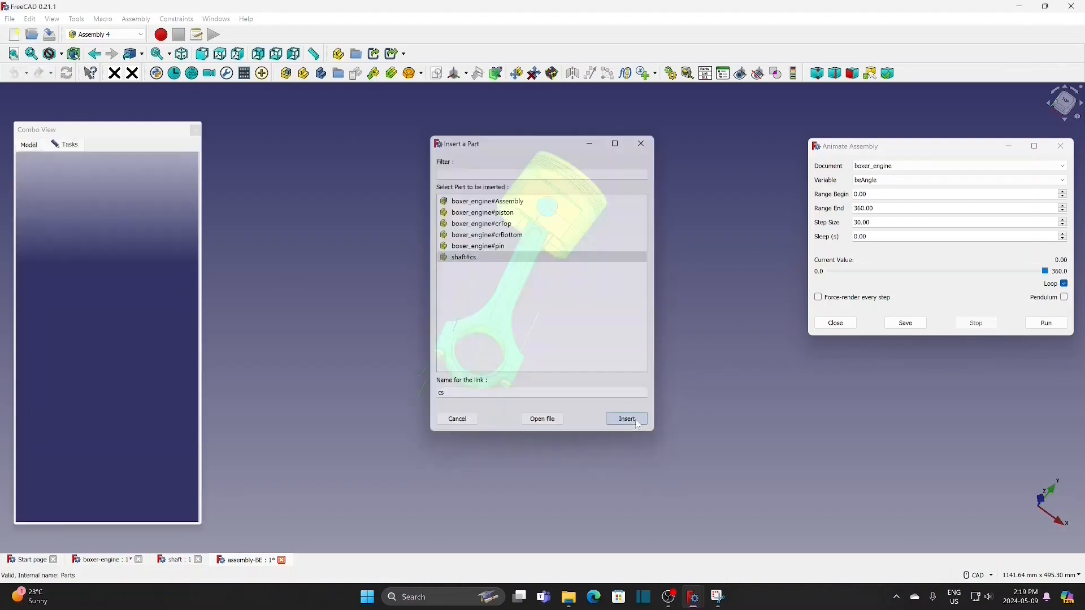
- Link shaft#cs, attaching LCS_0 to boxer_engine's crank with a -66 mm Z offset
{"action": "left_click", "coordinate": [625, 419]}
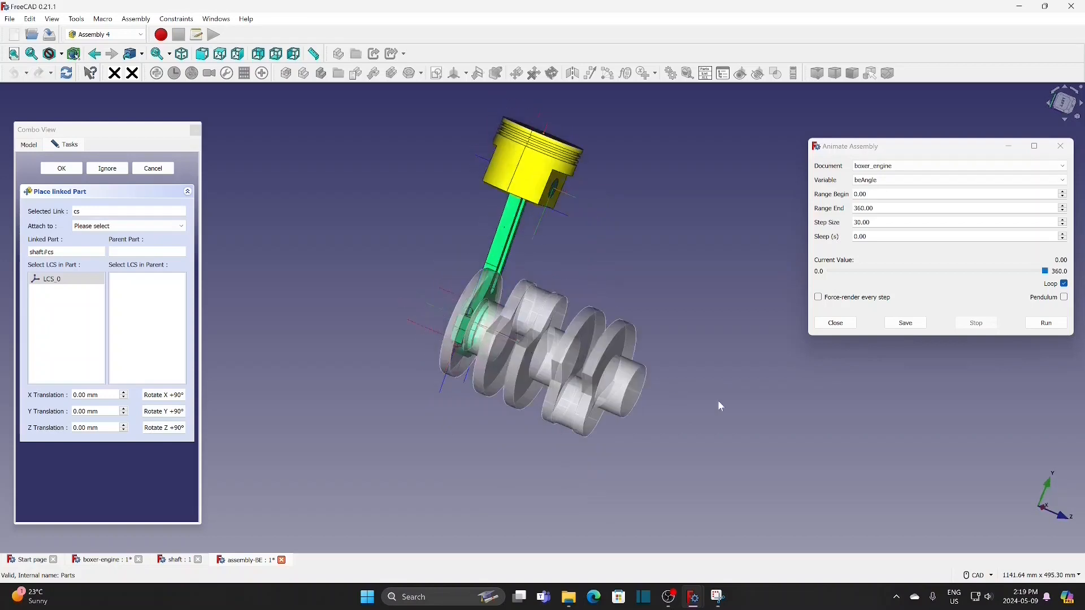
{"action": "left_click", "coordinate": [128, 226]}
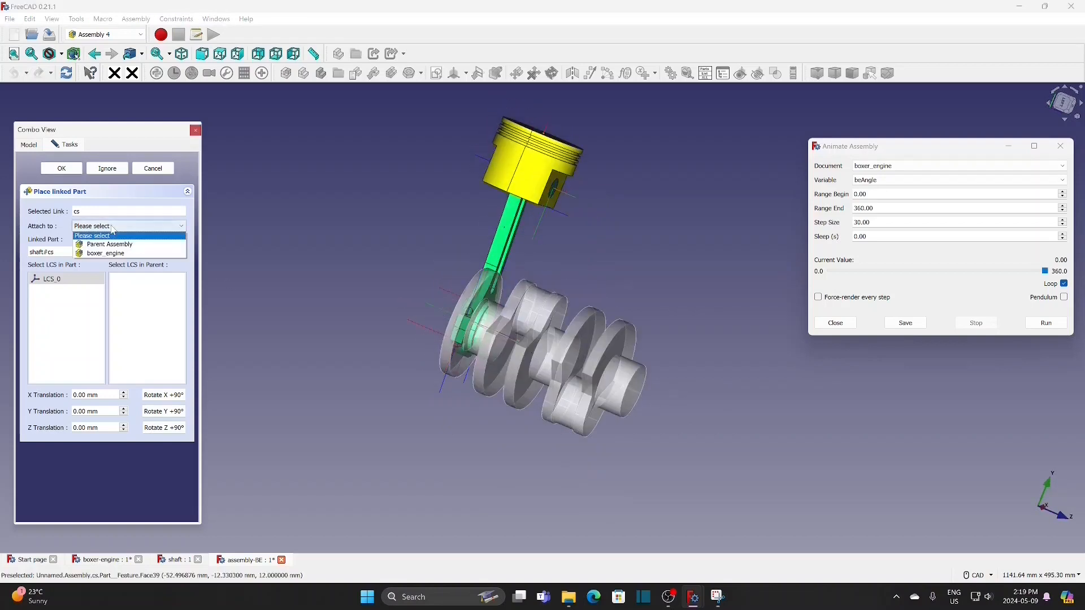
{"action": "mouse_move", "coordinate": [105, 253]}
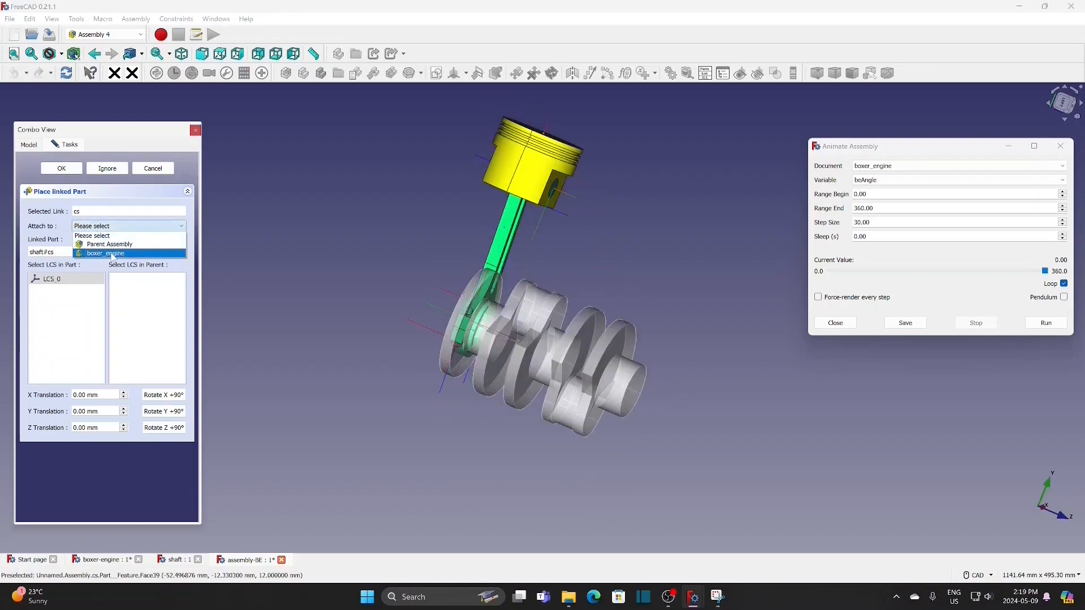
{"action": "left_click", "coordinate": [105, 253]}
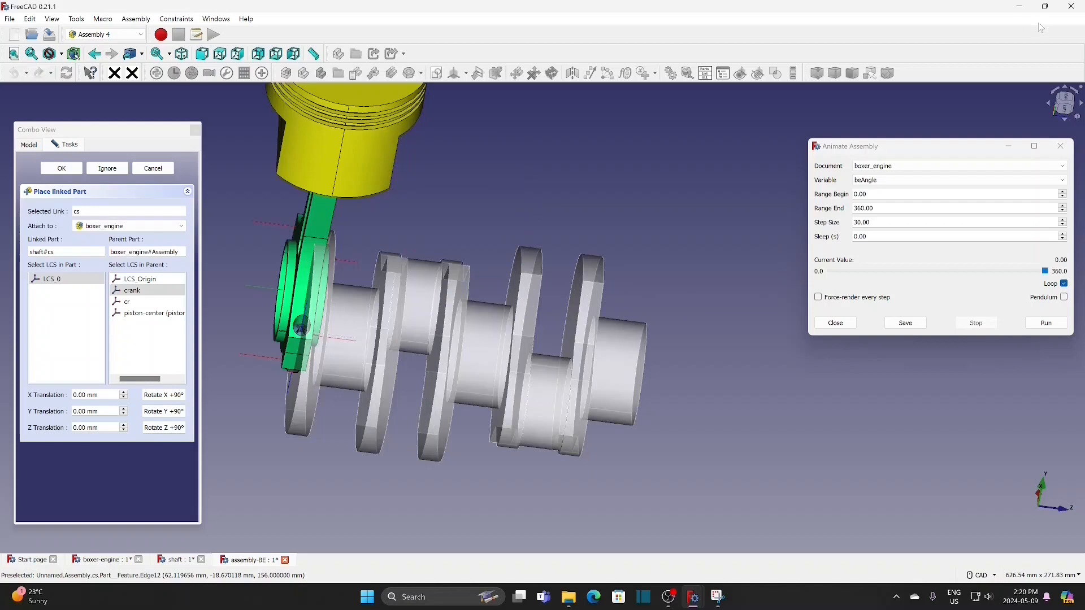
{"action": "mouse_move", "coordinate": [1066, 105]}
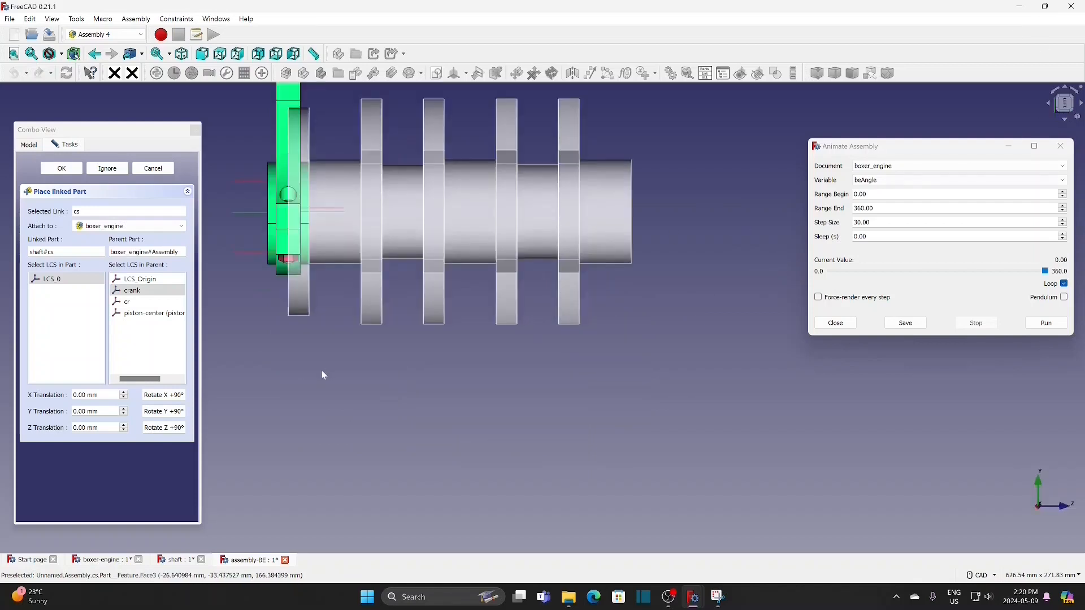
{"action": "left_click", "coordinate": [124, 424]}
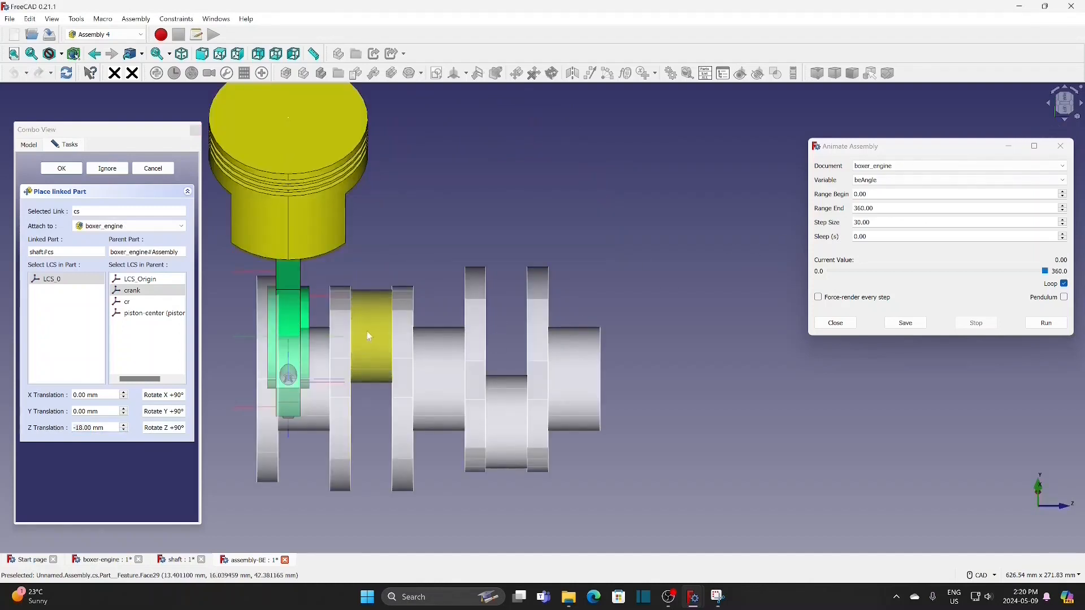
{"action": "left_click", "coordinate": [123, 429]}
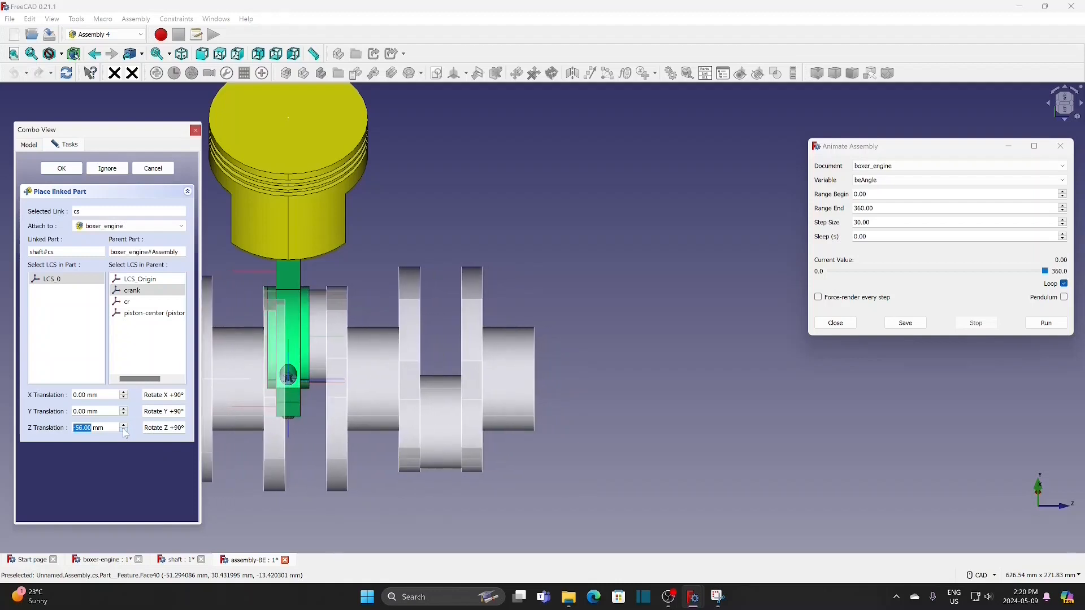
{"action": "left_click", "coordinate": [123, 430]}
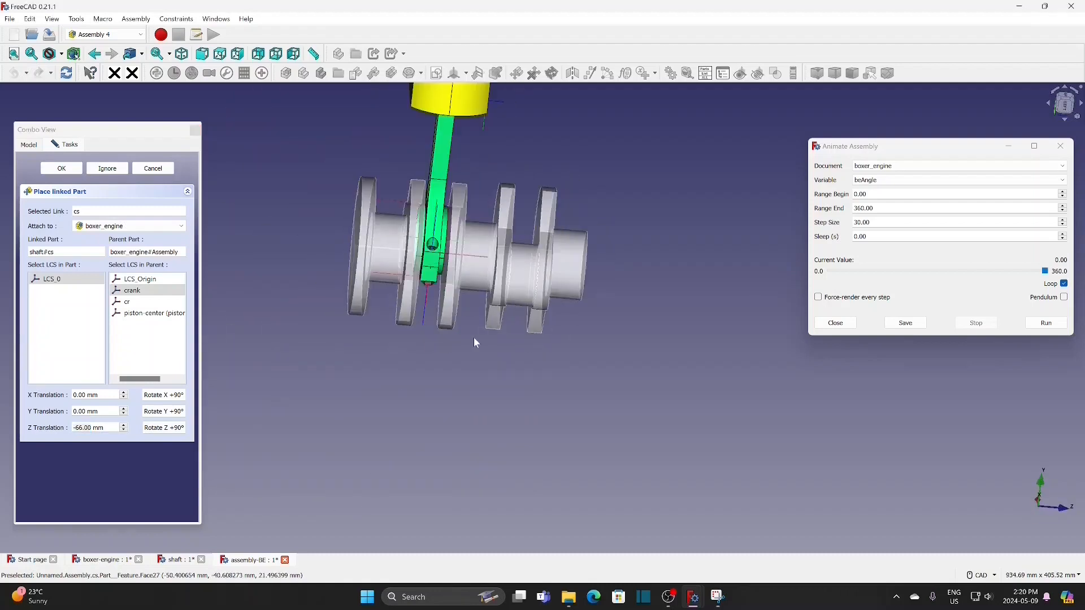
{"action": "left_click", "coordinate": [61, 168]}
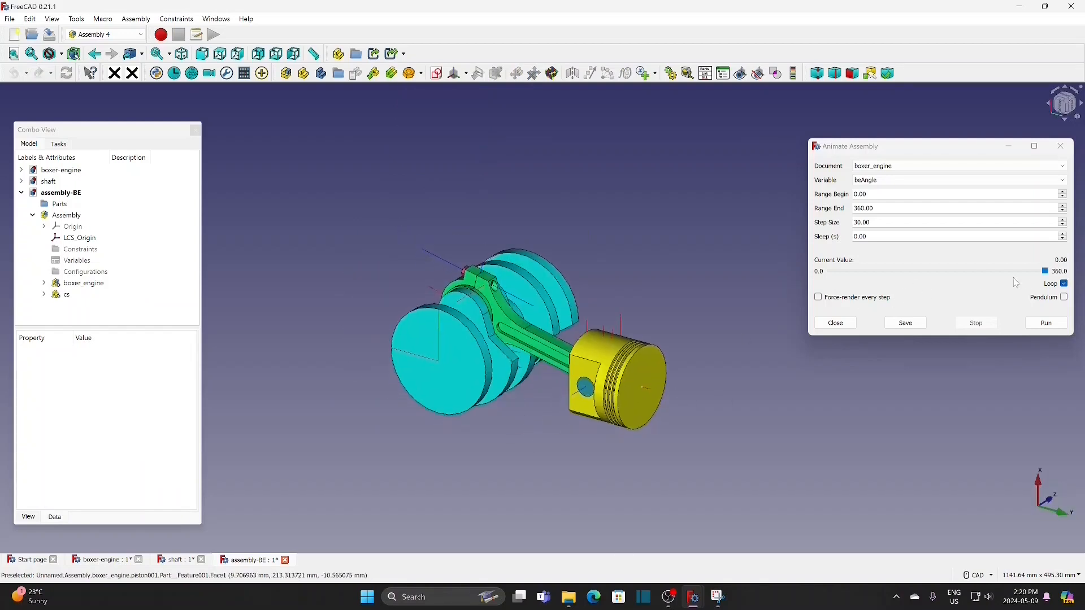
- Run the assembly animation through part of a crank revolution, then stop it
{"action": "left_click", "coordinate": [1046, 323]}
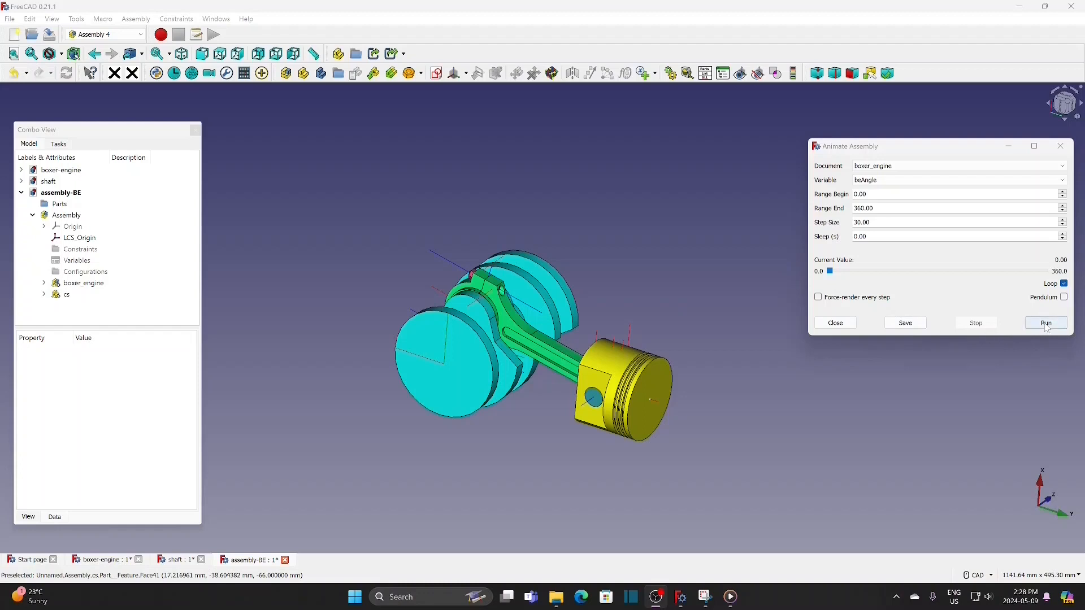
{"action": "left_click", "coordinate": [1046, 322]}
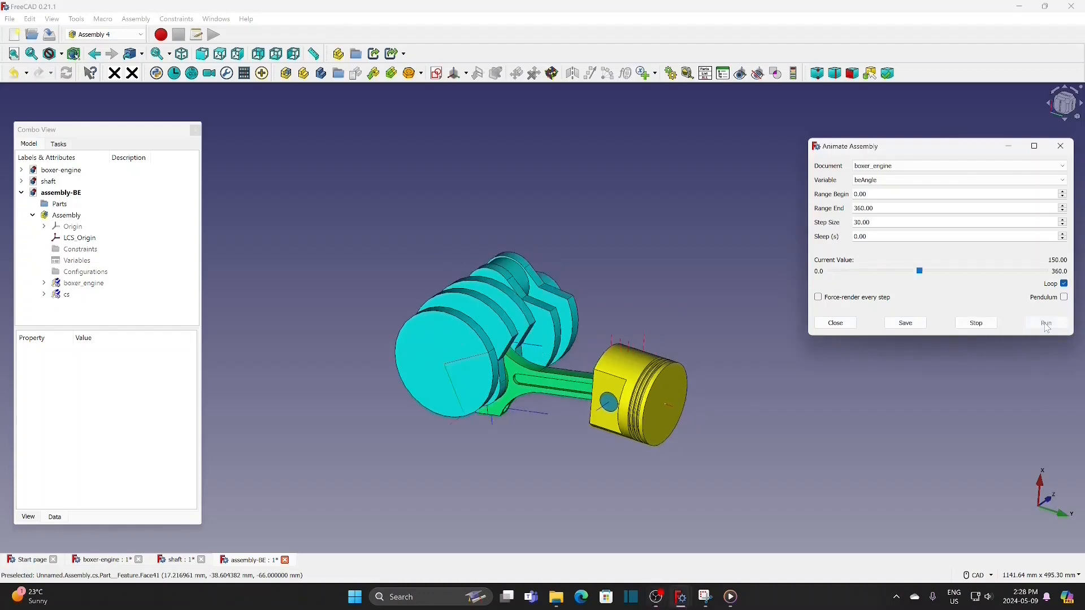
{"action": "left_click", "coordinate": [1046, 323]}
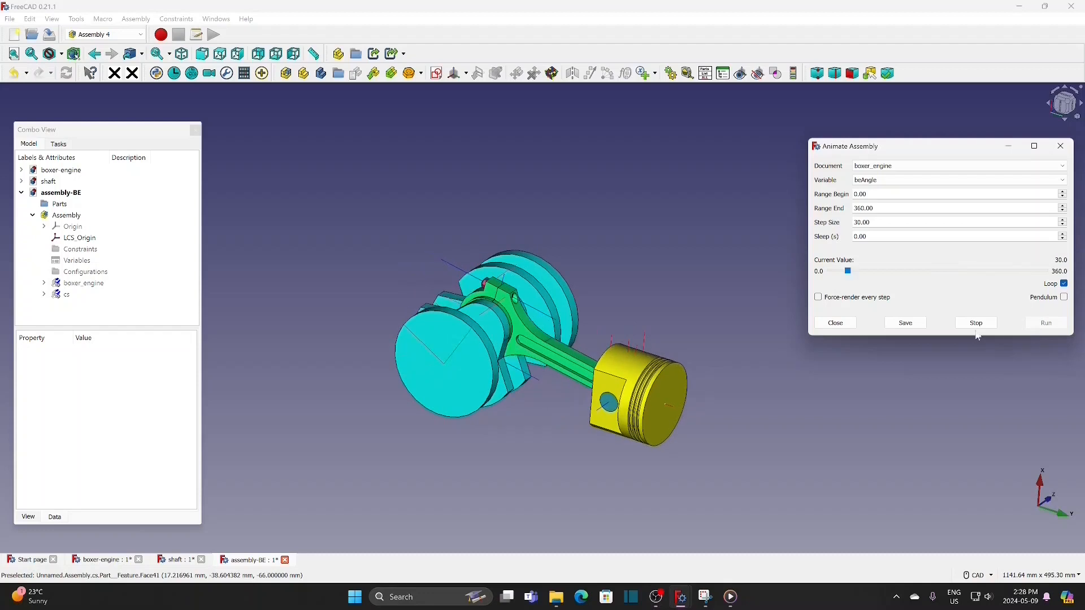
{"action": "left_click", "coordinate": [1046, 322]}
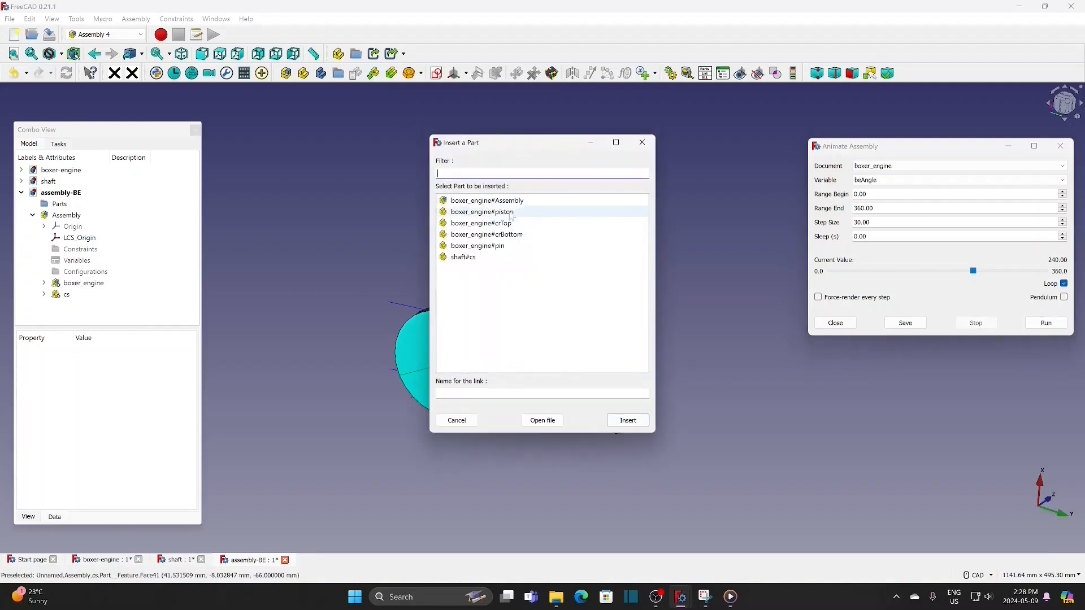
- Link a second boxer_engine#Assembly at LCS_Origin to LCS_Origin with a 78 mm Z offset
{"action": "left_click", "coordinate": [487, 200]}
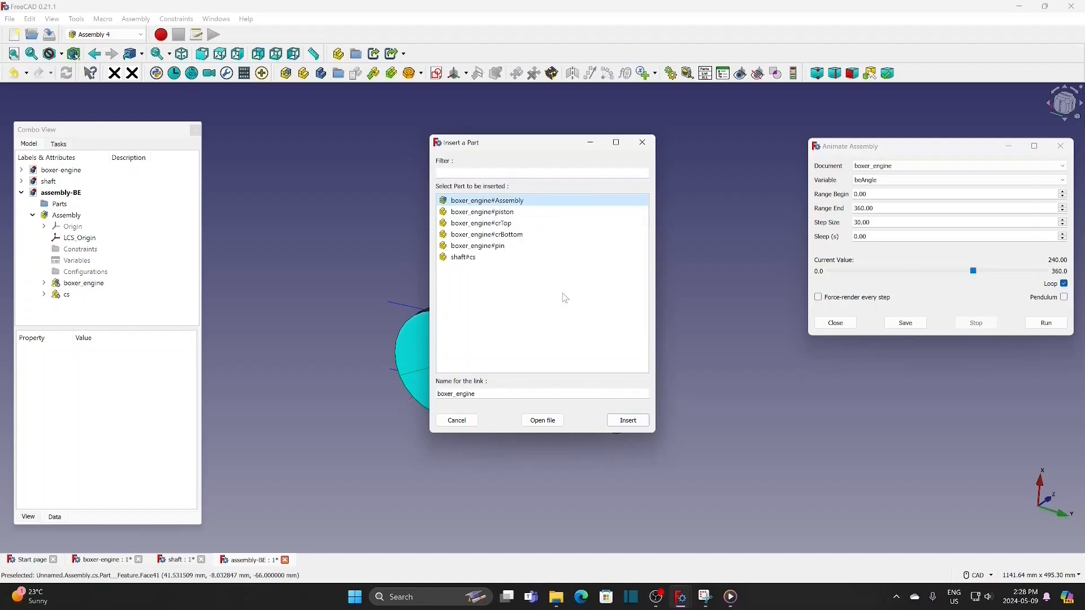
{"action": "left_click", "coordinate": [626, 420]}
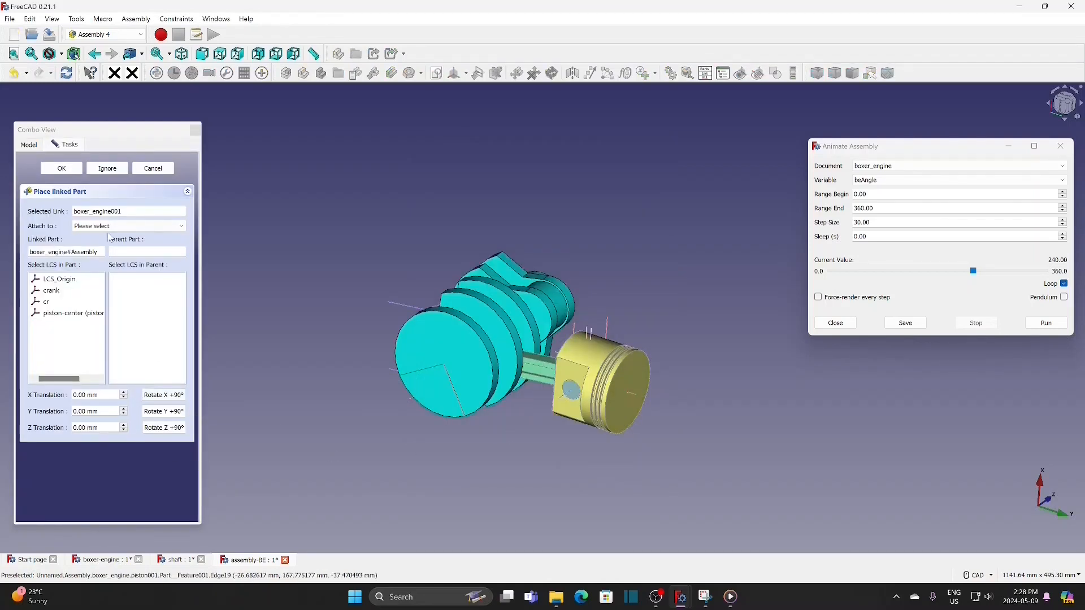
{"action": "left_click", "coordinate": [127, 225]}
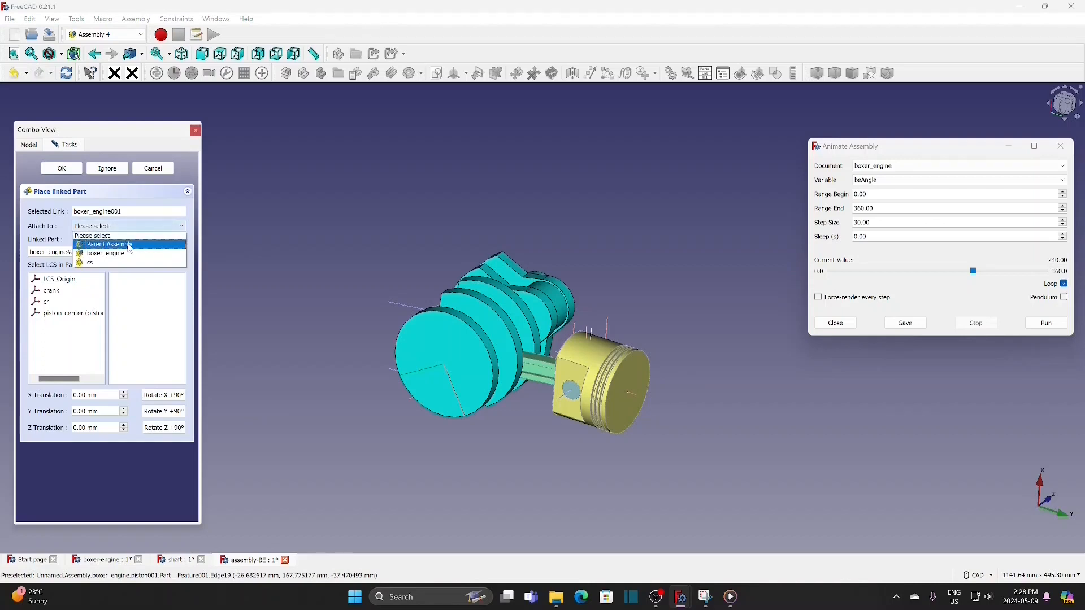
{"action": "left_click", "coordinate": [108, 244]}
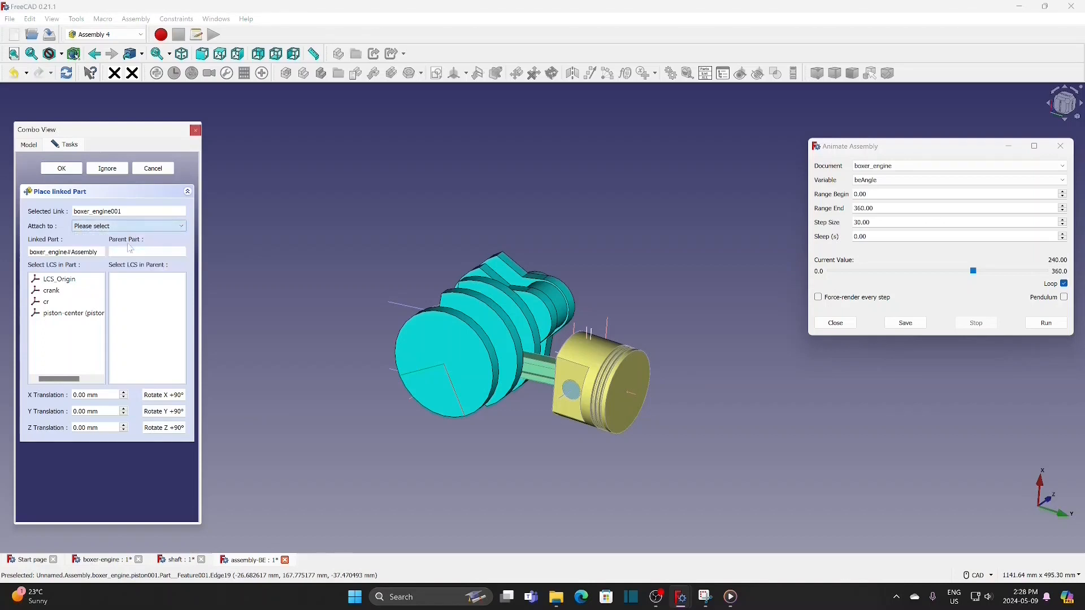
{"action": "left_click", "coordinate": [128, 225]}
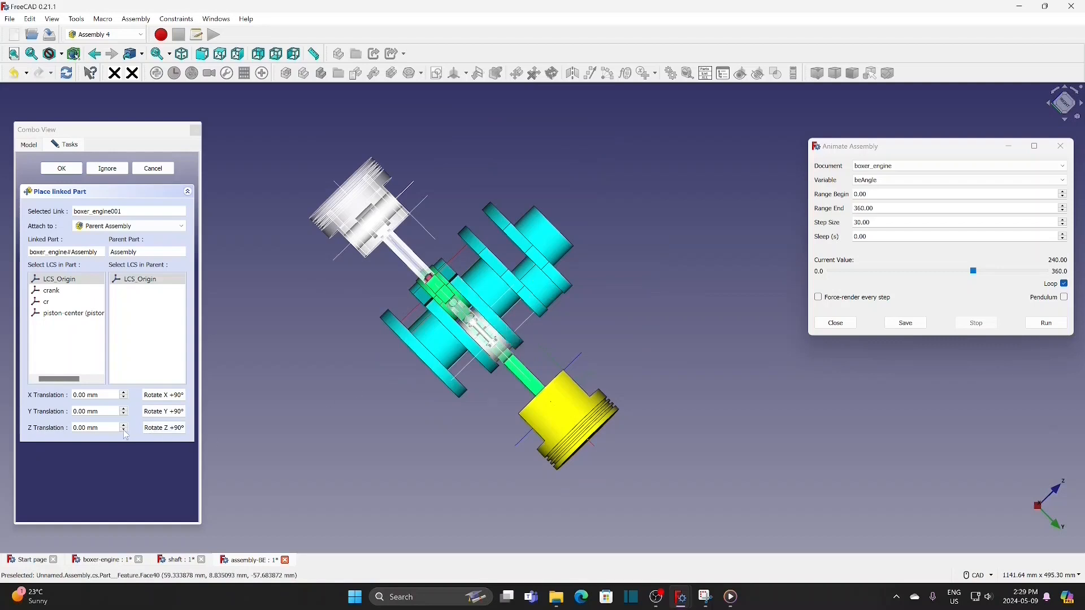
{"action": "left_click", "coordinate": [93, 427]}
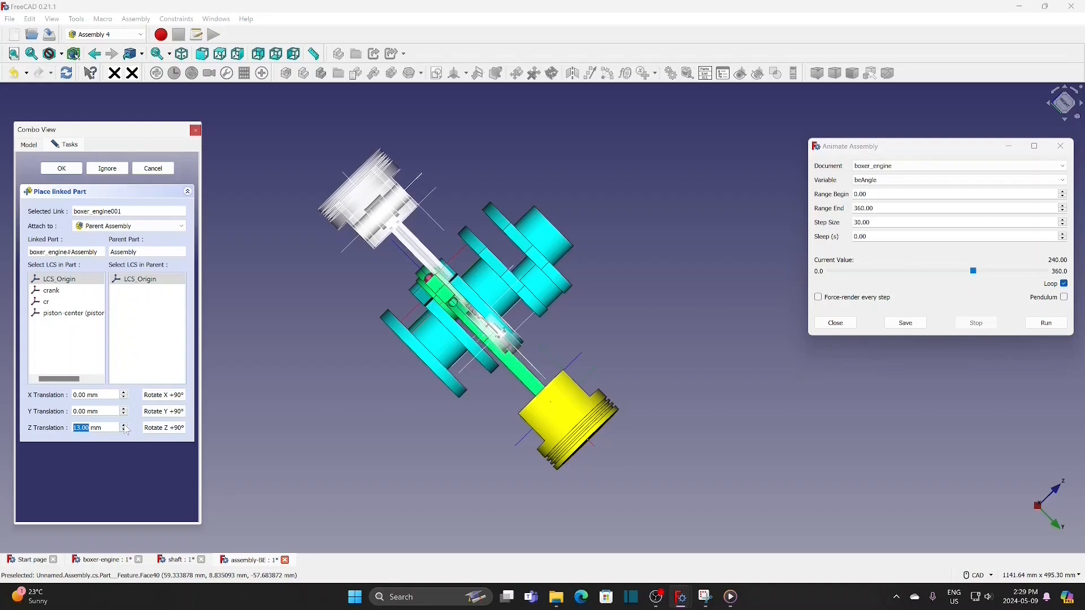
{"action": "left_click", "coordinate": [125, 425]}
{"action": "type", "text": "78"}
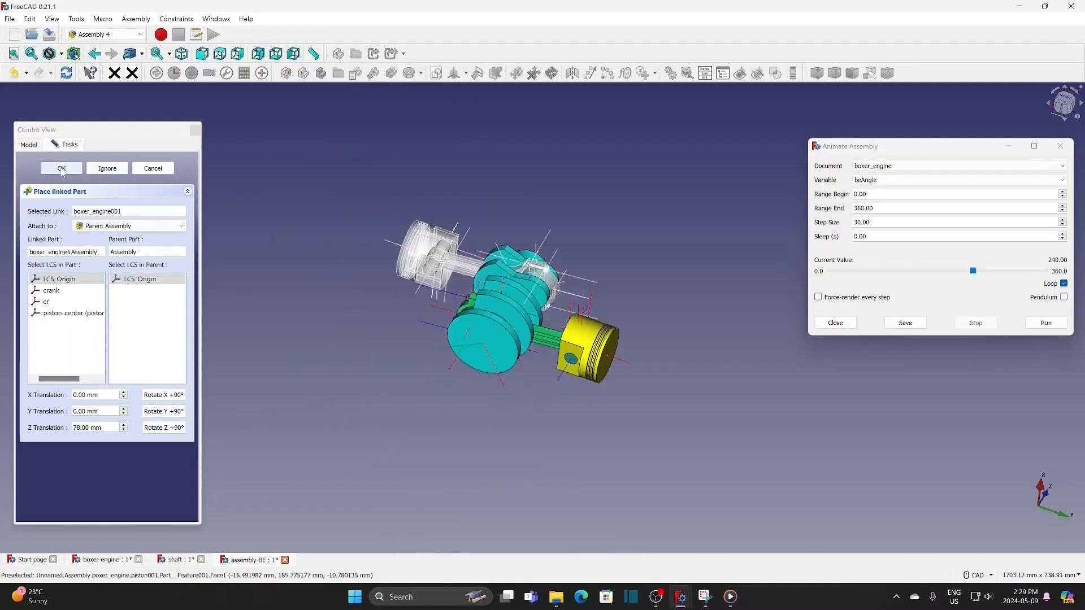
{"action": "left_click", "coordinate": [61, 169]}
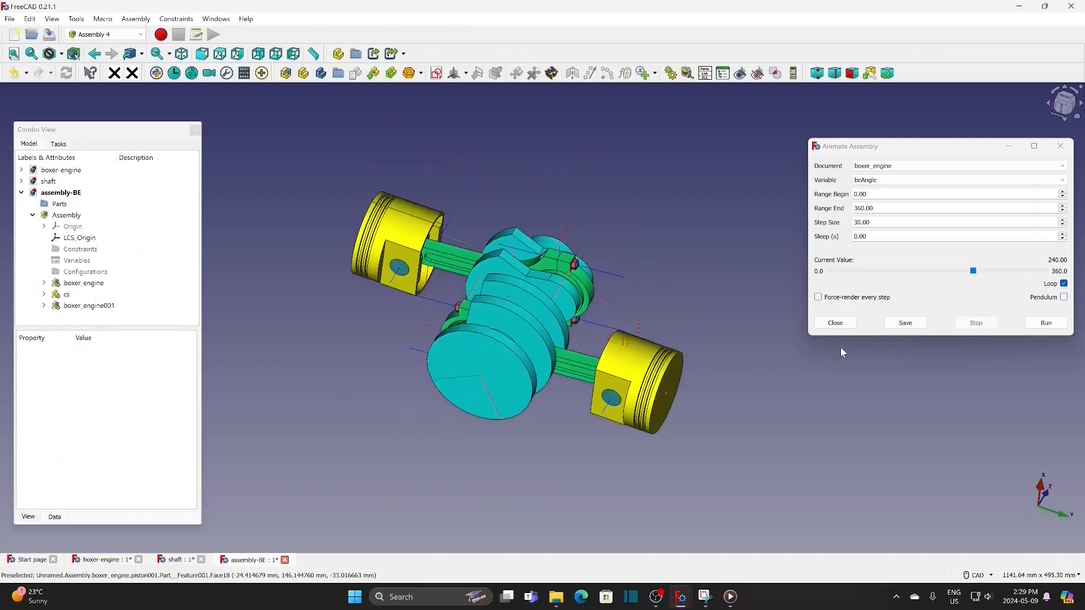
- Run the animation with both opposed pistons moving, then stop it at 150
{"action": "left_click", "coordinate": [1046, 323]}
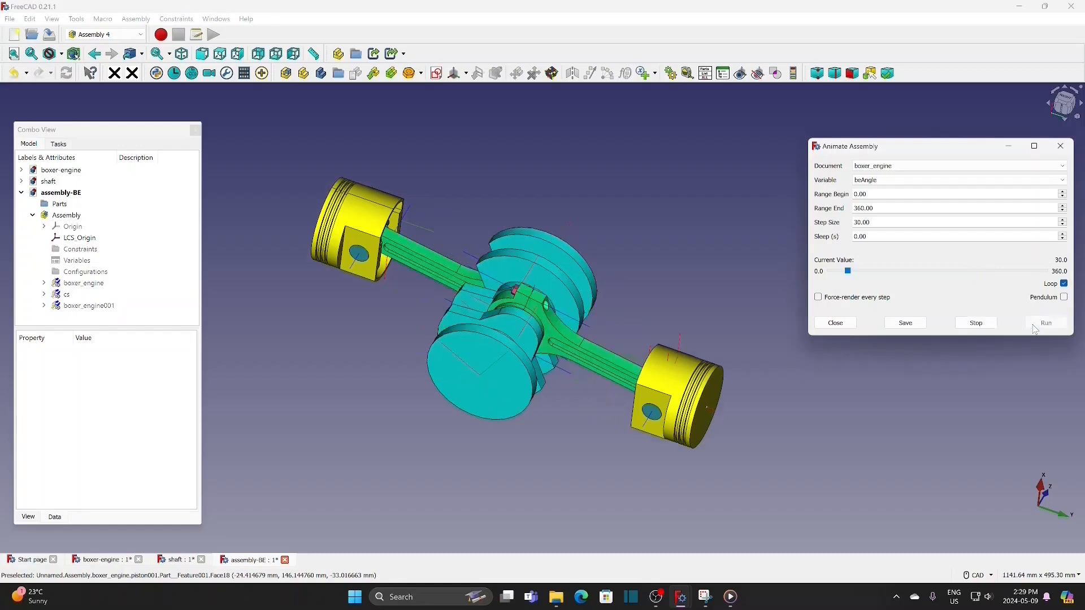
{"action": "left_click", "coordinate": [1046, 322]}
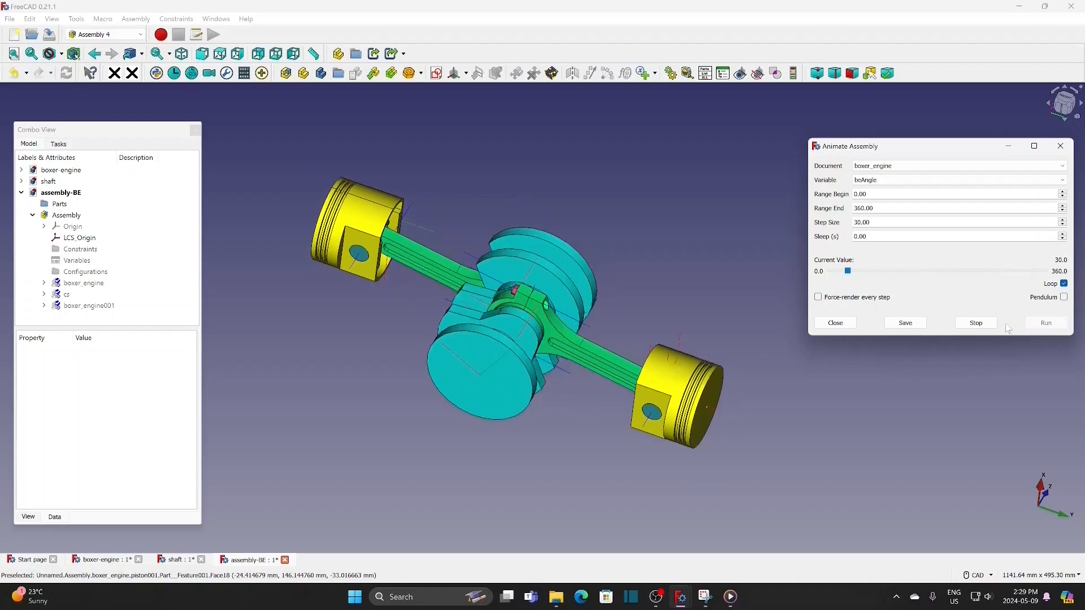
{"action": "left_click", "coordinate": [1045, 323]}
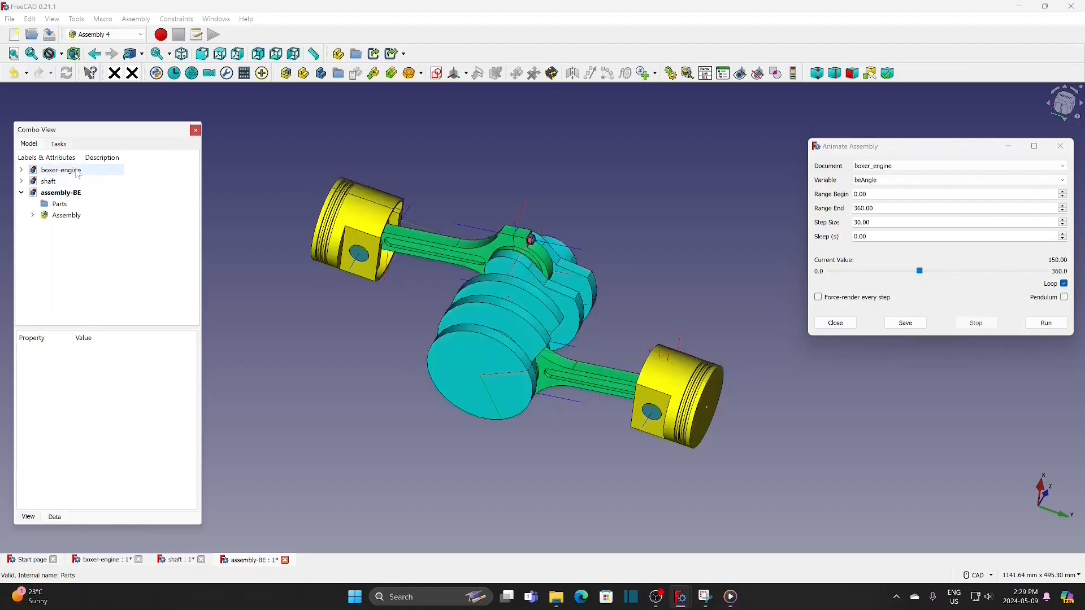
- Expand the boxer-engine document and inspect its Variables, including beAngle
{"action": "left_click", "coordinate": [61, 170]}
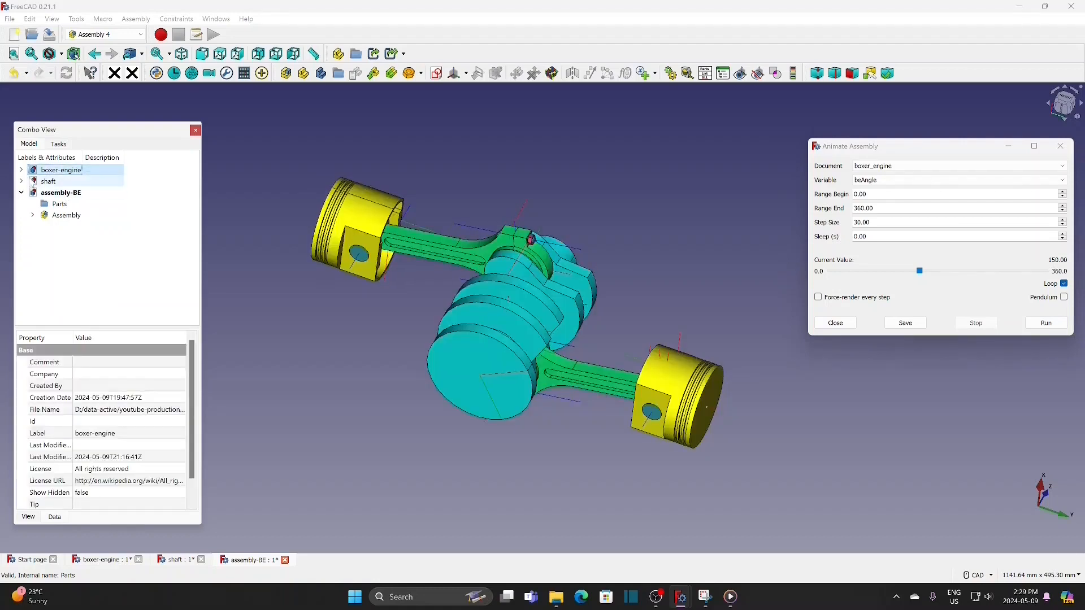
{"action": "left_click", "coordinate": [21, 170]}
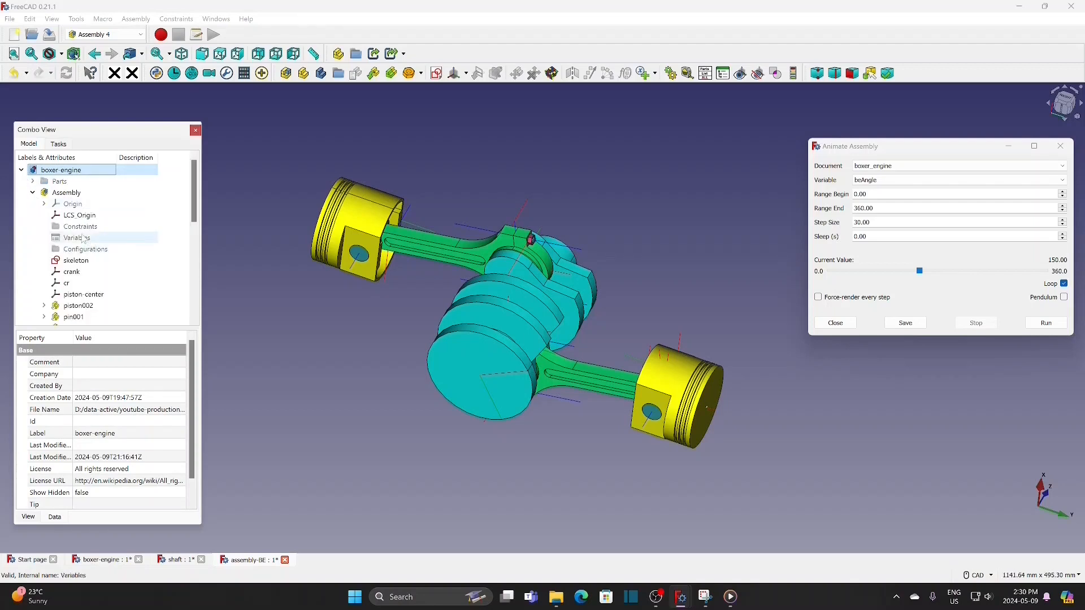
{"action": "left_click", "coordinate": [77, 237]}
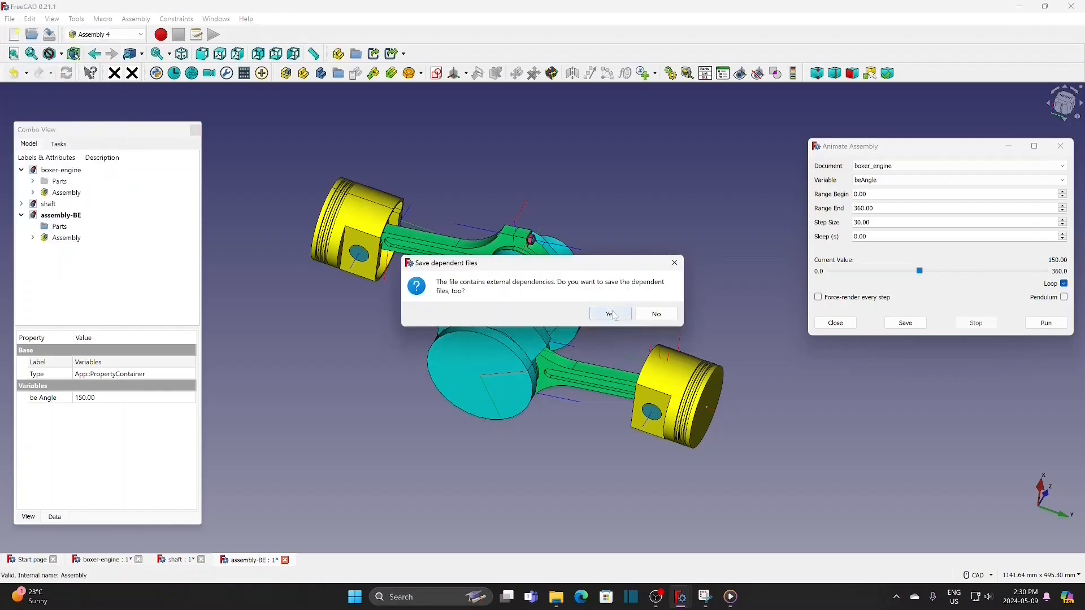
- Save the assembly with its dependent engine and shaft files, then close all documents
{"action": "left_click", "coordinate": [609, 313]}
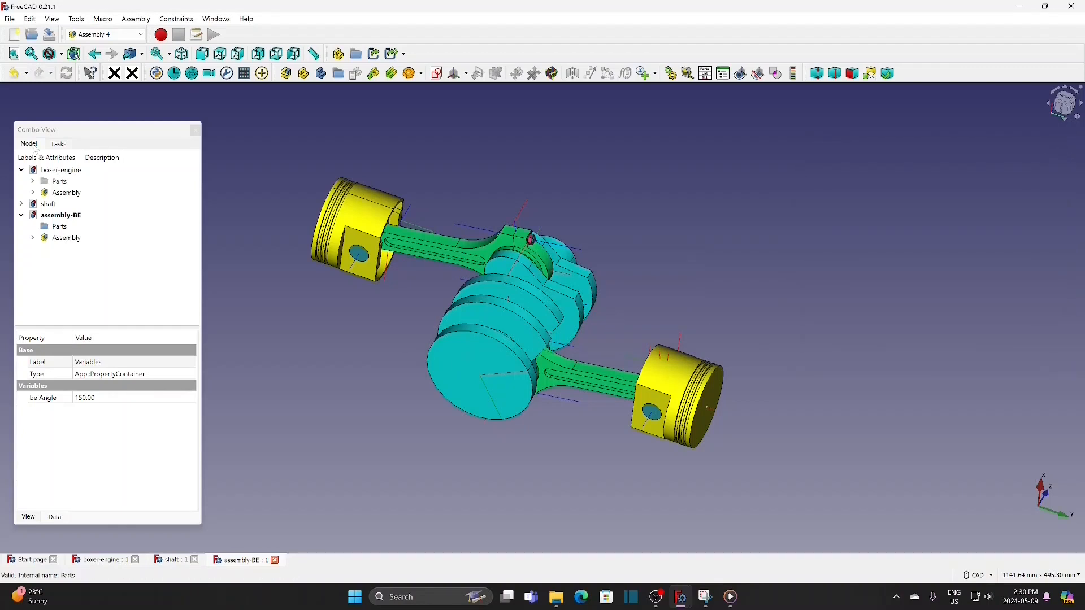
{"action": "left_click", "coordinate": [9, 18]}
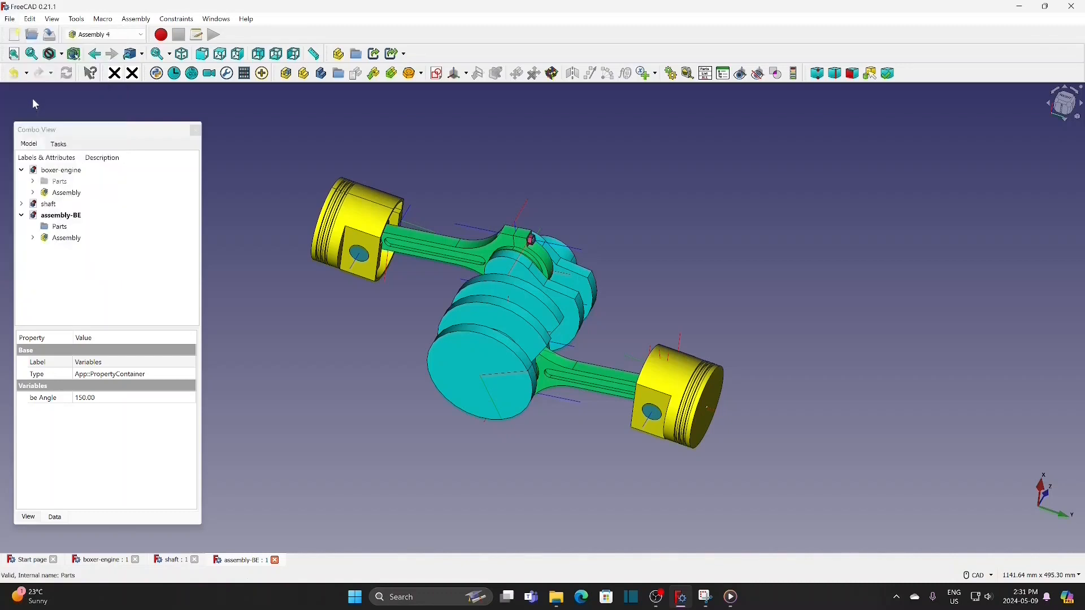
{"action": "left_click", "coordinate": [10, 18]}
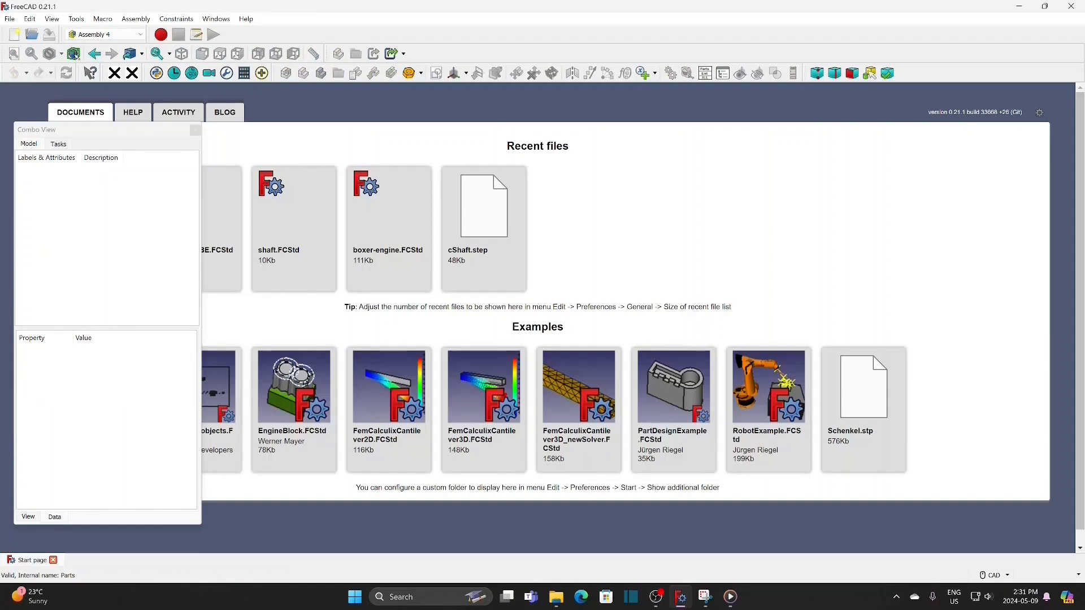
- Show the Report view panel and reopen assembly-BE.FCStd with its dependencies
{"action": "left_click", "coordinate": [10, 19]}
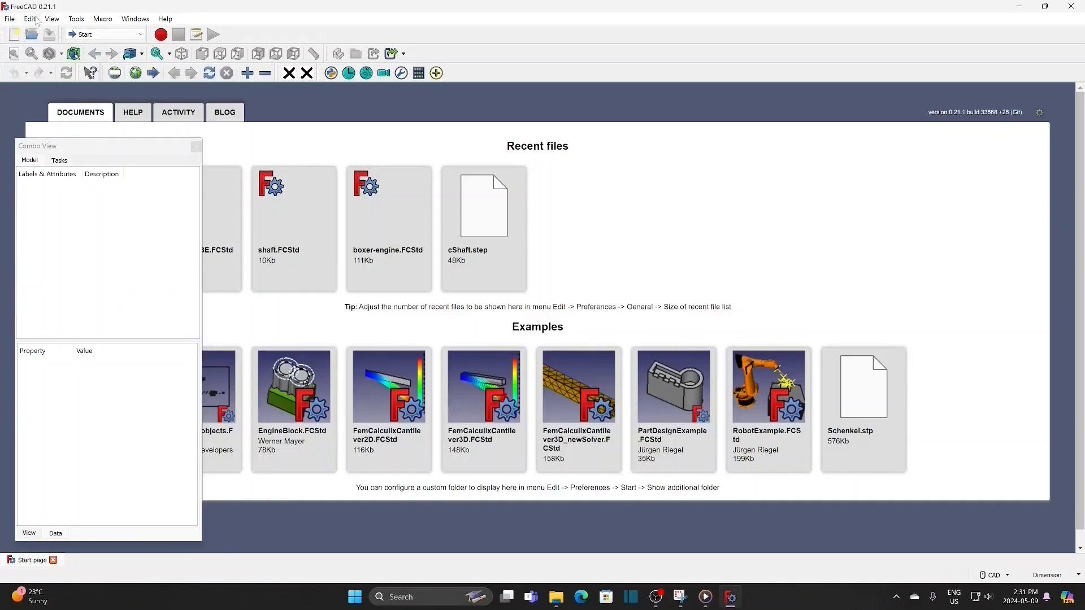
{"action": "left_click", "coordinate": [51, 18]}
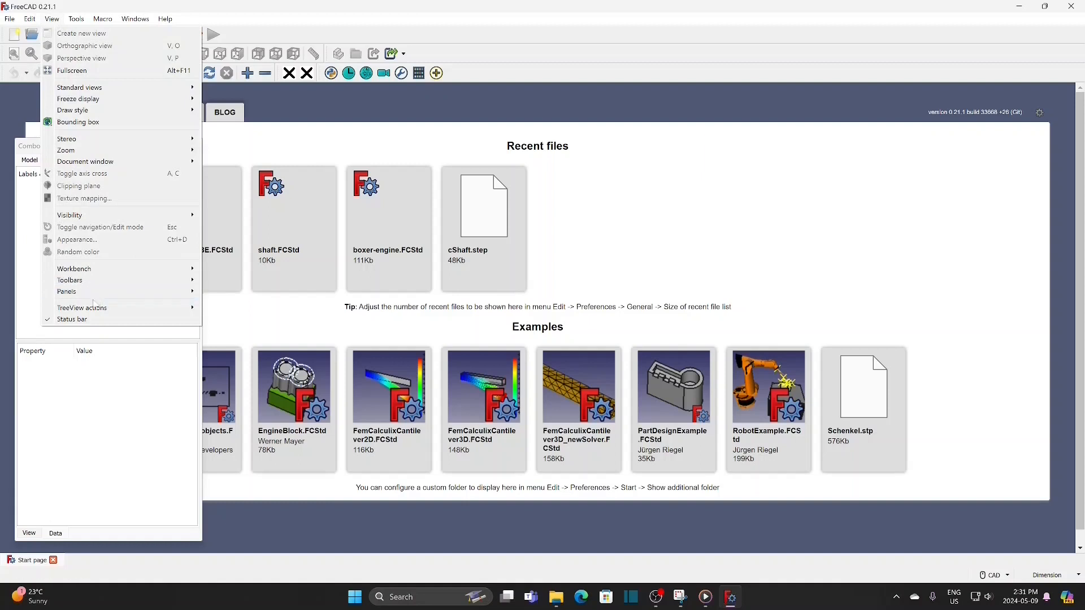
{"action": "left_click", "coordinate": [251, 311]}
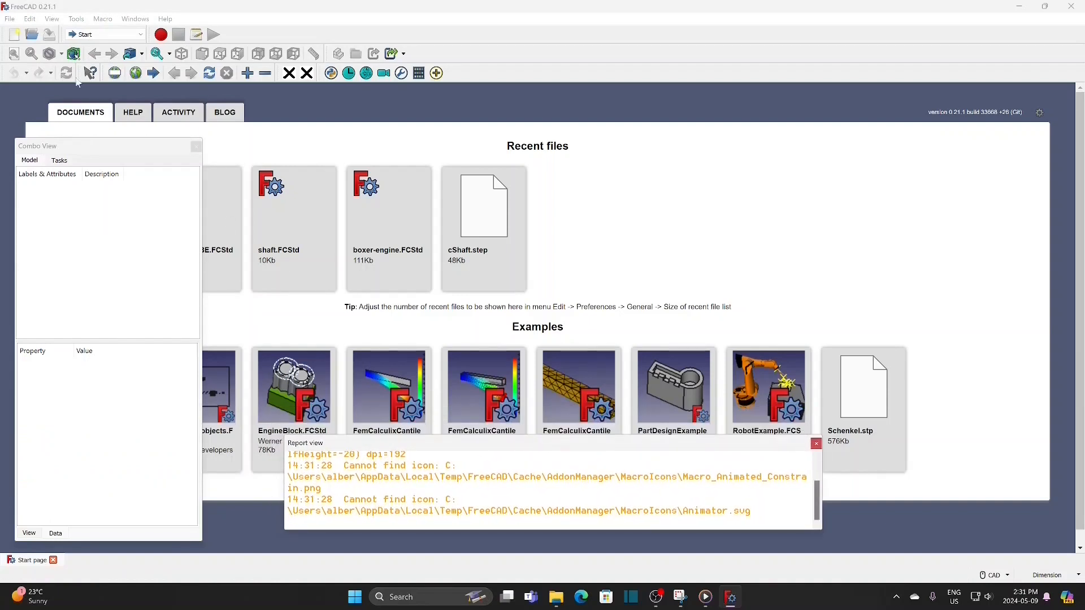
{"action": "left_click", "coordinate": [9, 19]}
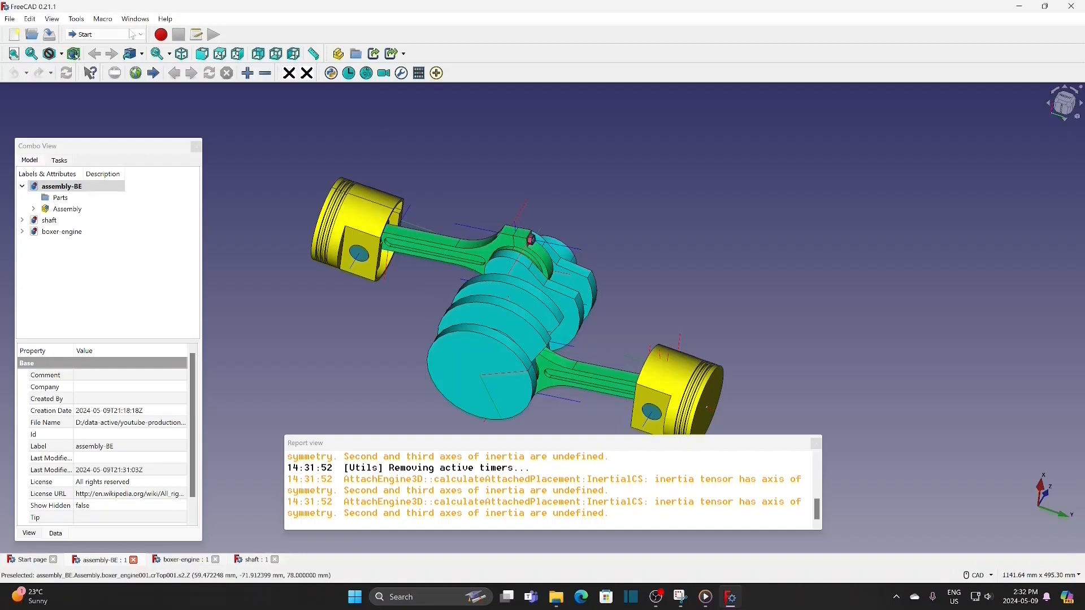
- Animate beAngle of boxer_engine 0–360 in Animate Assembly, restarting the run
{"action": "left_click", "coordinate": [104, 34]}
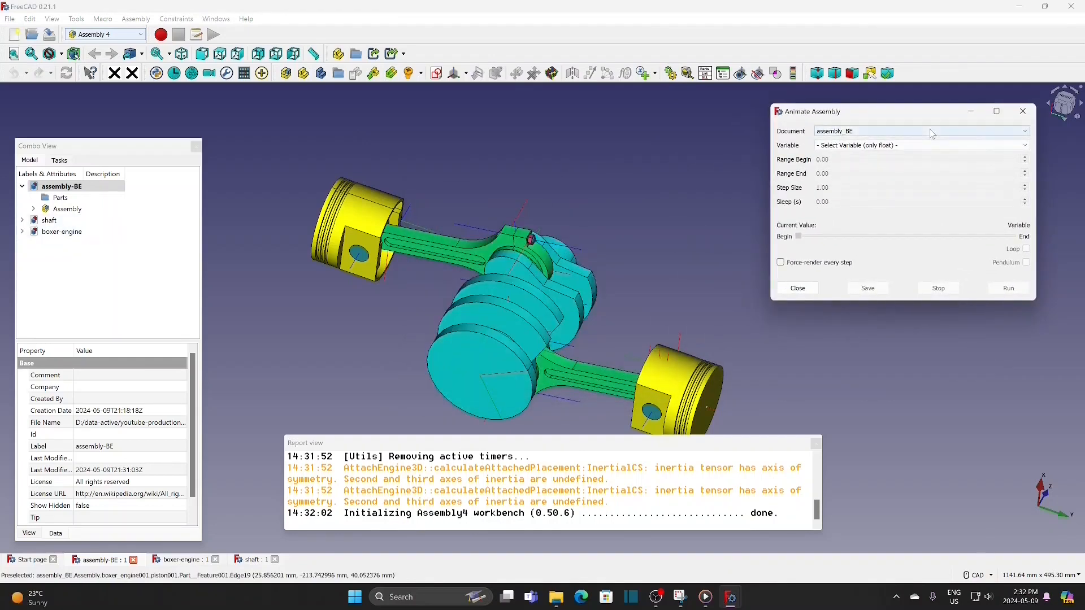
{"action": "left_click", "coordinate": [921, 145]}
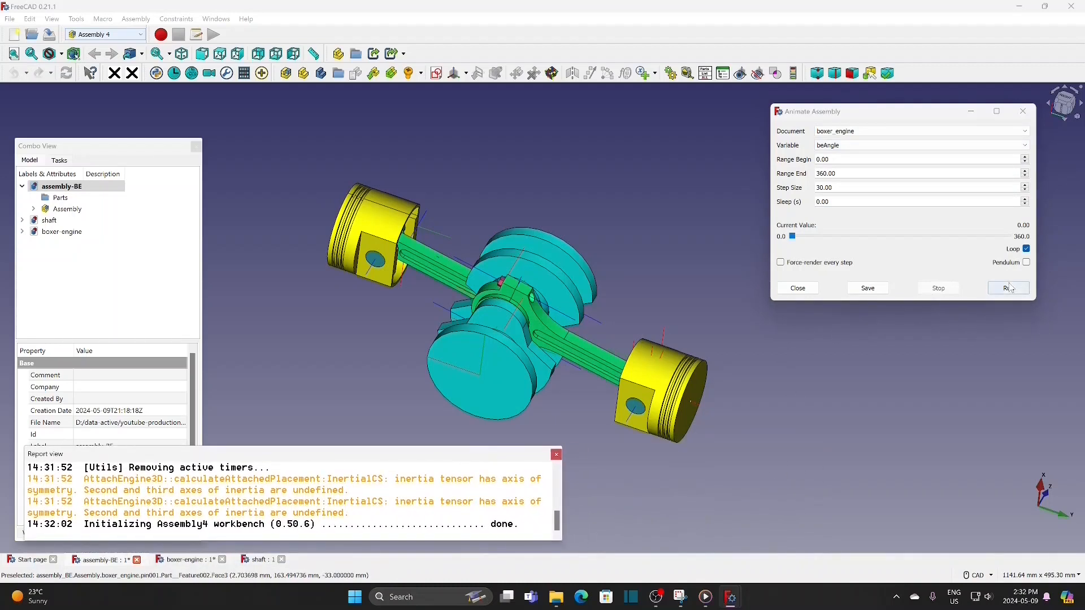
{"action": "left_click", "coordinate": [1009, 288]}
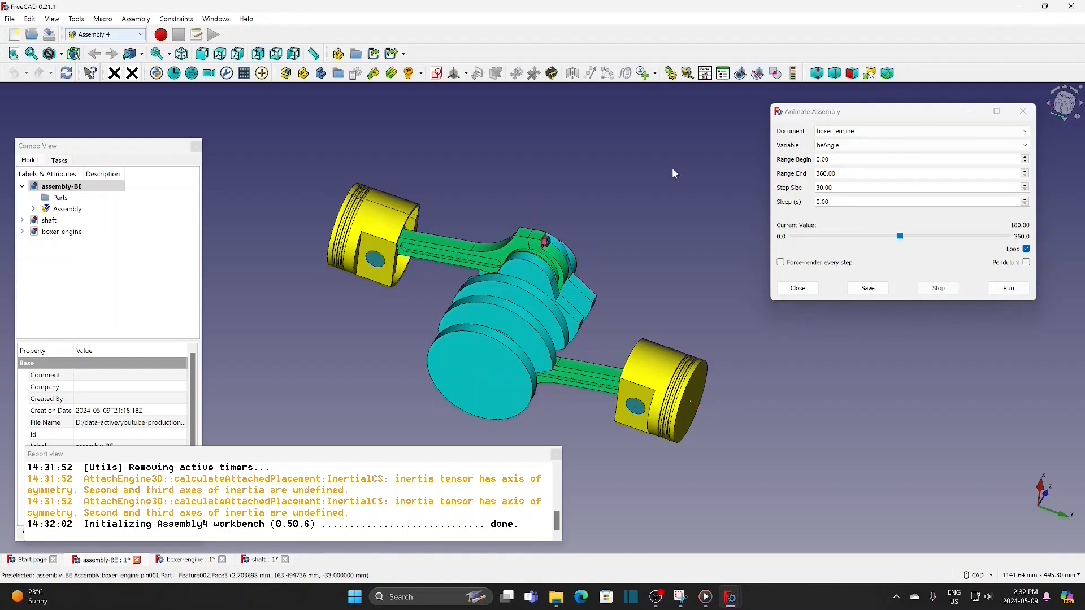
{"action": "left_click", "coordinate": [1008, 287]}
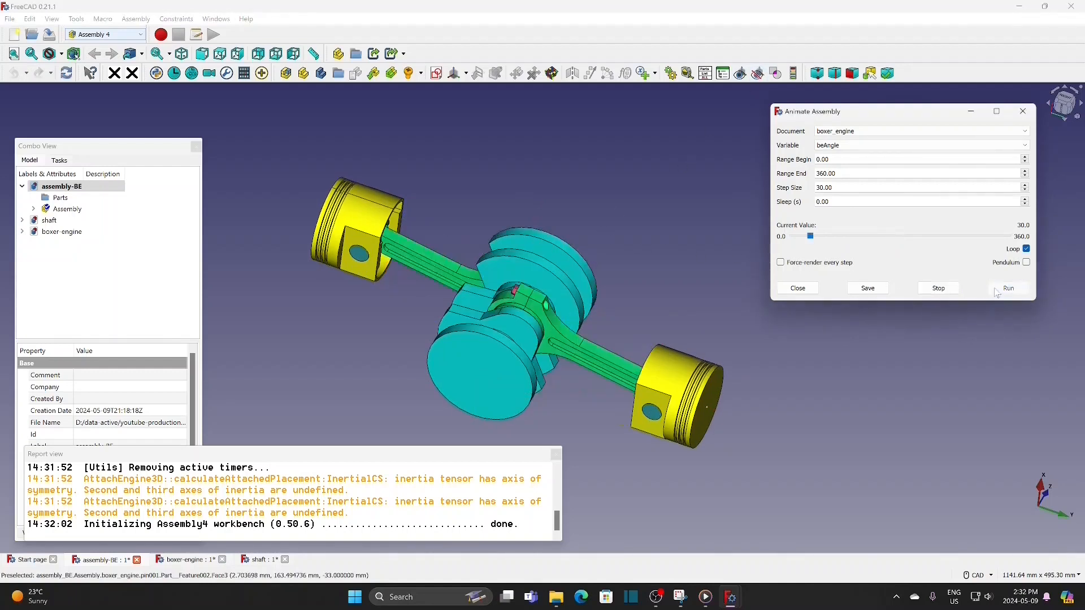